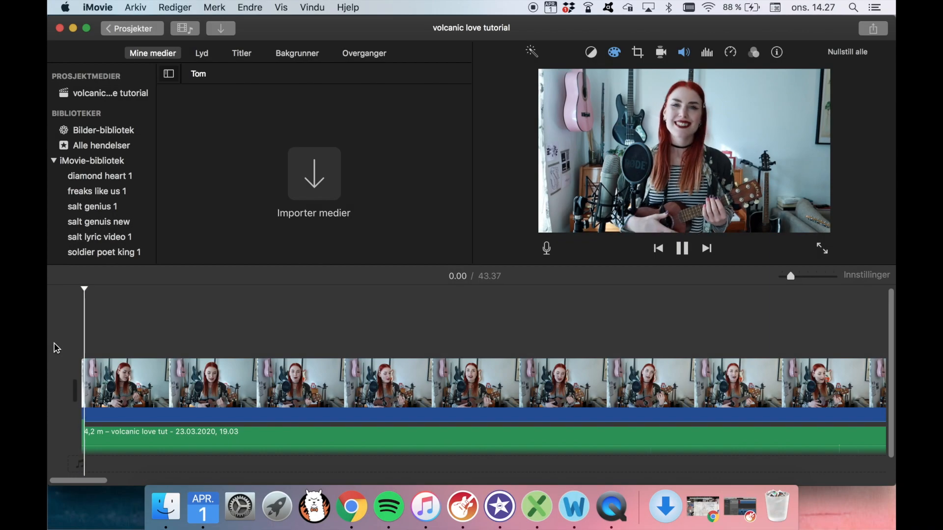
# Pause playback and add the Øvre title style at the start of the ukulele clip
pyautogui.click(682, 249)
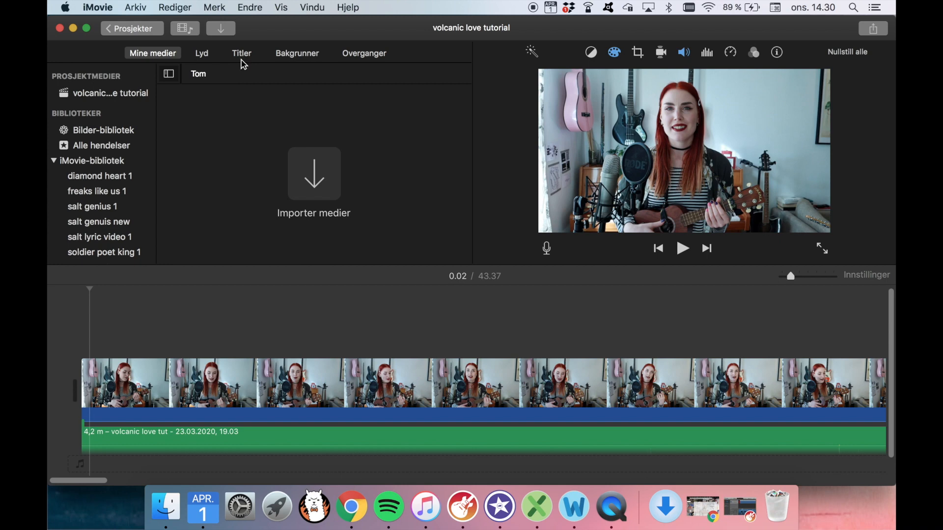
pyautogui.moveTo(241, 53)
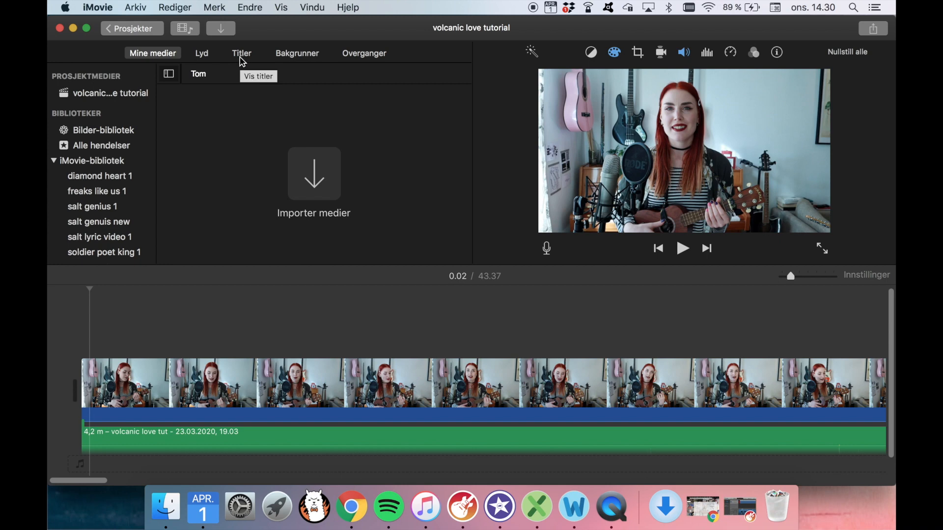
pyautogui.click(241, 53)
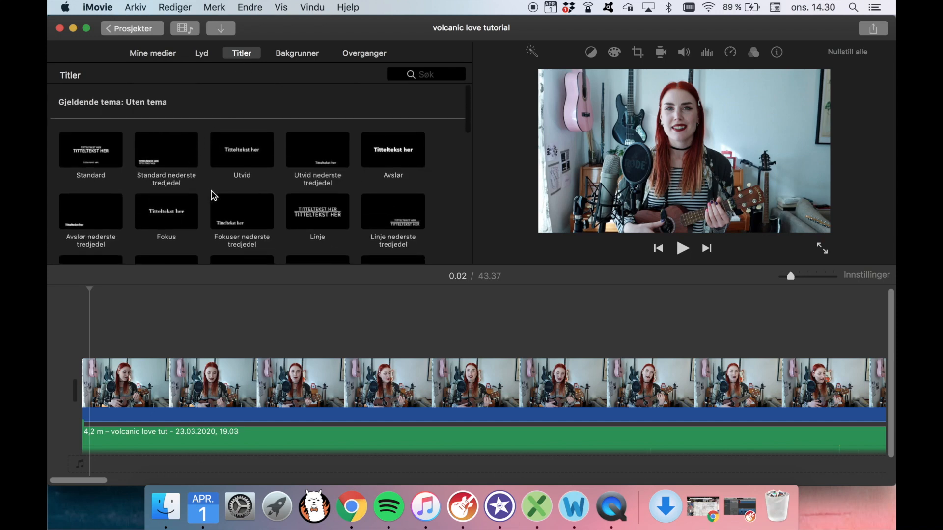
pyautogui.scroll(-3)
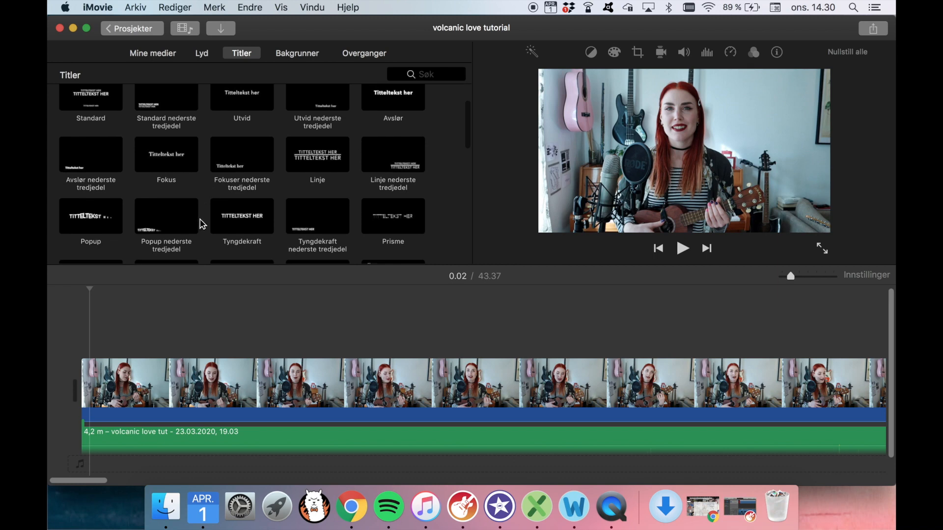
pyautogui.scroll(-3)
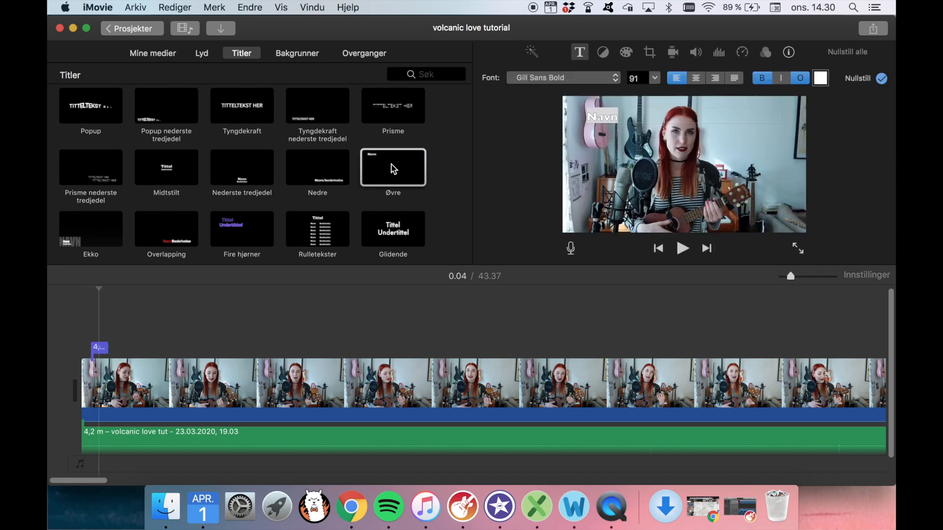
pyautogui.click(715, 78)
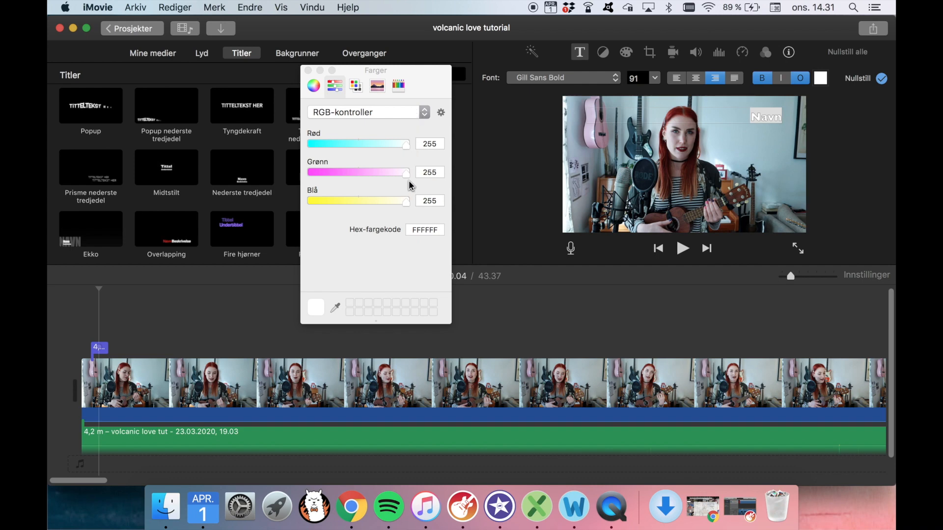
# Adjust the title colour and set its text to 'Hello'
pyautogui.moveTo(406, 173); pyautogui.dragTo(394, 173)
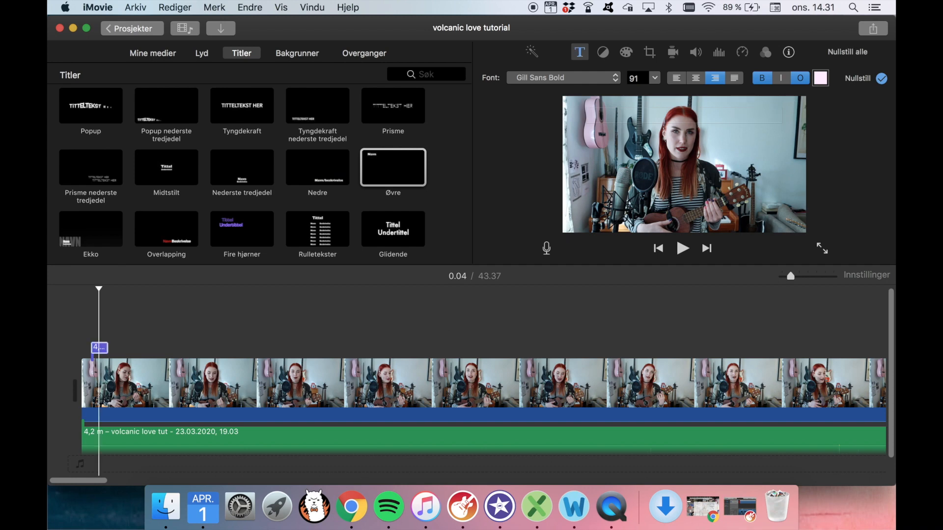
pyautogui.write('Hello')
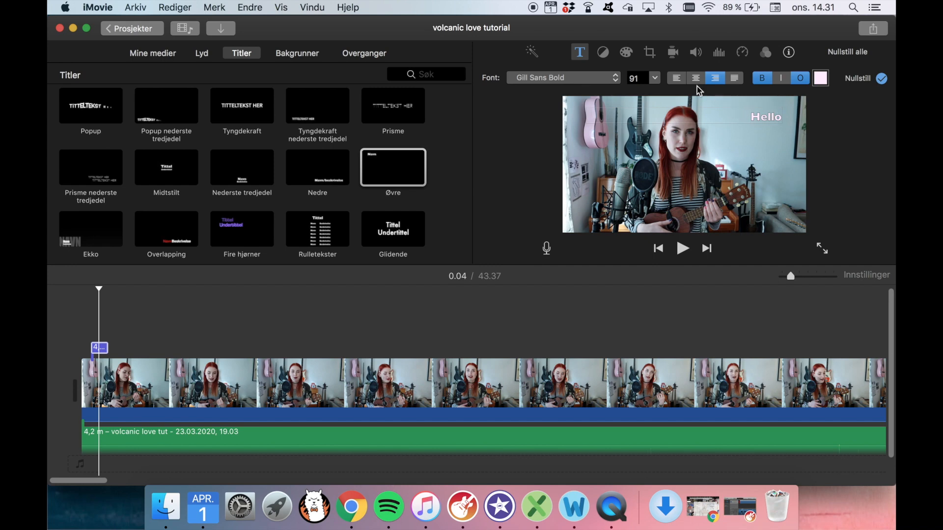
pyautogui.doubleClick(765, 117)
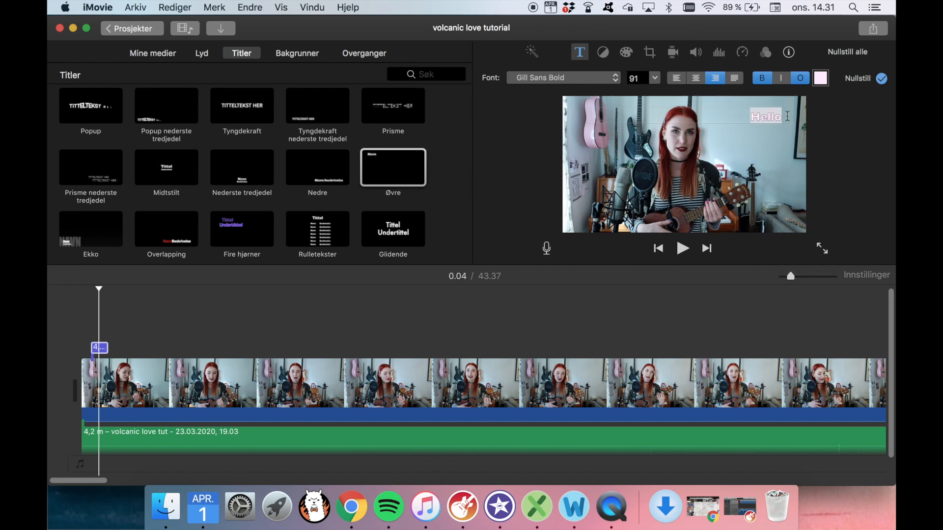
pyautogui.click(562, 77)
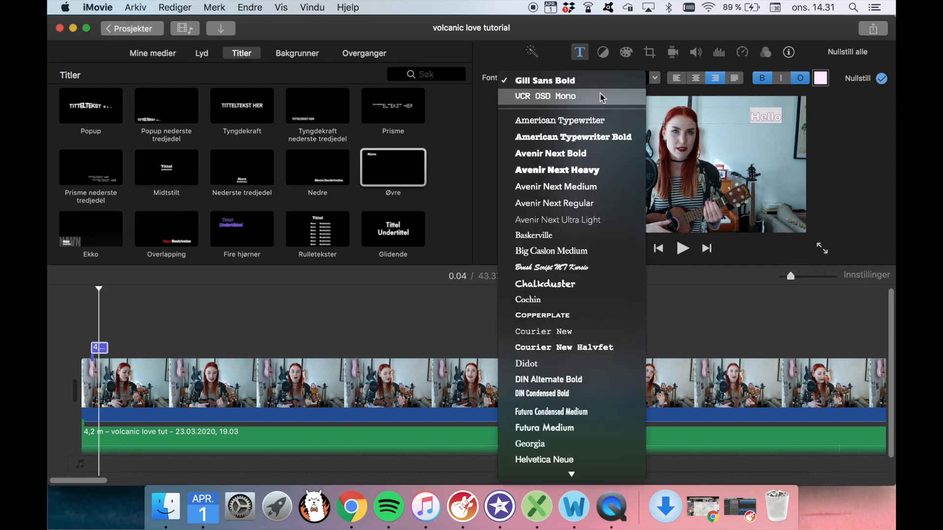
pyautogui.scroll(-3)
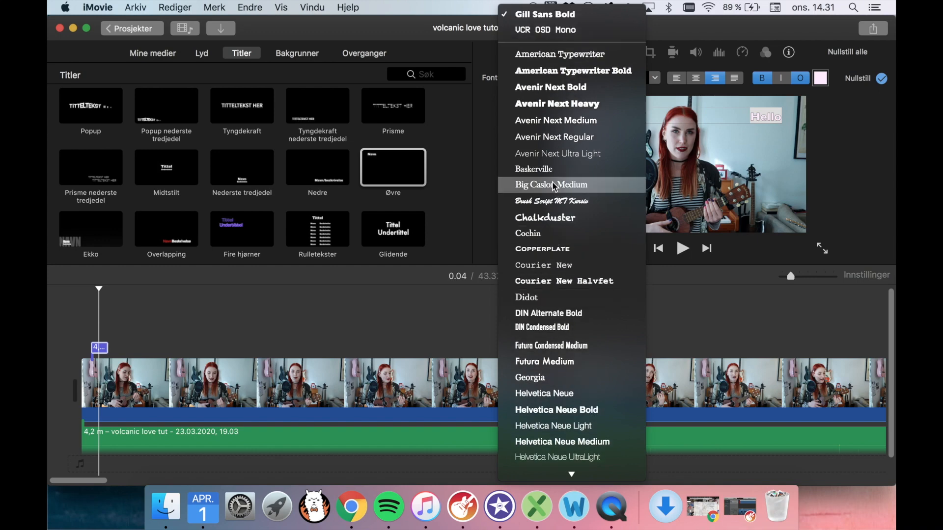
pyautogui.moveTo(559, 54)
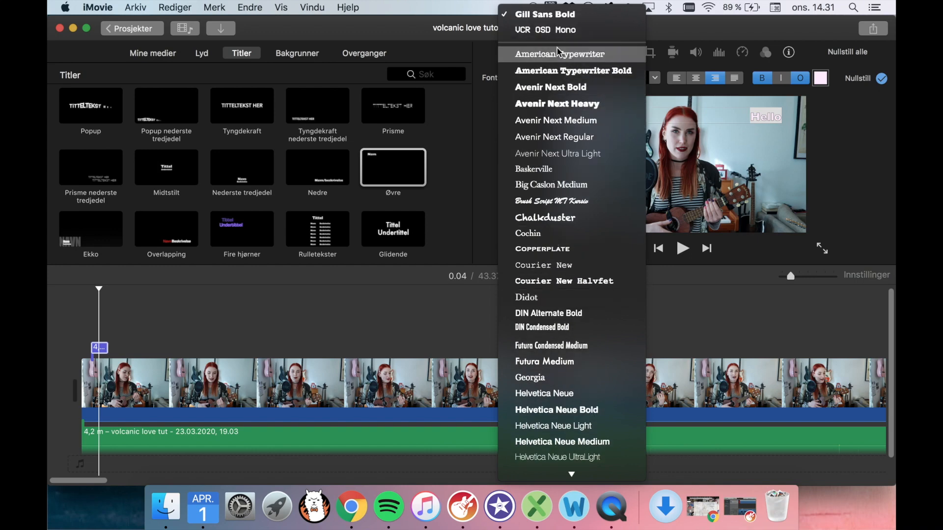
pyautogui.moveTo(556, 30)
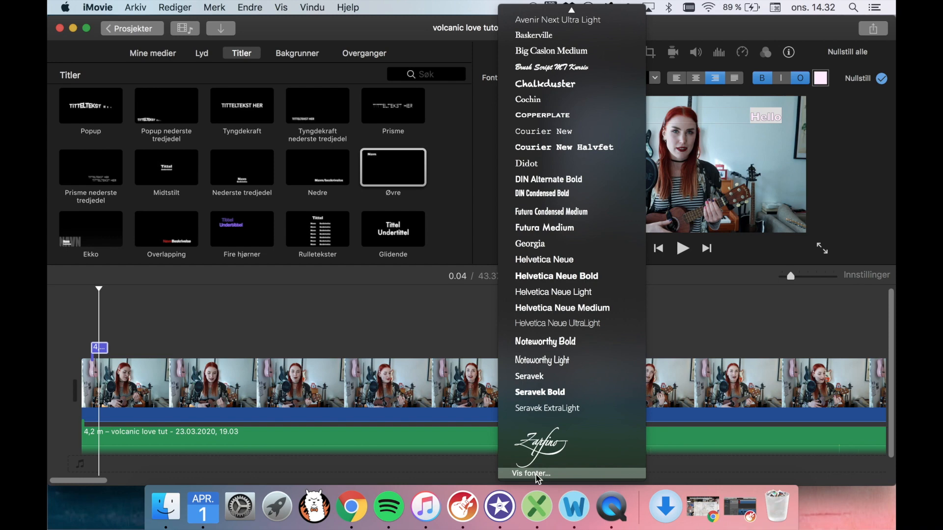
pyautogui.click(531, 473)
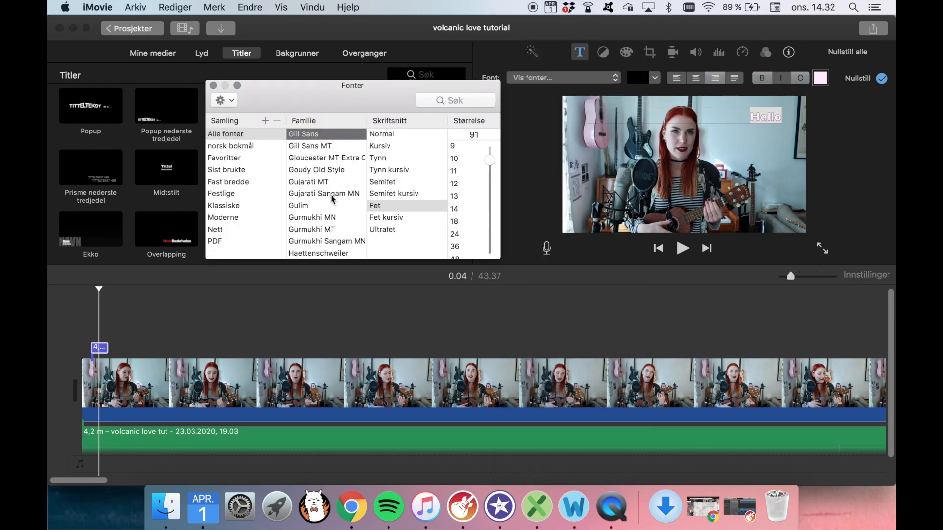
pyautogui.scroll(-3)
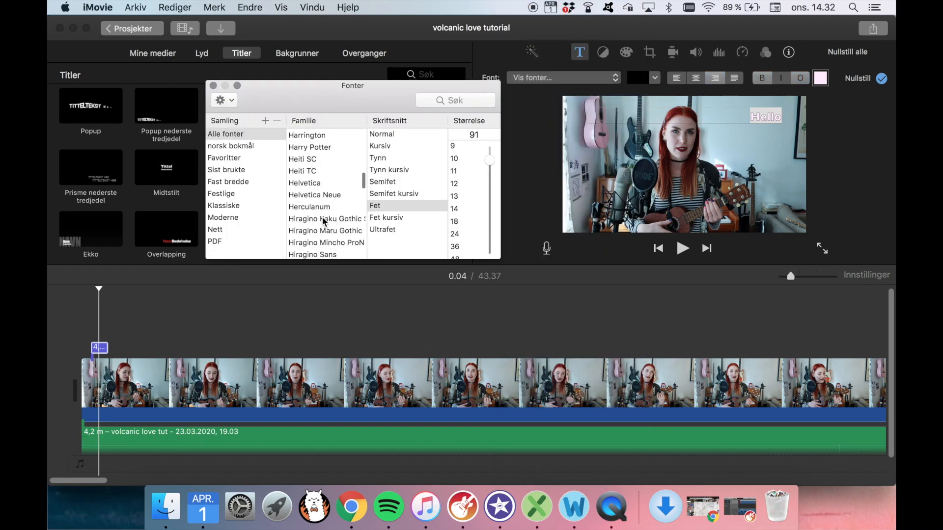
pyautogui.scroll(-3)
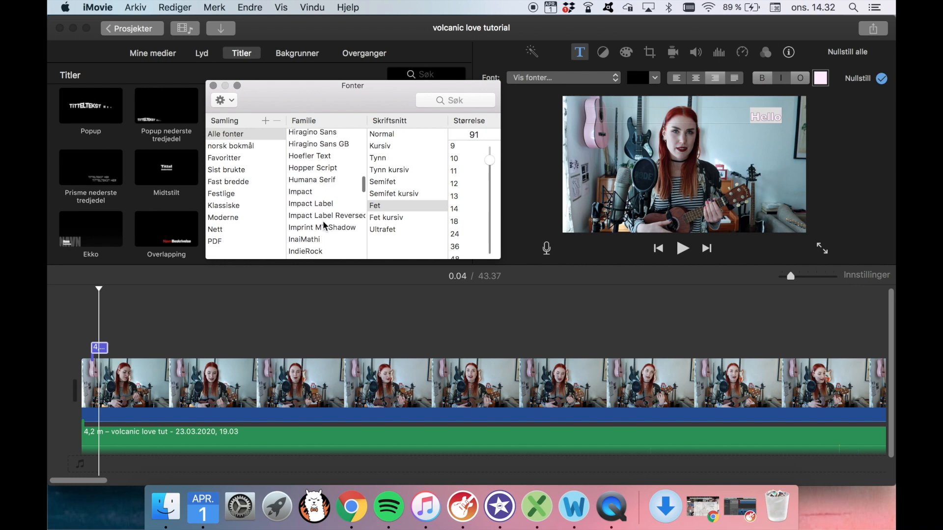
pyautogui.scroll(-3)
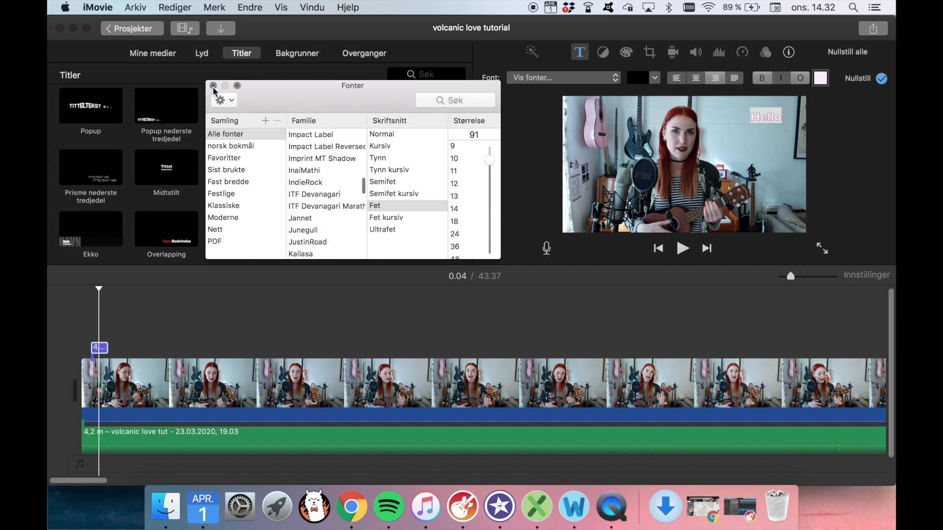
pyautogui.click(213, 86)
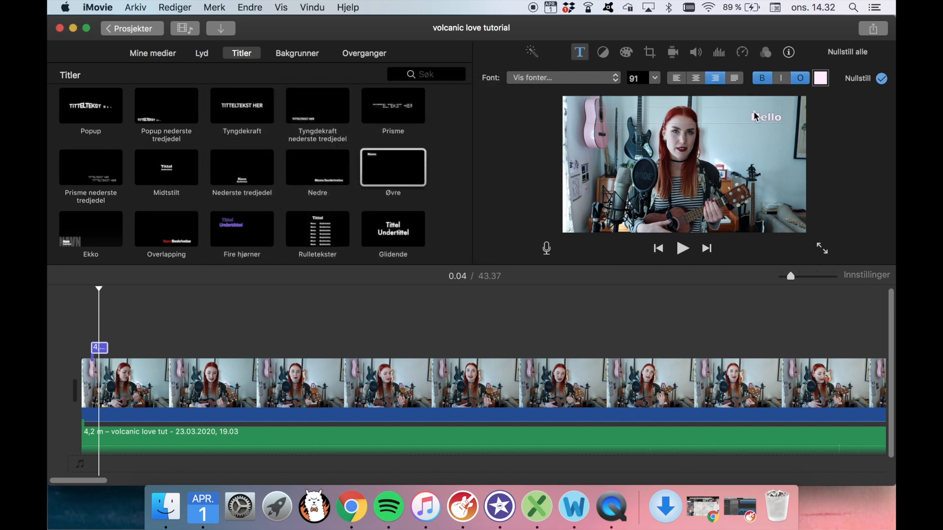
# Switch the Hello title to VCR OSD Mono and enlarge its text size from the preset list
pyautogui.click(562, 78)
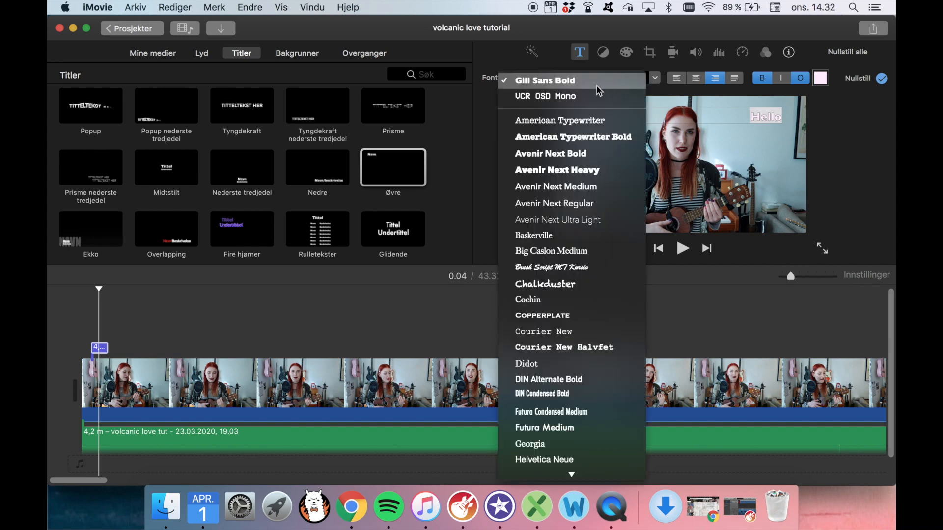
pyautogui.click(546, 97)
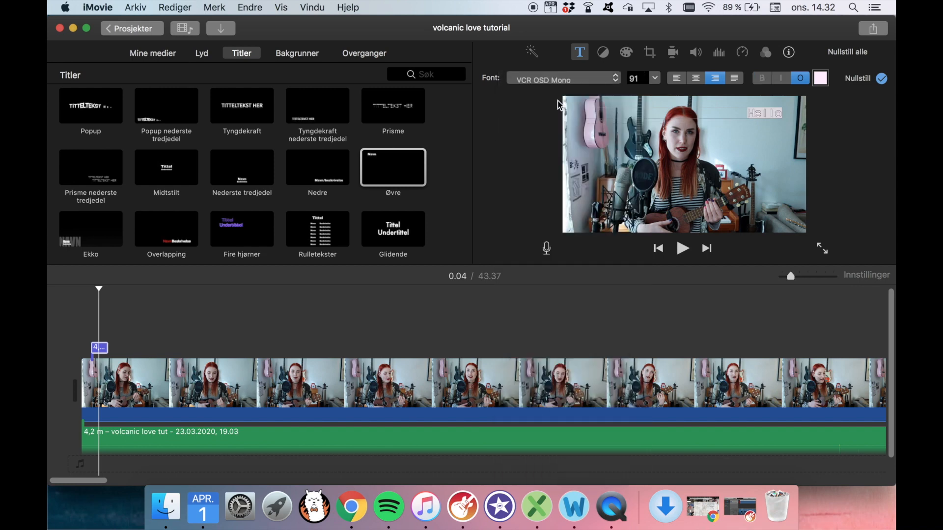
pyautogui.click(655, 79)
pyautogui.write('212')
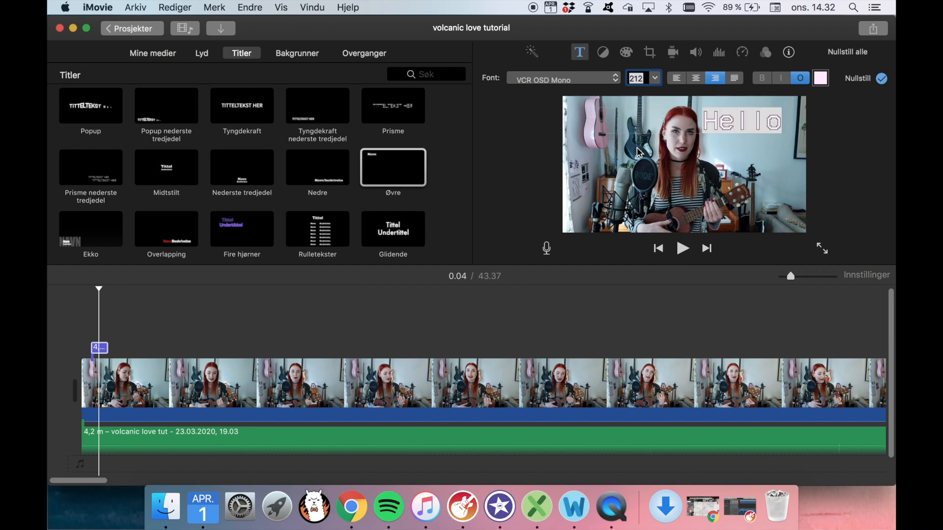
pyautogui.click(654, 79)
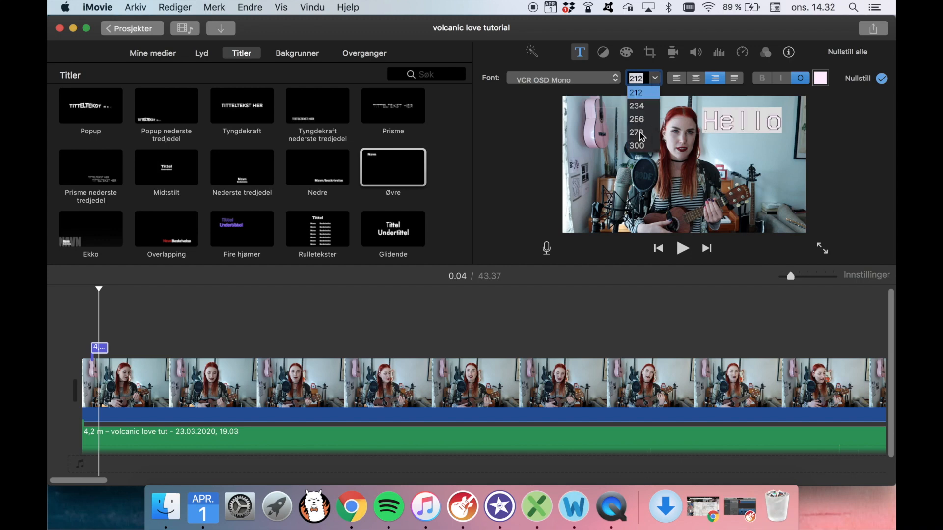
pyautogui.click(637, 133)
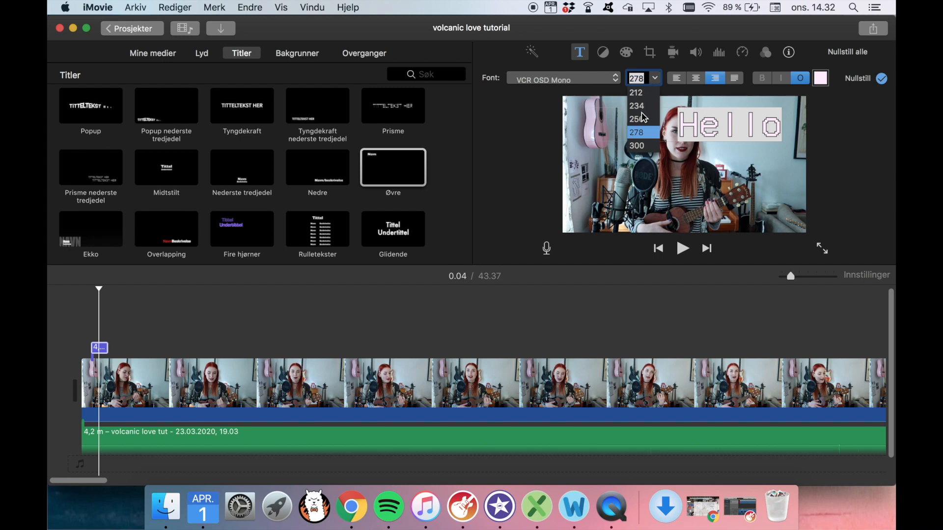
pyautogui.click(636, 93)
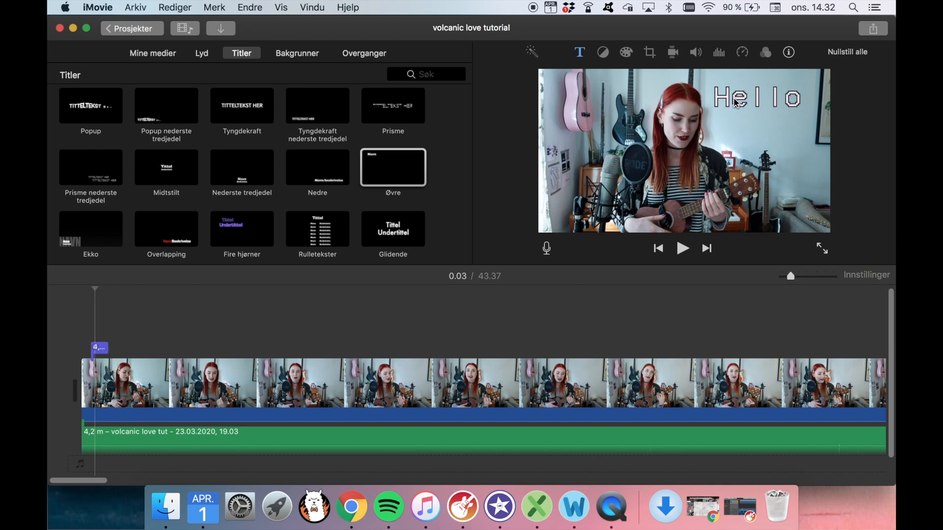
pyautogui.moveTo(415, 216)
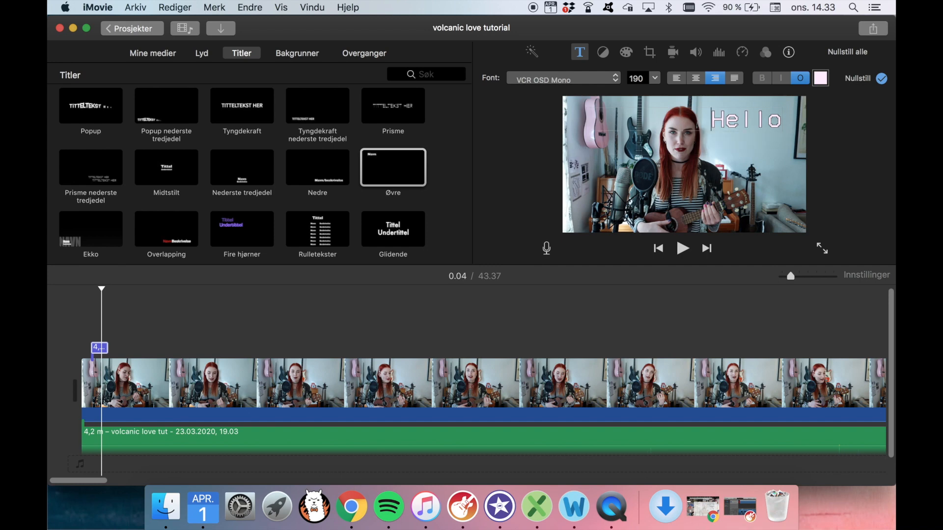
pyautogui.moveTo(173, 323)
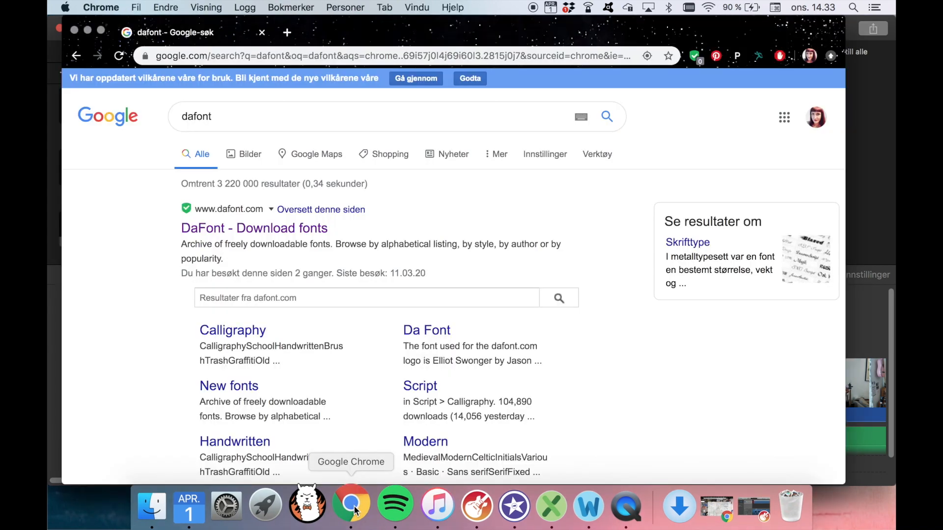
pyautogui.moveTo(301, 270)
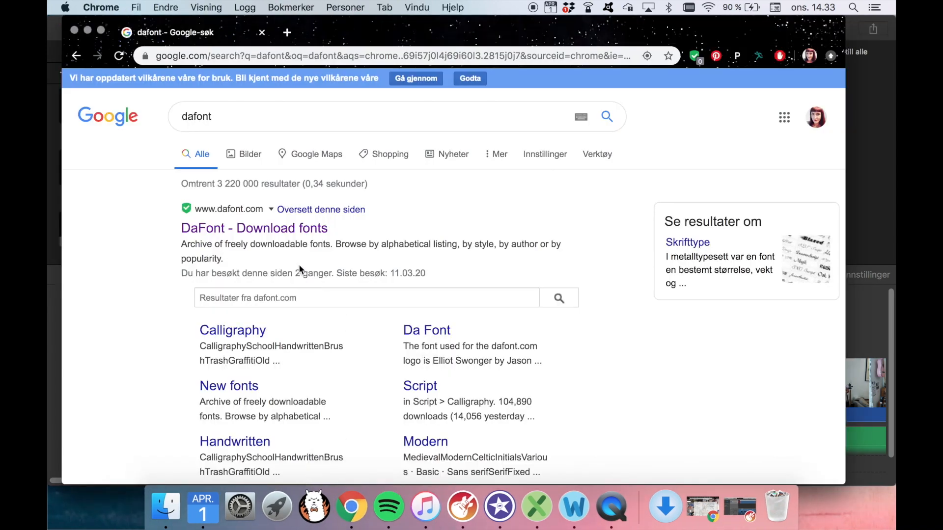
# Open dafont.com from the Google results and scroll to the theme list
pyautogui.click(253, 227)
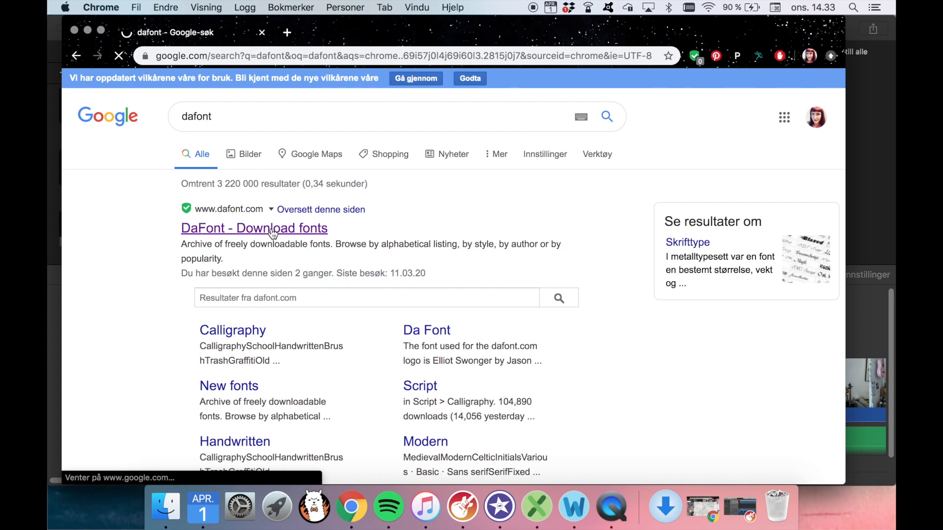
pyautogui.click(253, 228)
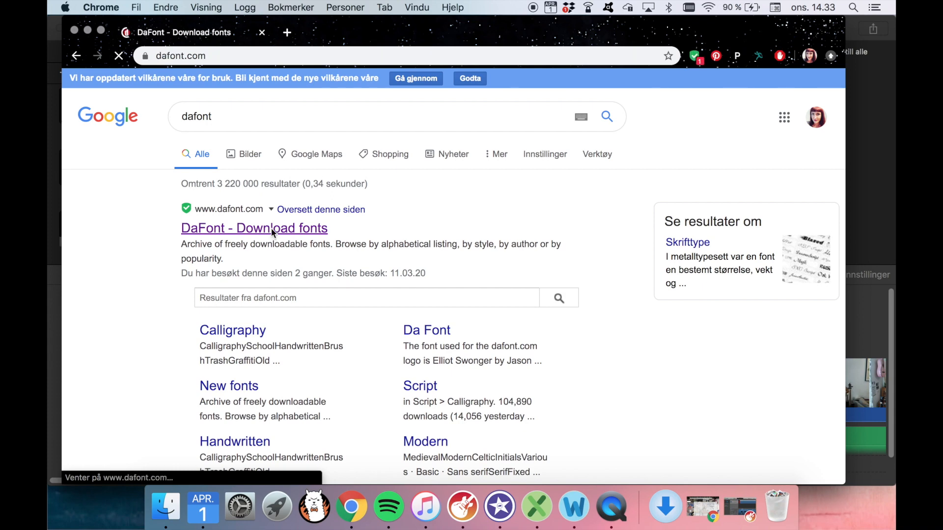
pyautogui.click(255, 227)
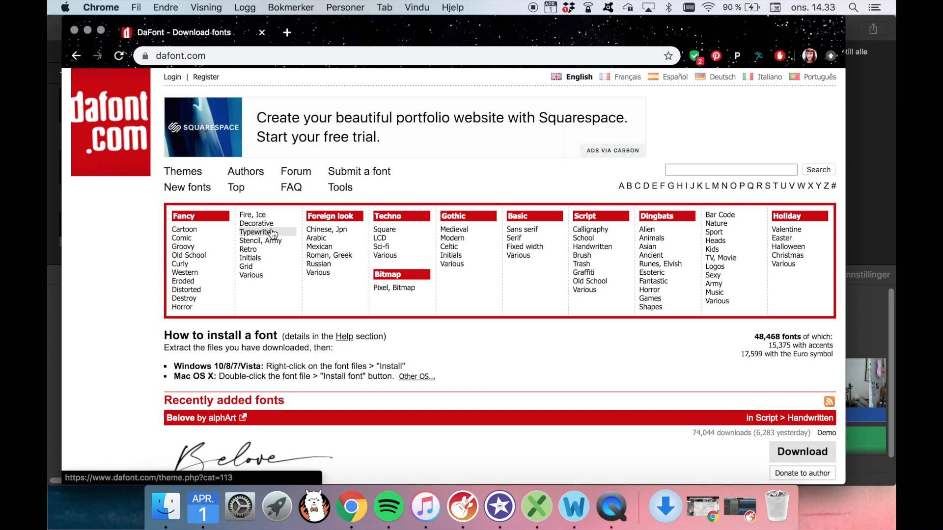
pyautogui.scroll(-3)
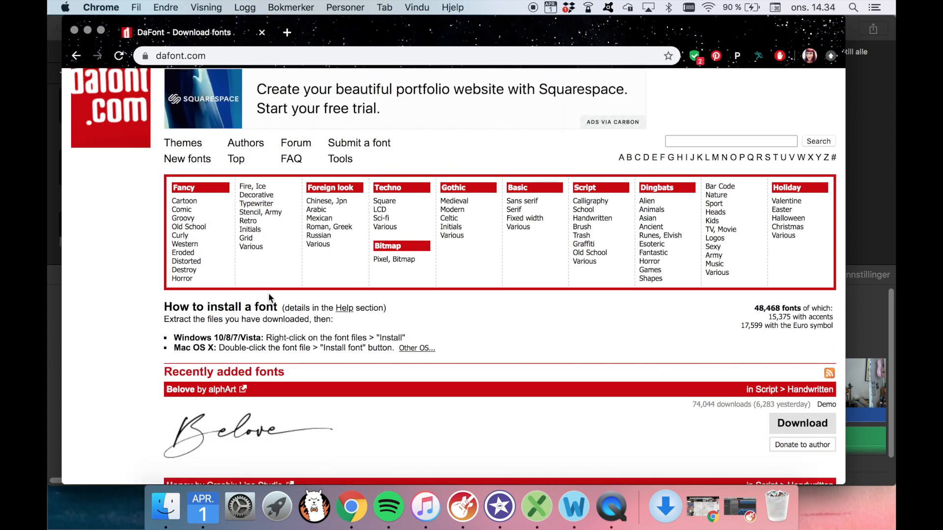
pyautogui.moveTo(230, 252)
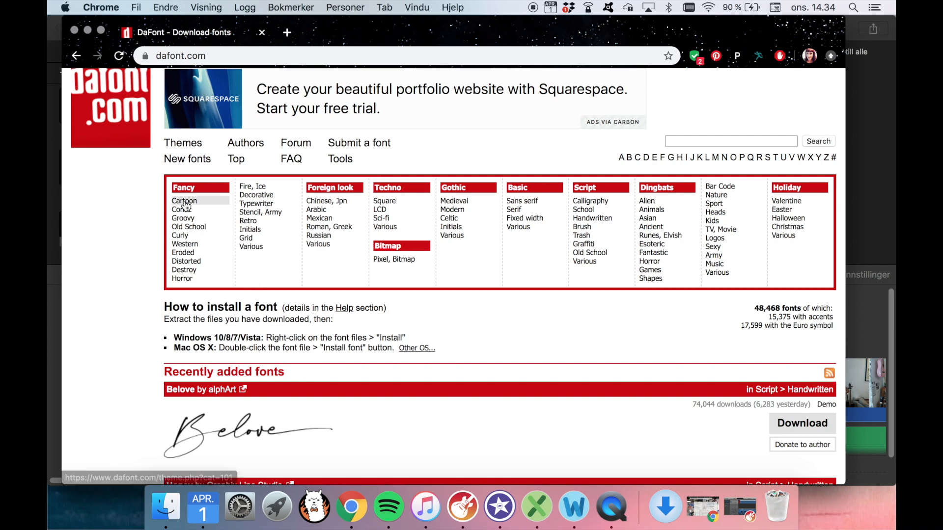
# Show the Cartoon category filtered to public-domain and 100% free fonts
pyautogui.click(183, 200)
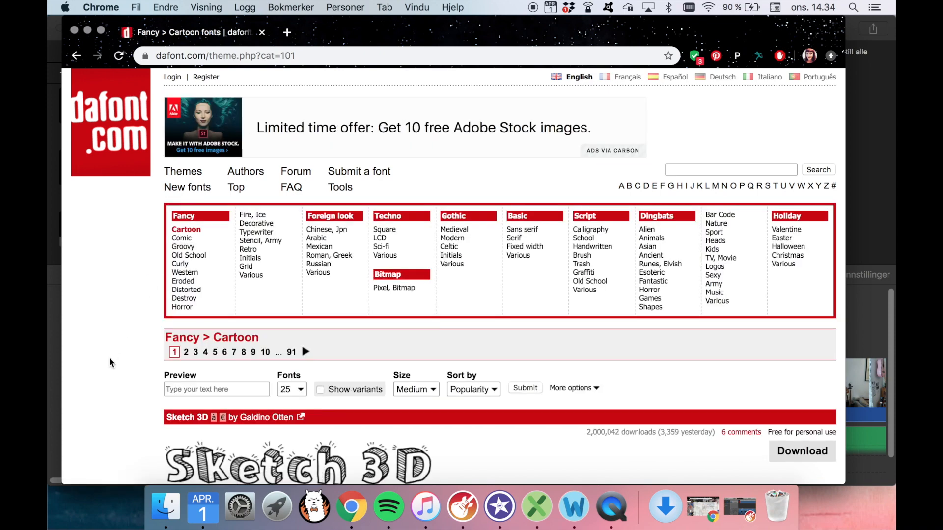
pyautogui.scroll(-3)
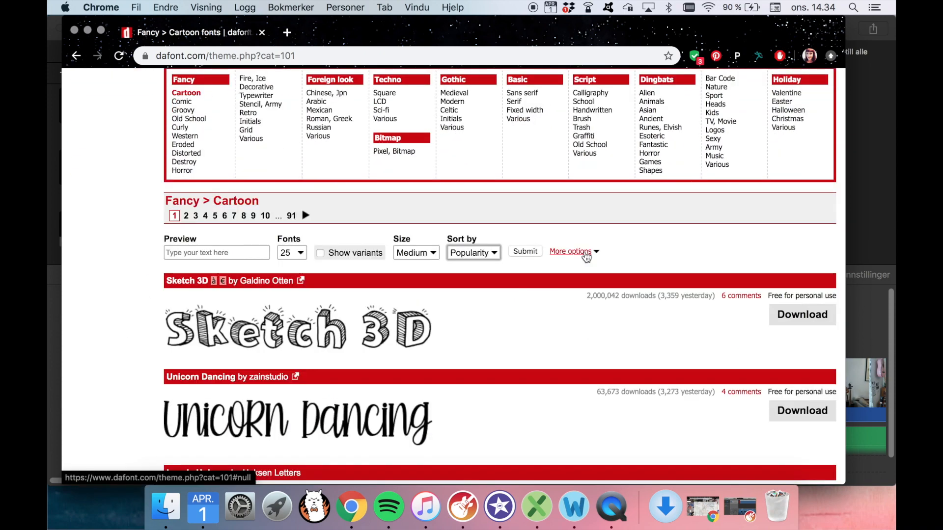
pyautogui.click(569, 251)
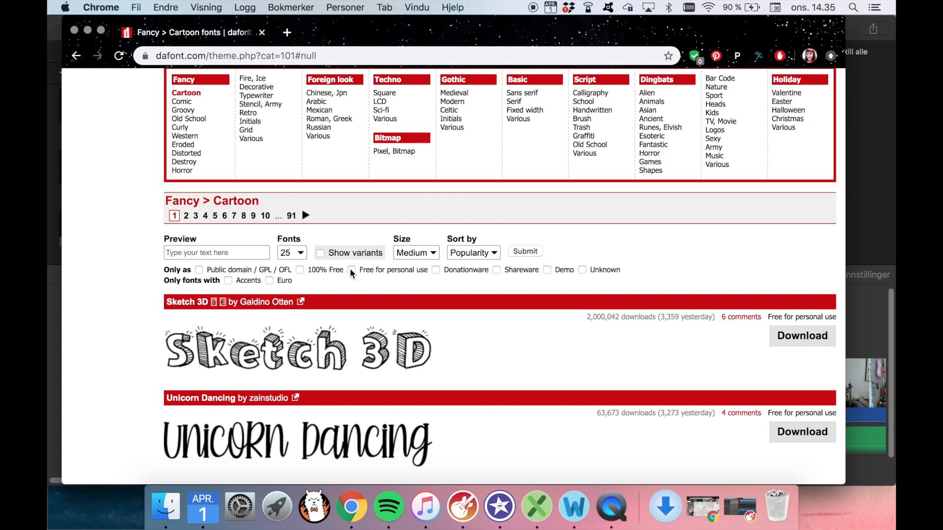
pyautogui.moveTo(435, 280)
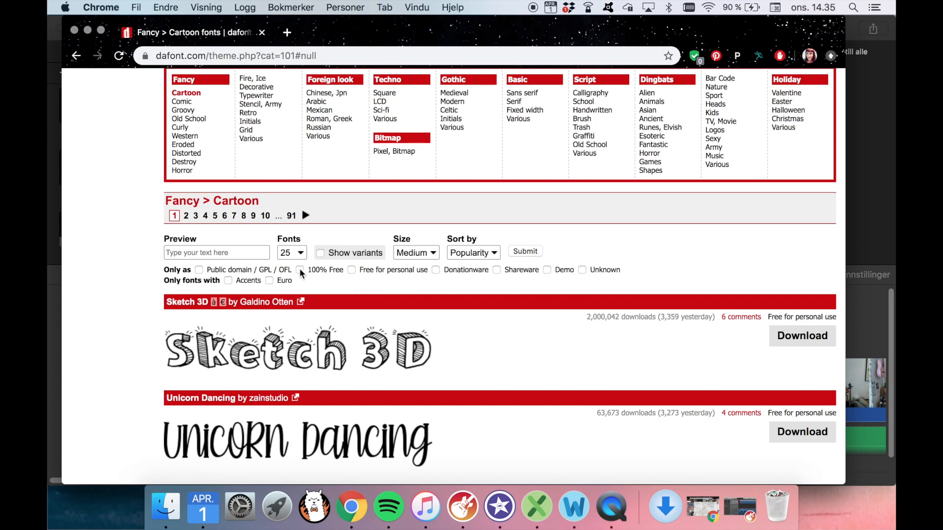
pyautogui.click(198, 269)
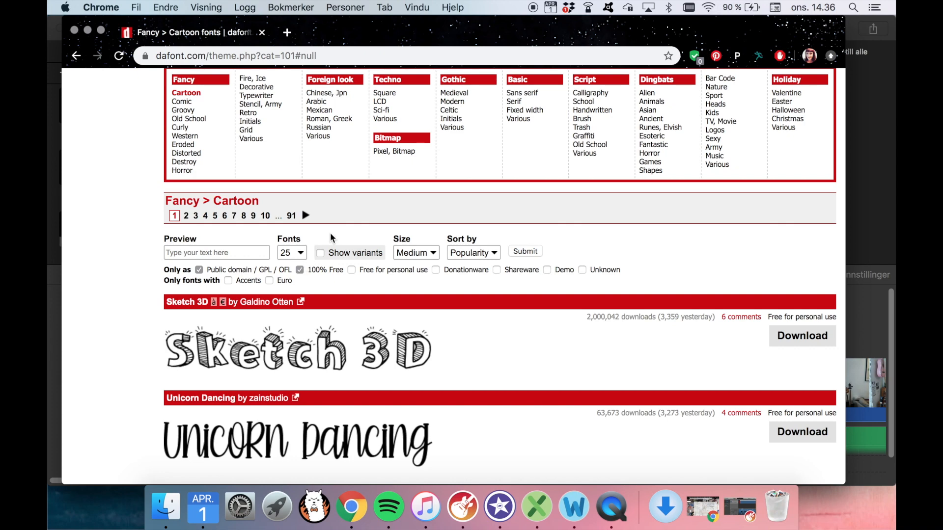
pyautogui.moveTo(558, 252)
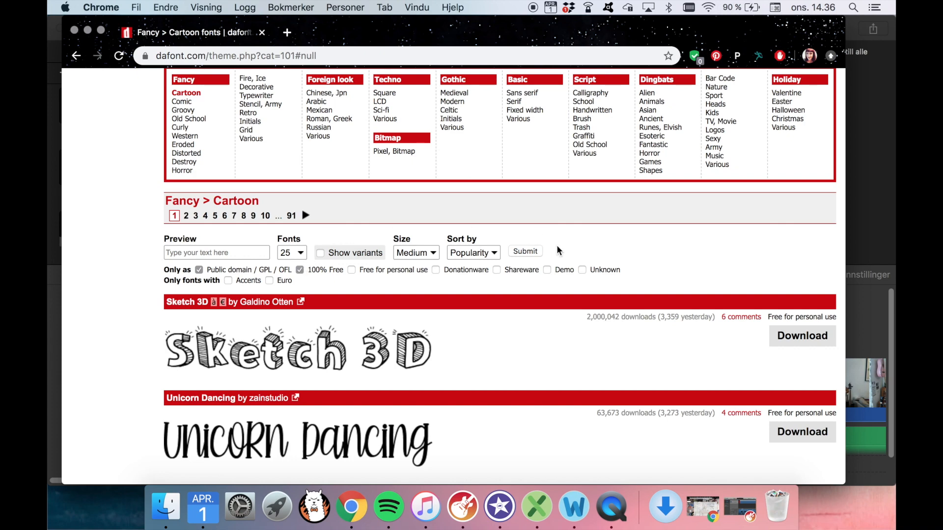
pyautogui.moveTo(556, 252)
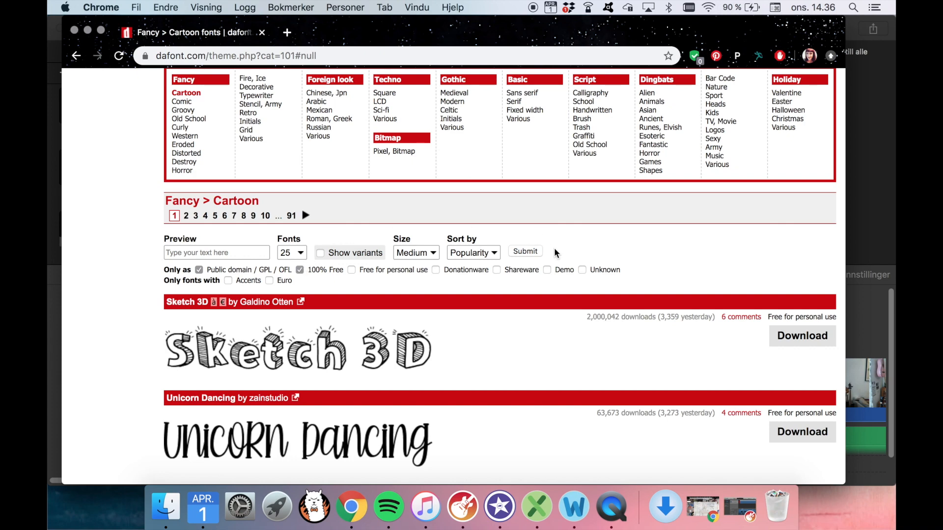
pyautogui.moveTo(530, 255)
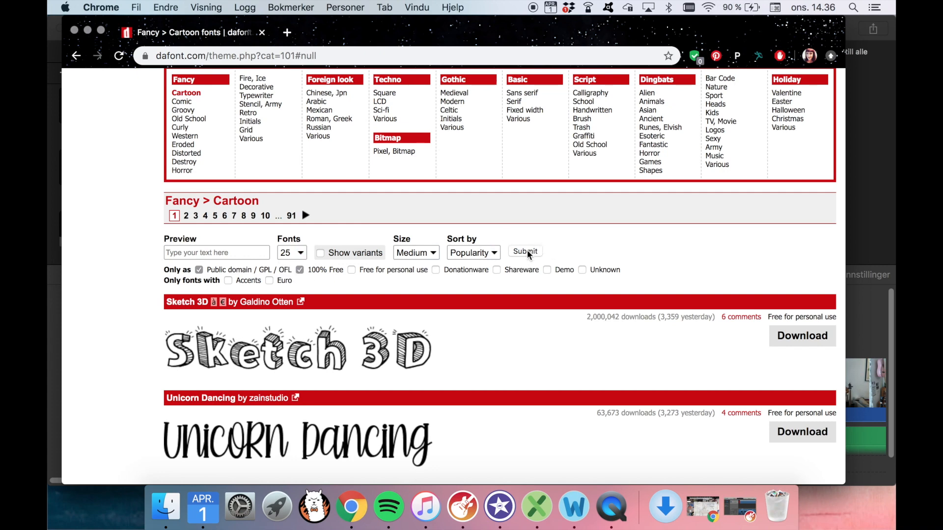
pyautogui.click(523, 250)
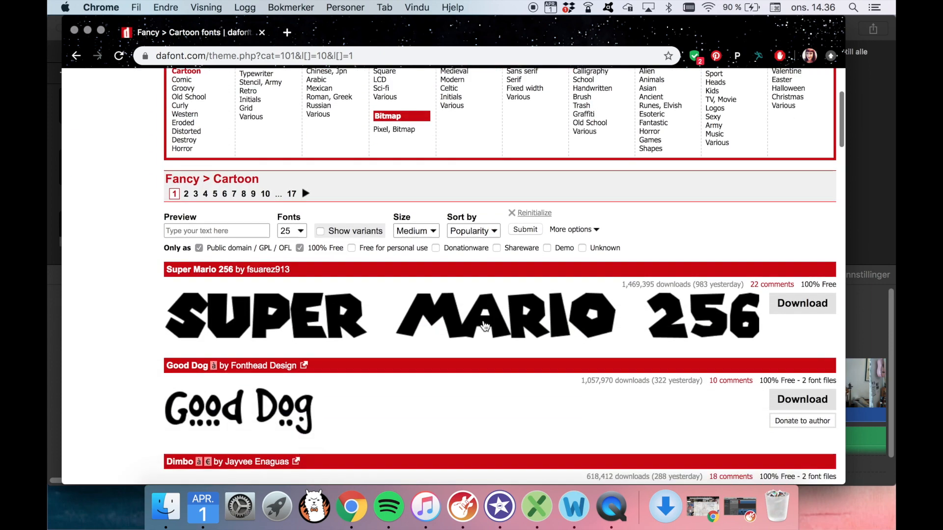
# Browse down the Cartoon results to the Soup of Justice font
pyautogui.scroll(-3)
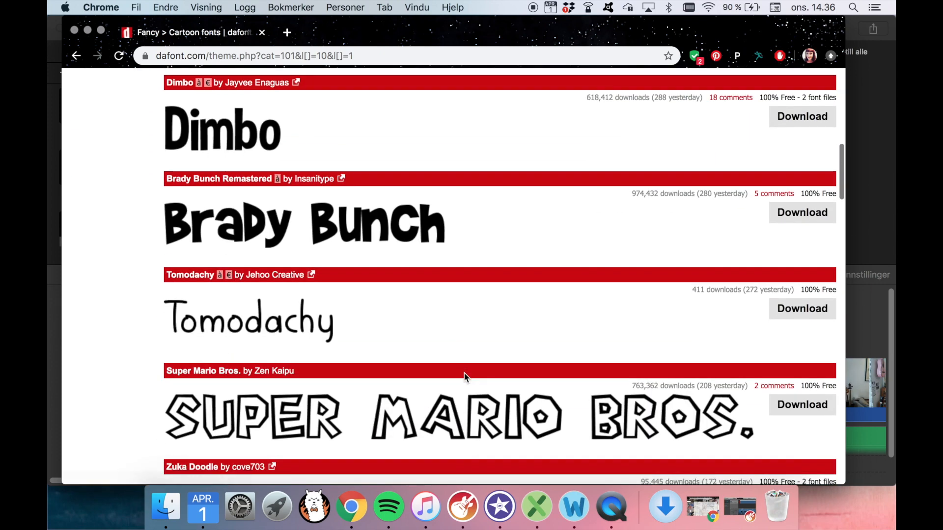
pyautogui.scroll(-3)
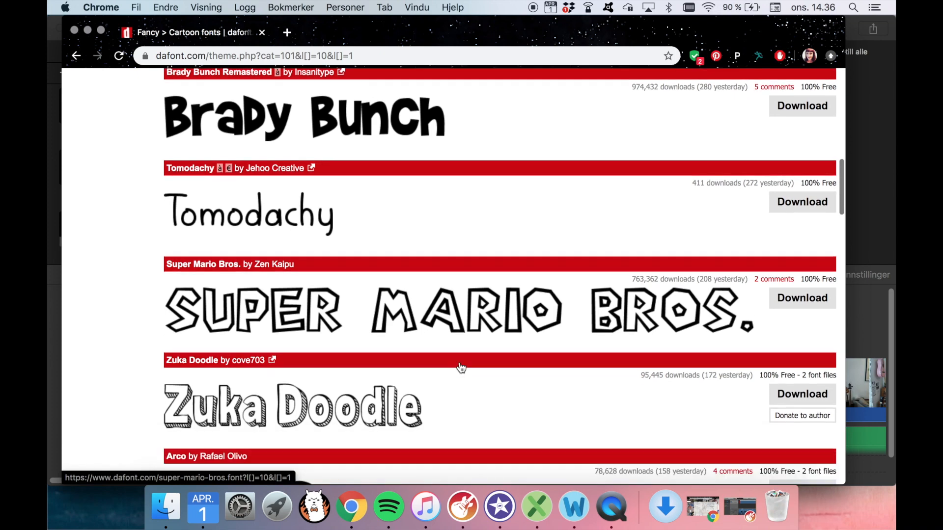
pyautogui.scroll(-3)
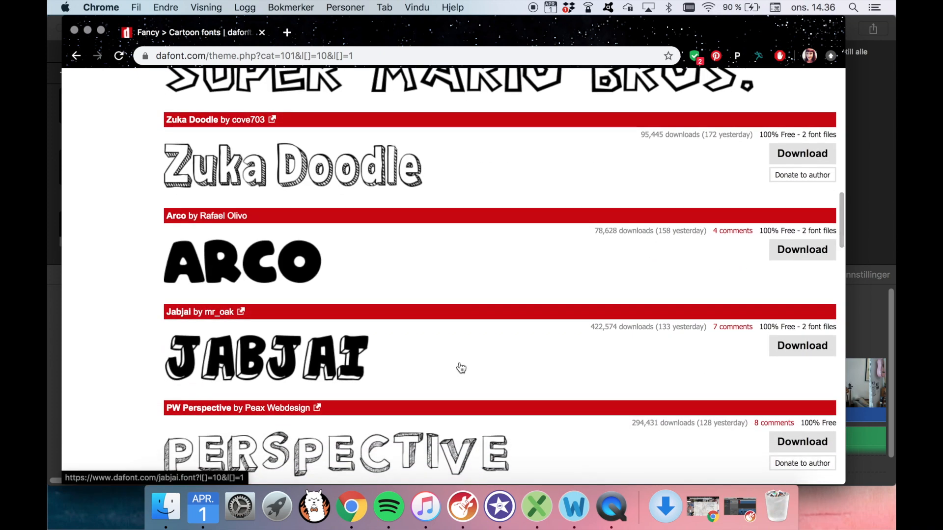
pyautogui.scroll(-3)
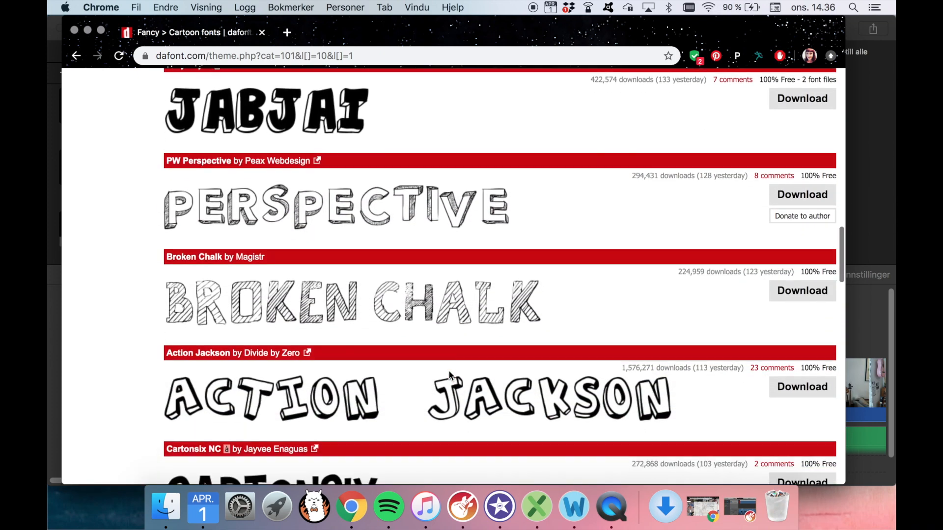
pyautogui.scroll(-3)
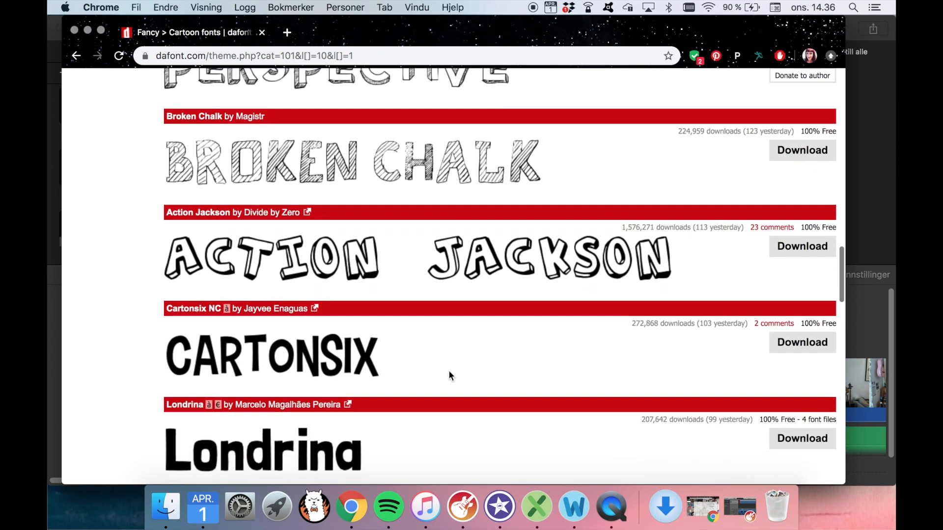
pyautogui.scroll(-3)
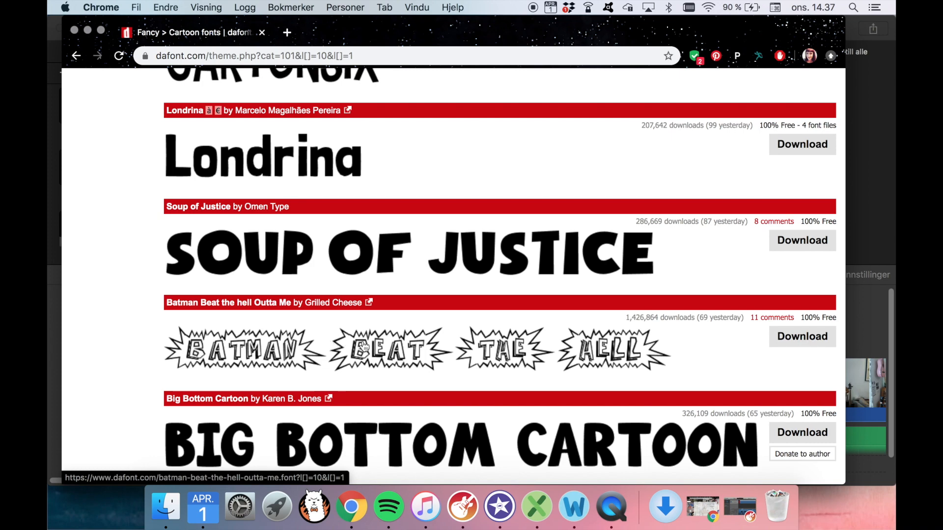
pyautogui.moveTo(400, 355)
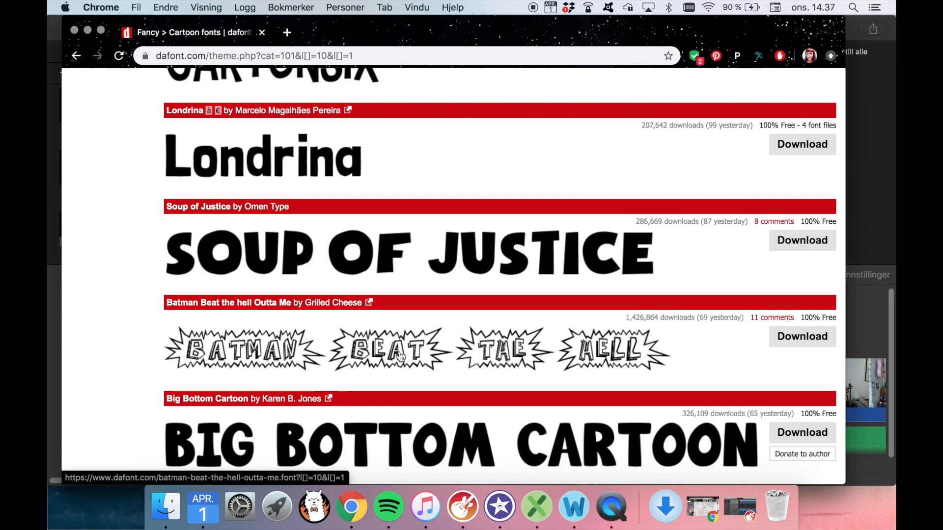
pyautogui.moveTo(325, 335)
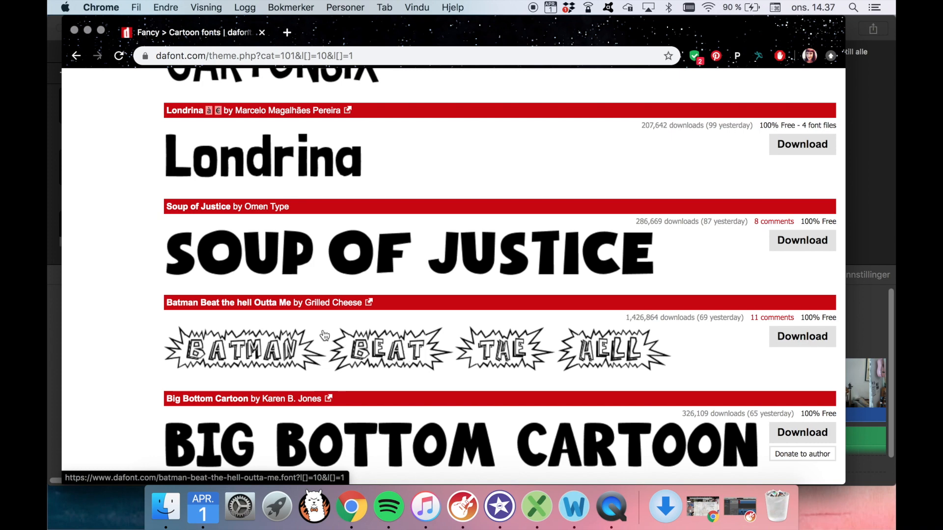
pyautogui.scroll(-3)
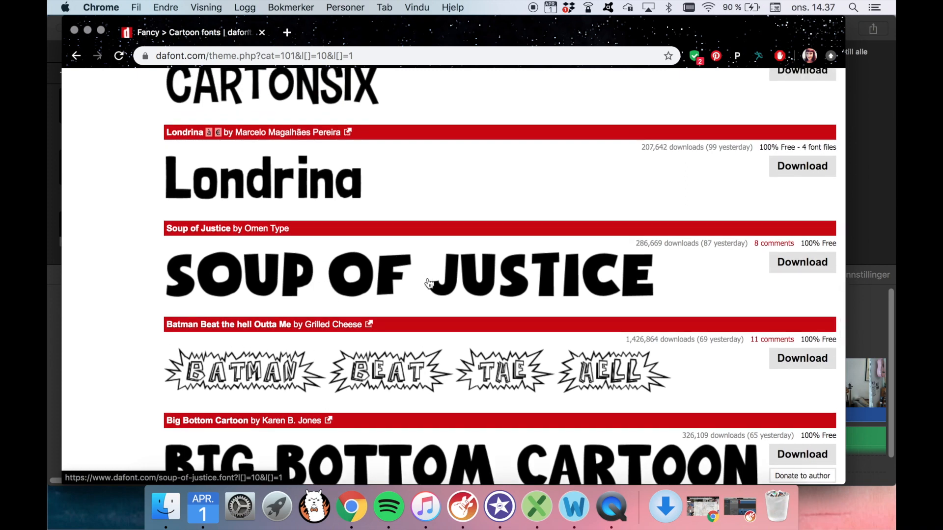
# Download the Soup of Justice font
pyautogui.click(802, 262)
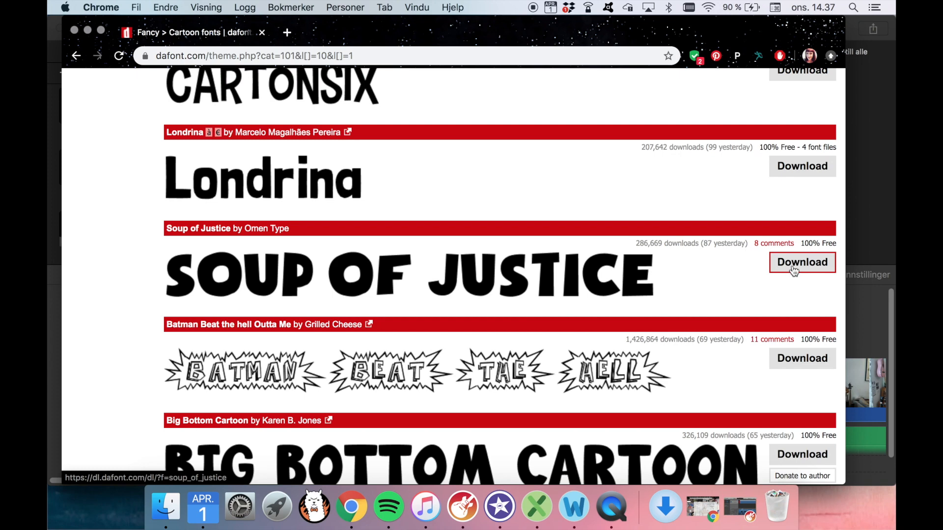
pyautogui.click(802, 262)
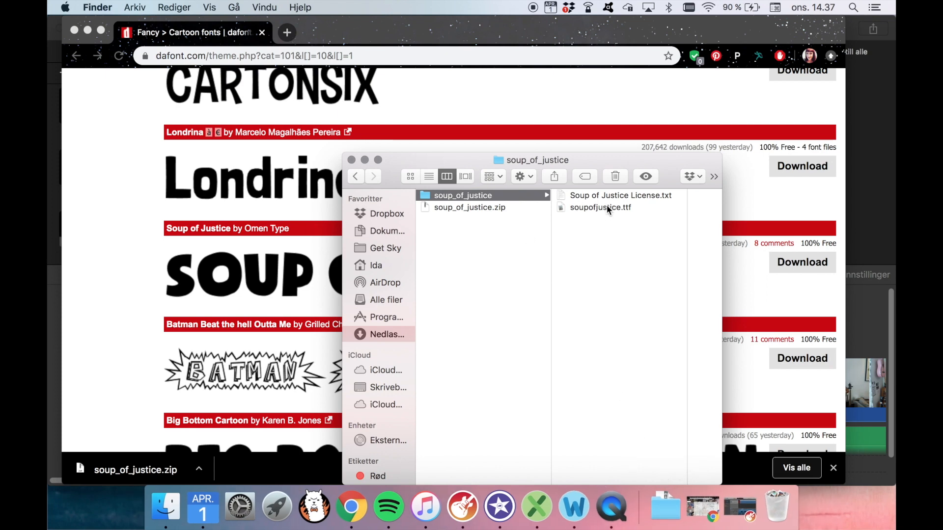
# Preview soupofjustice.ttf and its License.txt in the downloaded folder
pyautogui.click(470, 207)
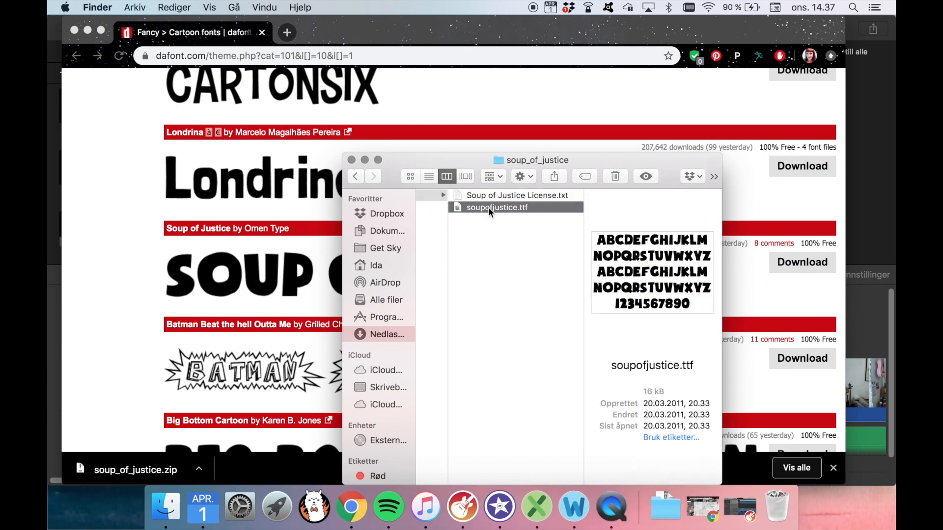
pyautogui.click(515, 195)
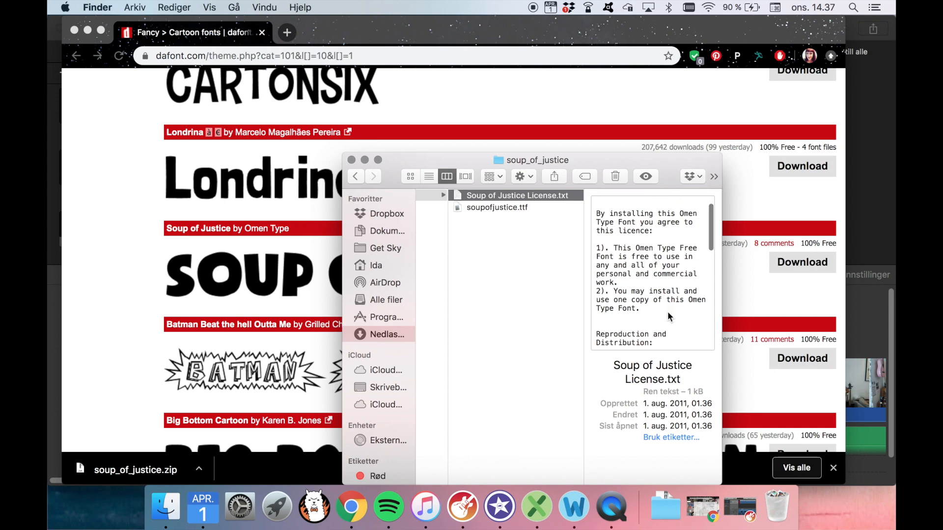
pyautogui.scroll(-3)
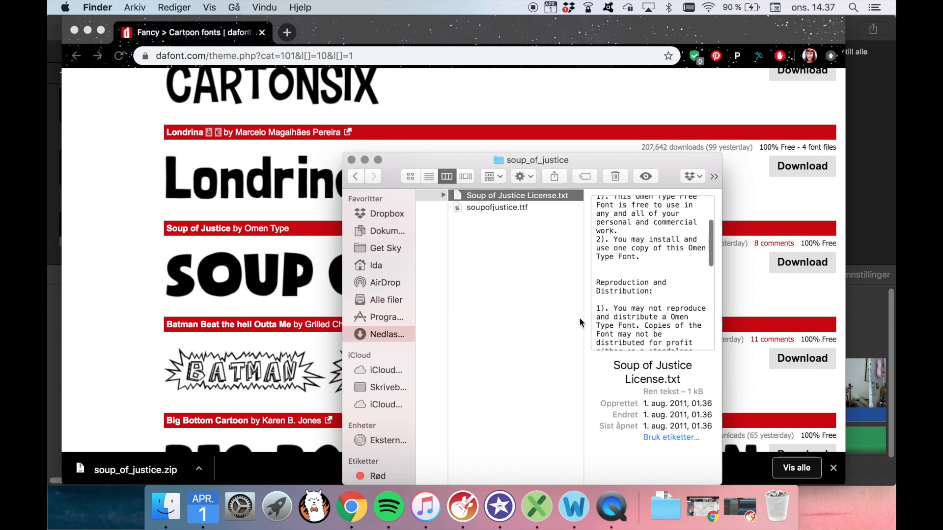
pyautogui.click(497, 208)
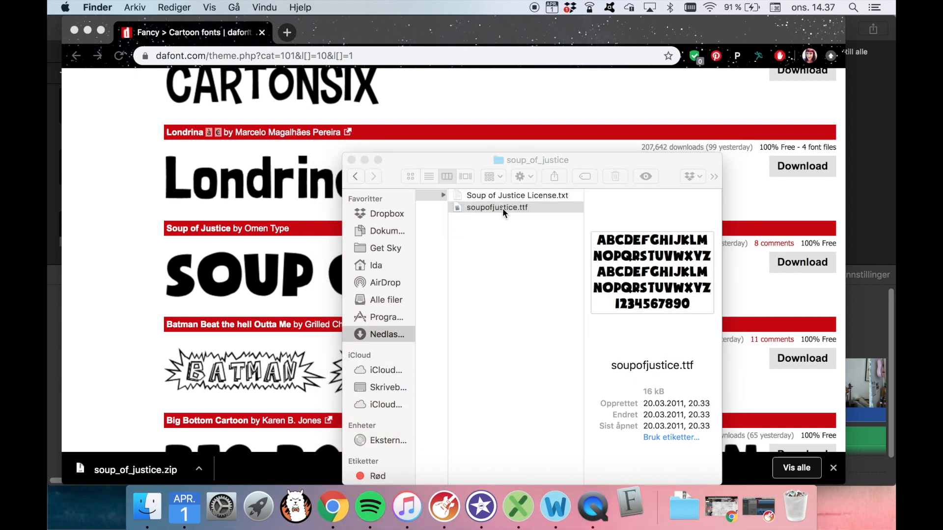
# Install Soup of Justice through Font Book and browse the user fonts
pyautogui.doubleClick(497, 207)
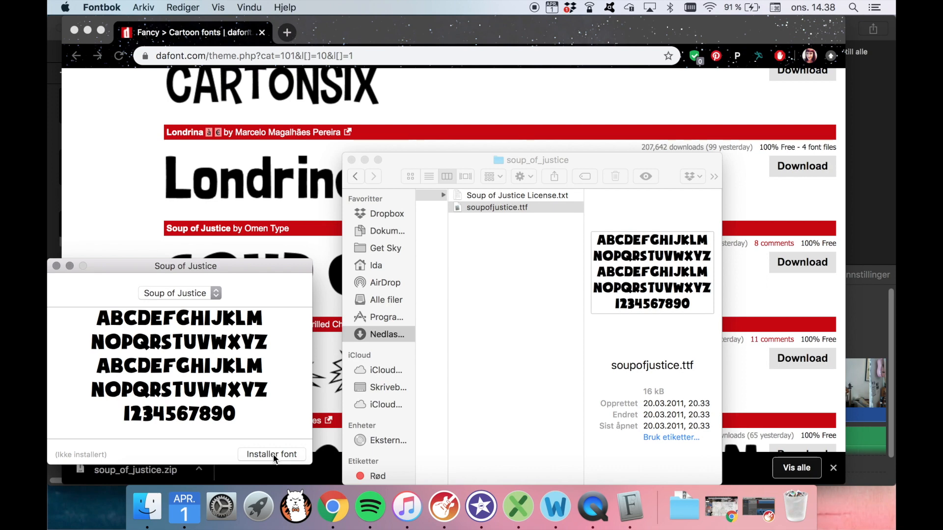
pyautogui.click(271, 453)
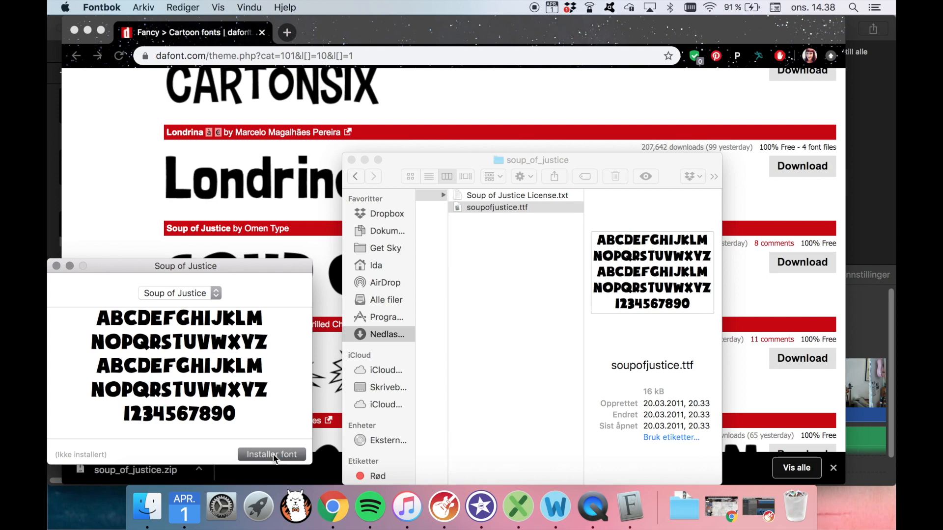
pyautogui.click(272, 454)
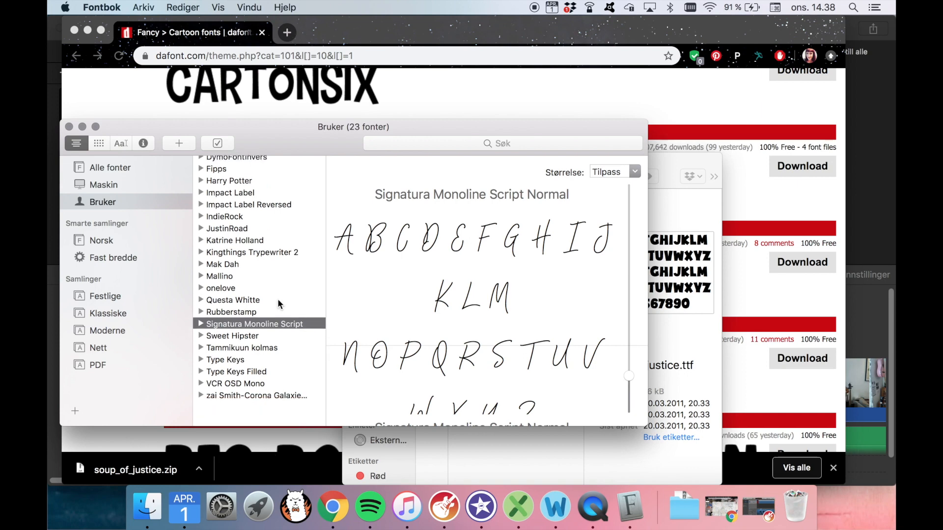
pyautogui.scroll(-3)
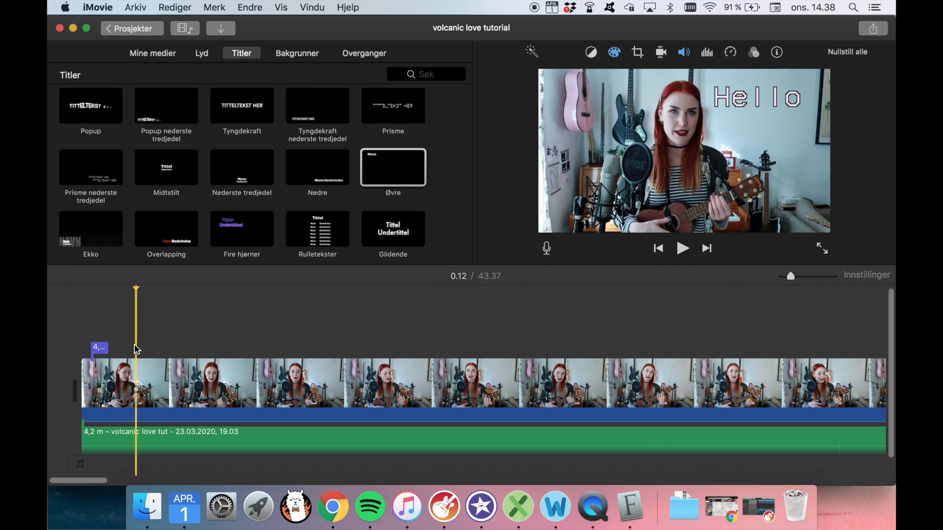
# Add a centred title near the clip start with the text 'Hellu'
pyautogui.click(166, 166)
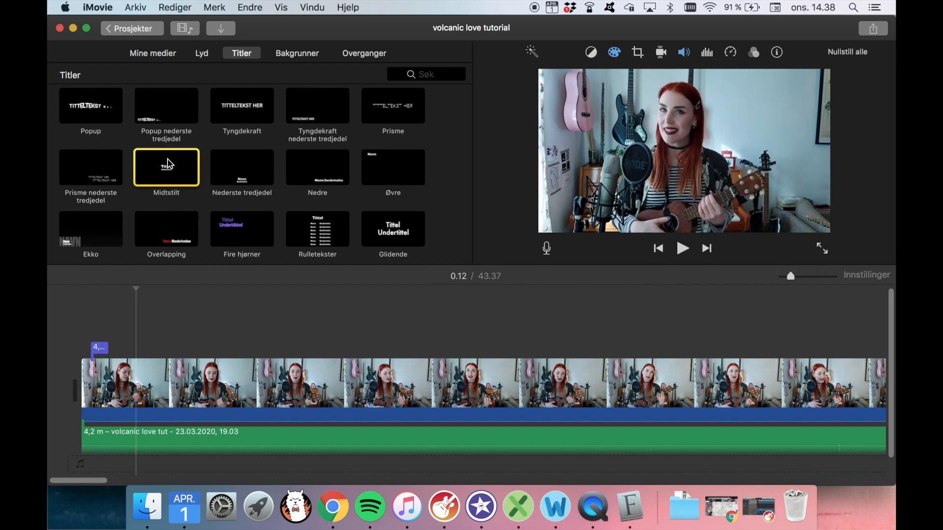
pyautogui.doubleClick(166, 167)
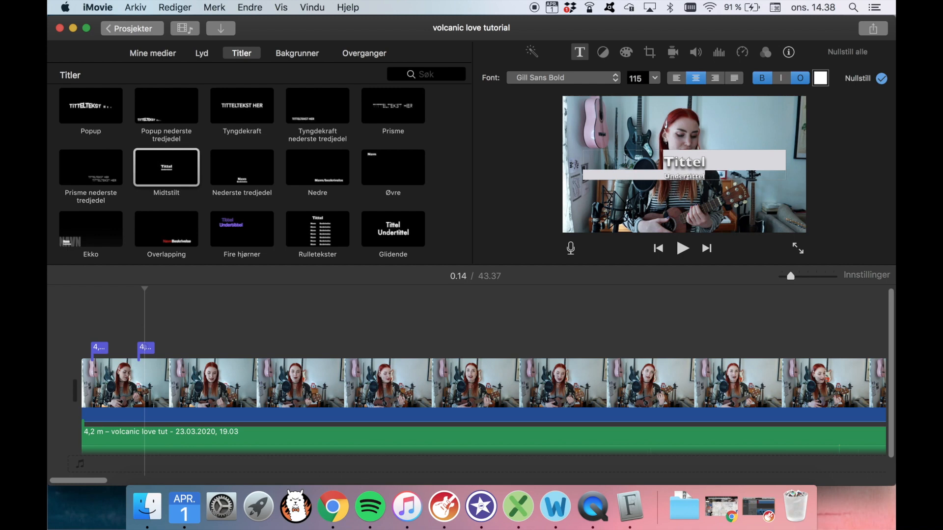
pyautogui.write('Hellu')
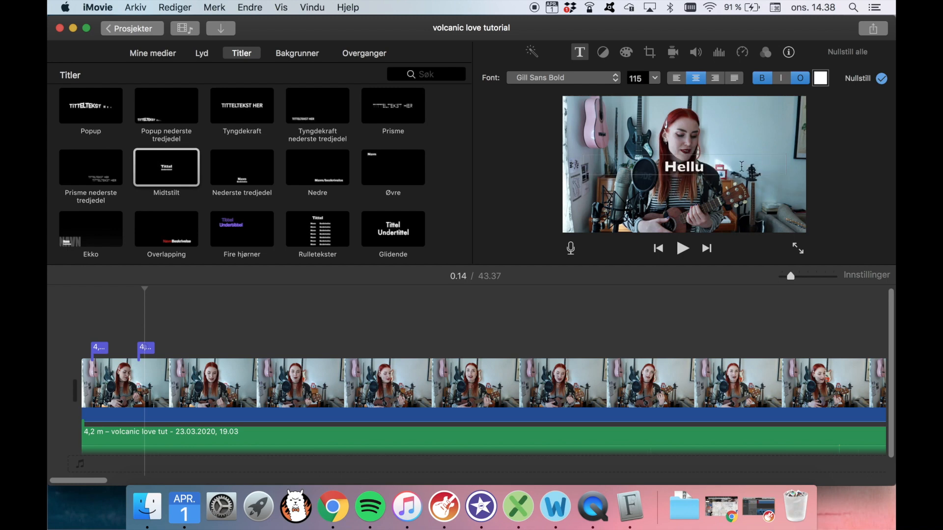
# Pick Soup of Justice for the Hellu title from the full font chooser
pyautogui.click(562, 78)
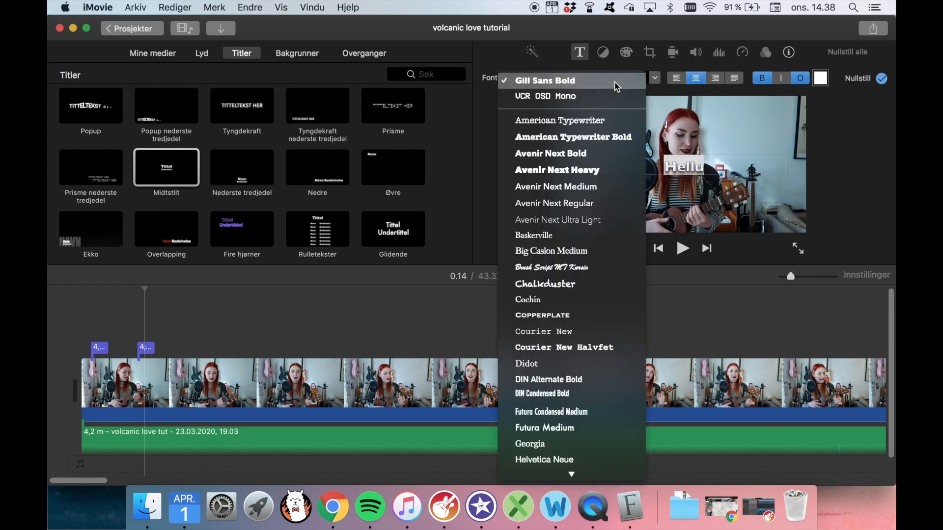
pyautogui.scroll(-3)
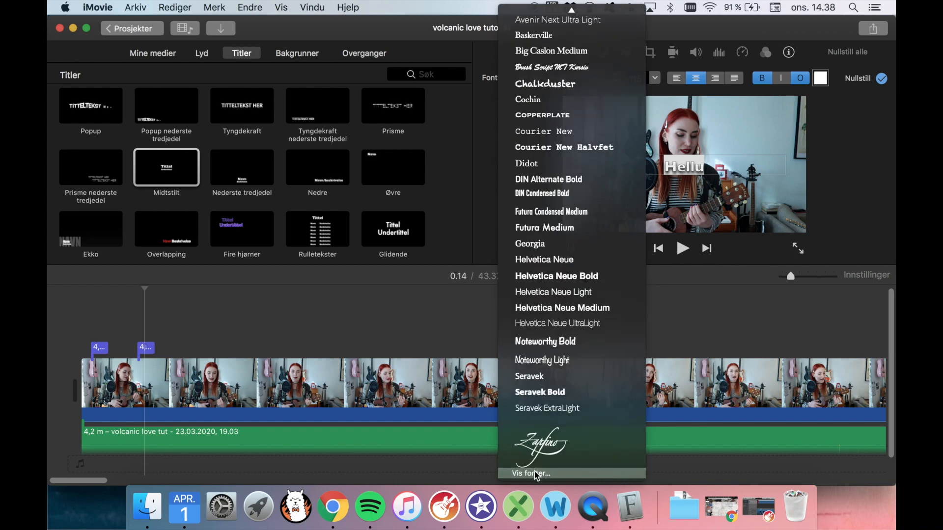
pyautogui.click(530, 474)
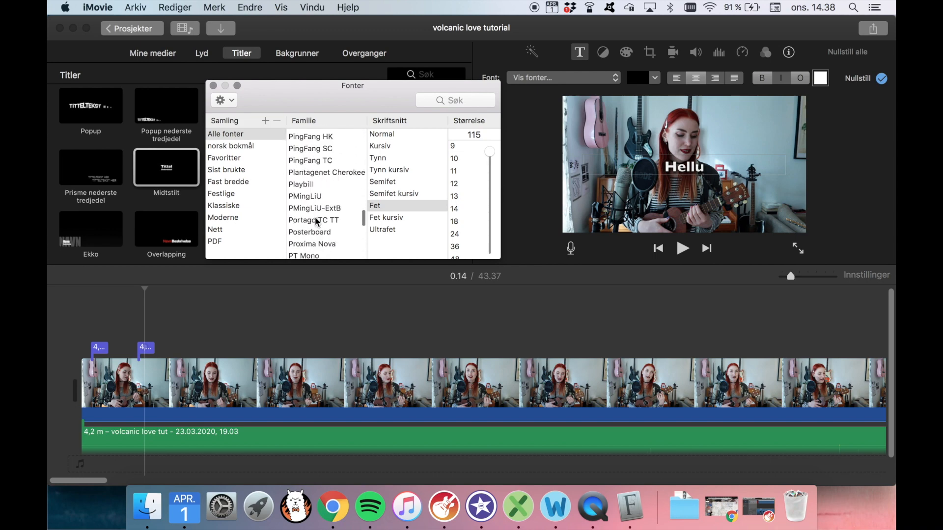
pyautogui.scroll(-3)
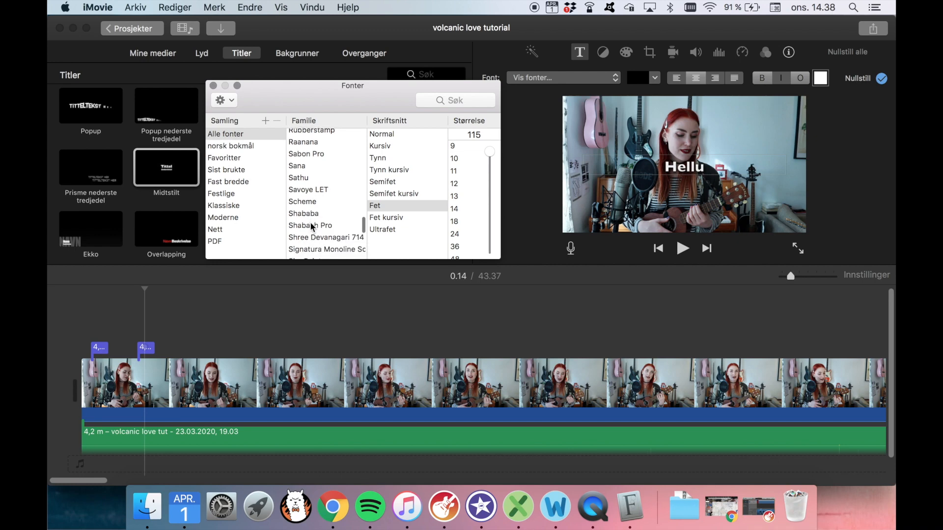
pyautogui.scroll(-3)
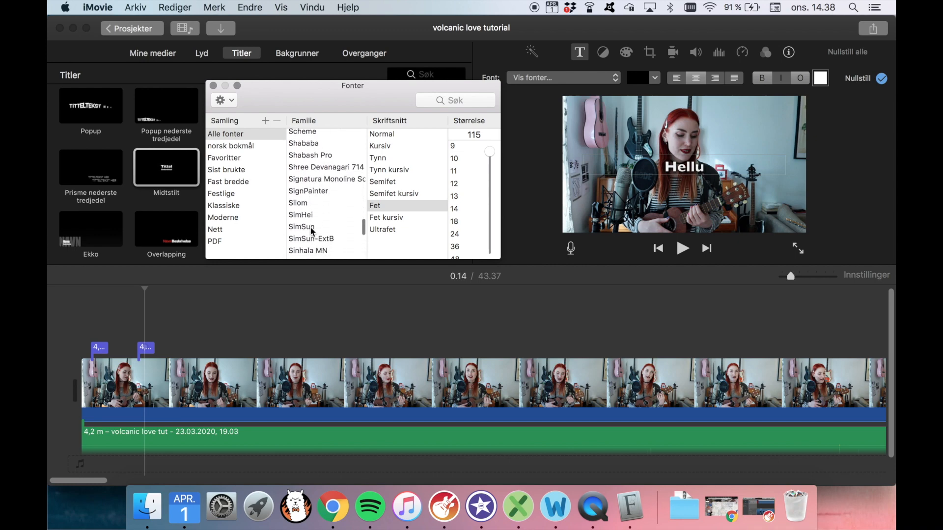
pyautogui.scroll(-3)
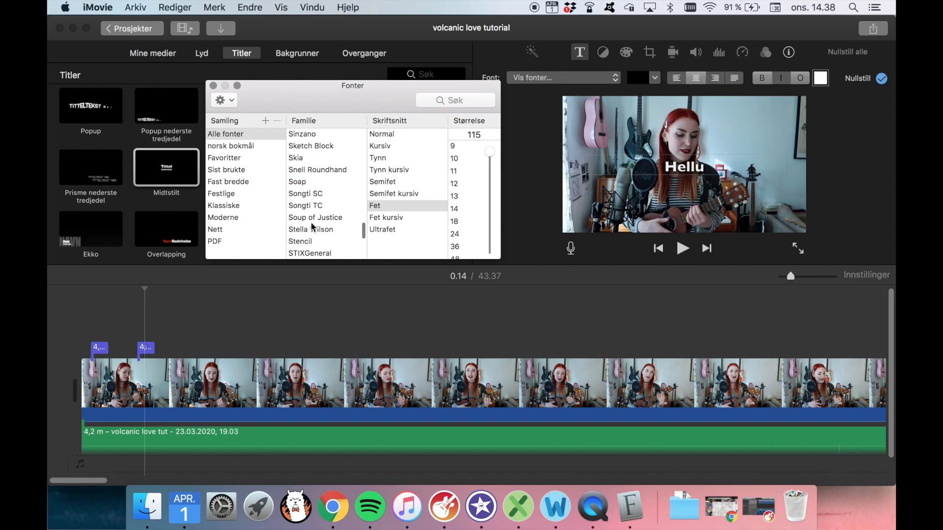
pyautogui.click(315, 217)
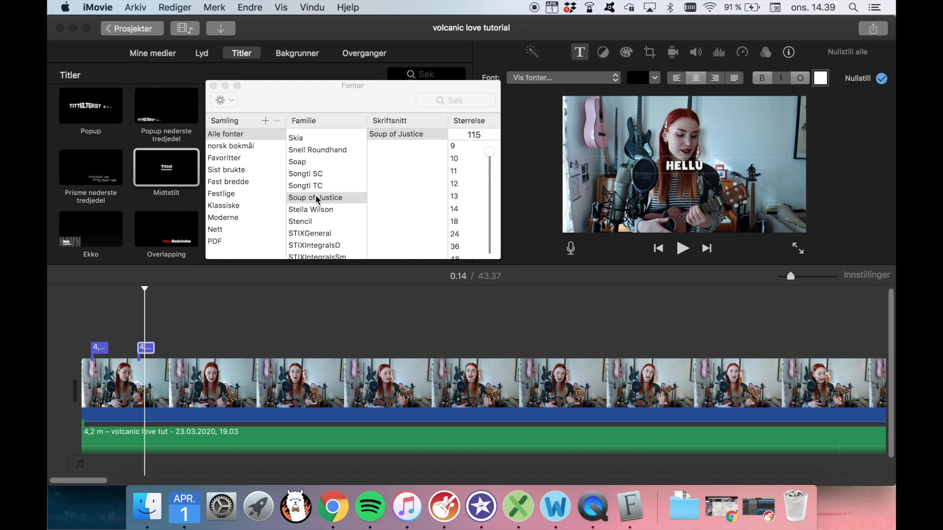
pyautogui.moveTo(311, 200)
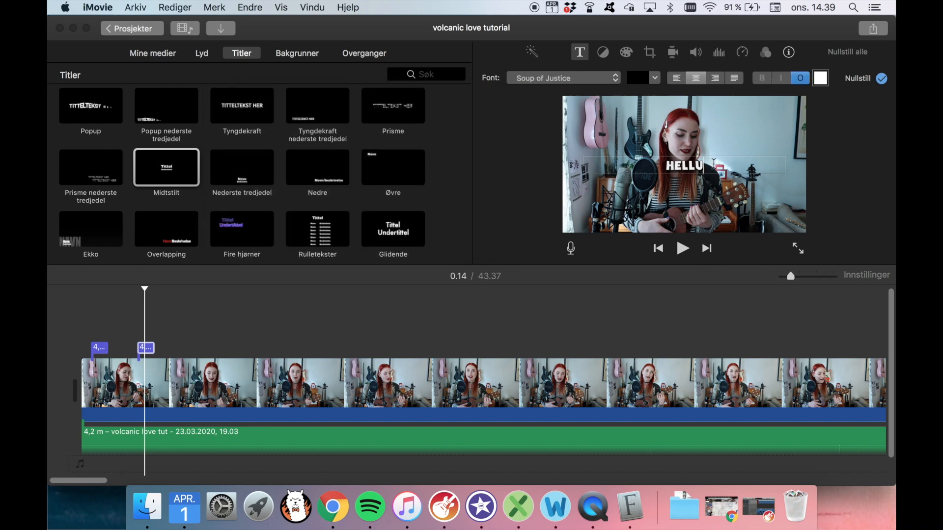
# Set the HELLU title size to 500 and colour its text yellow with the RGB sliders
pyautogui.click(654, 77)
pyautogui.write('300')
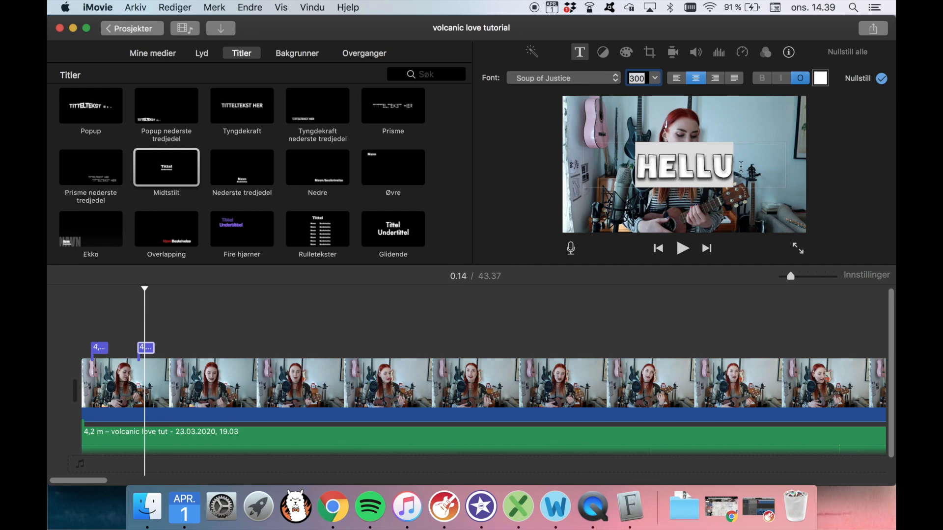
pyautogui.click(638, 78)
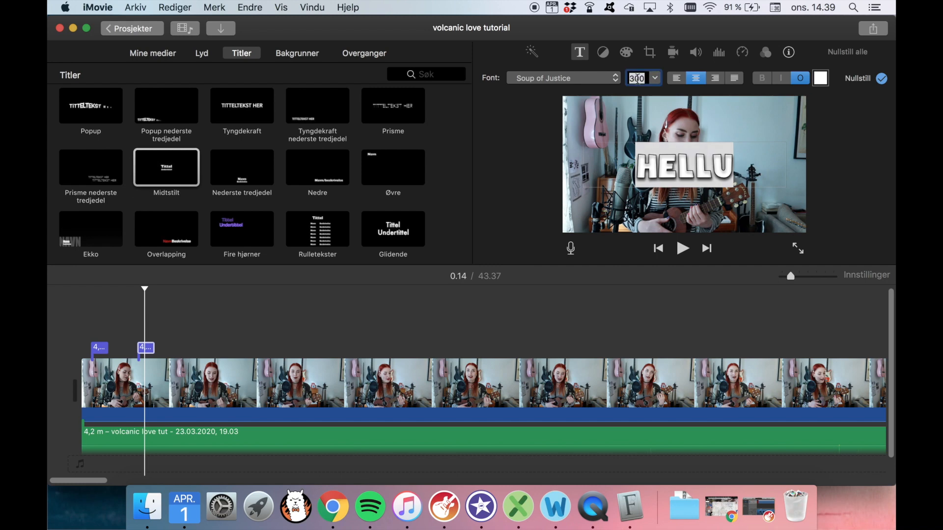
pyautogui.write('500')
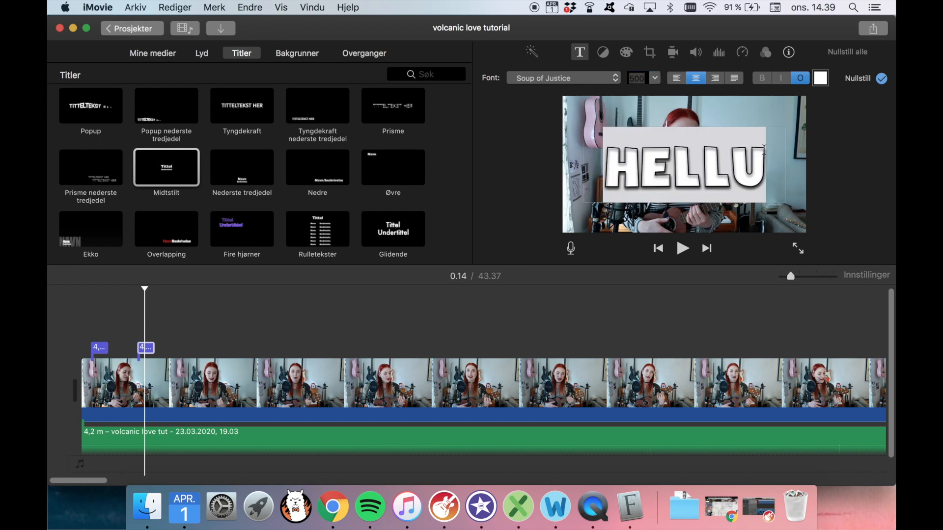
pyautogui.click(820, 77)
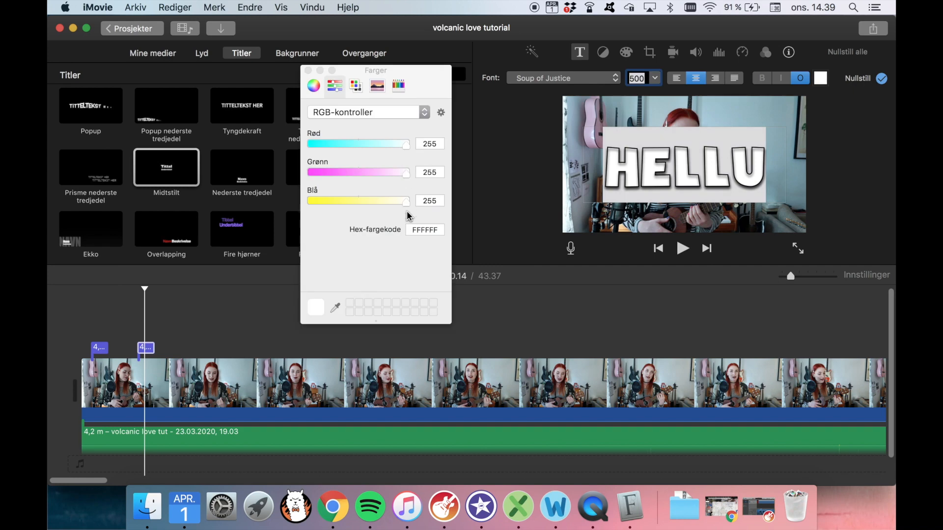
pyautogui.moveTo(408, 200); pyautogui.dragTo(351, 201)
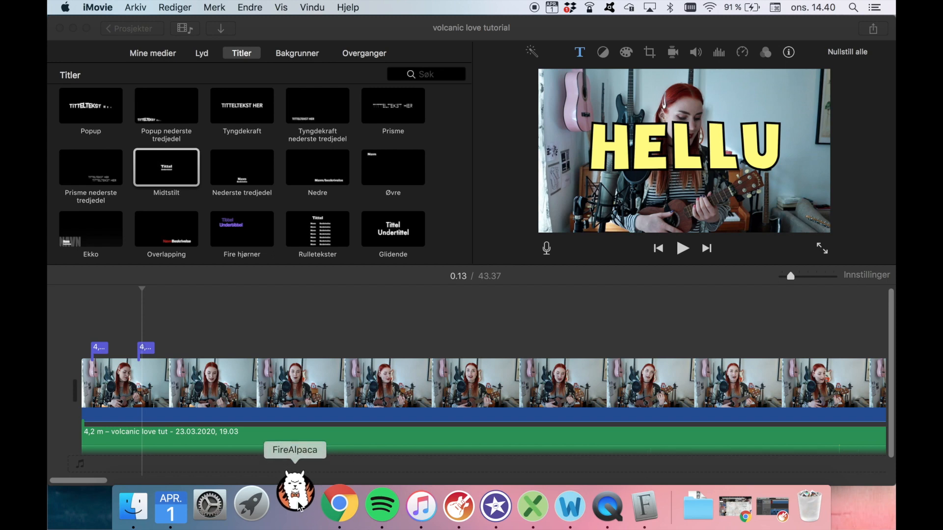
# Launch FireAlpaca from the Dock and dismiss its startup ad
pyautogui.click(295, 502)
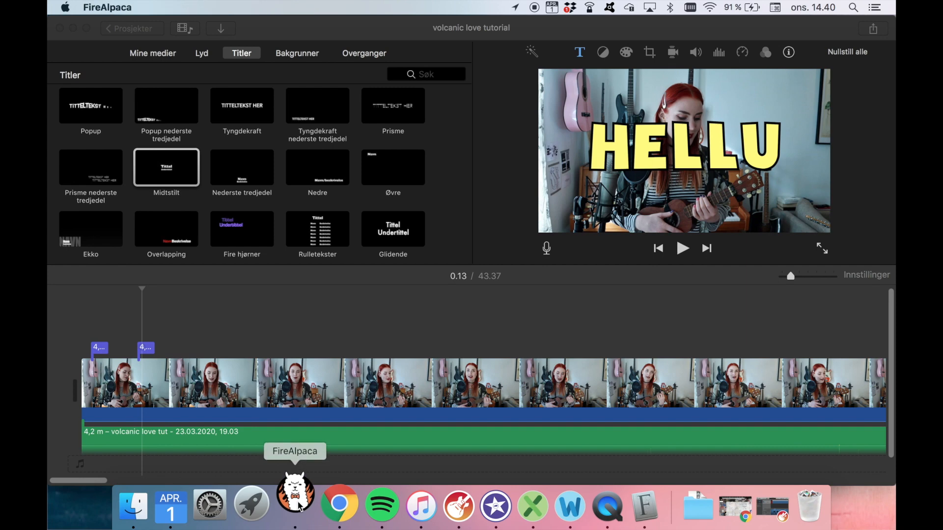
pyautogui.click(295, 505)
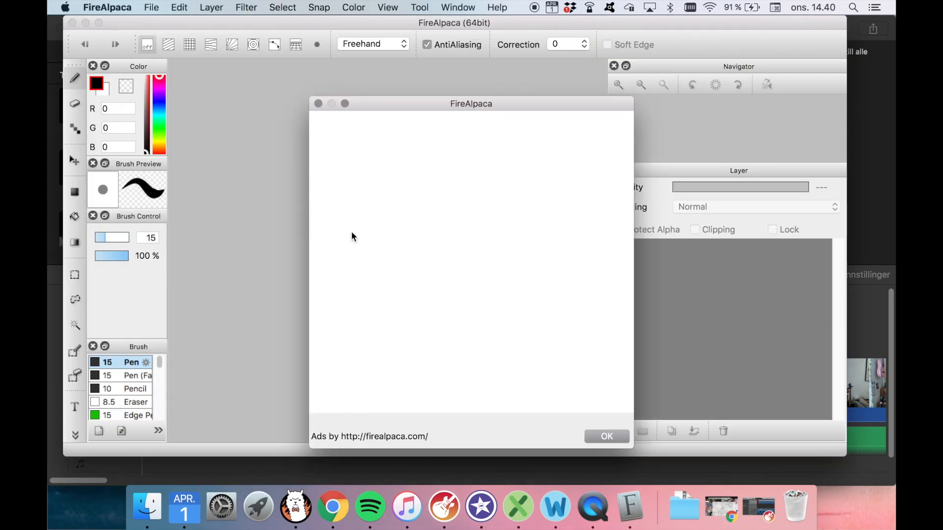
pyautogui.click(606, 436)
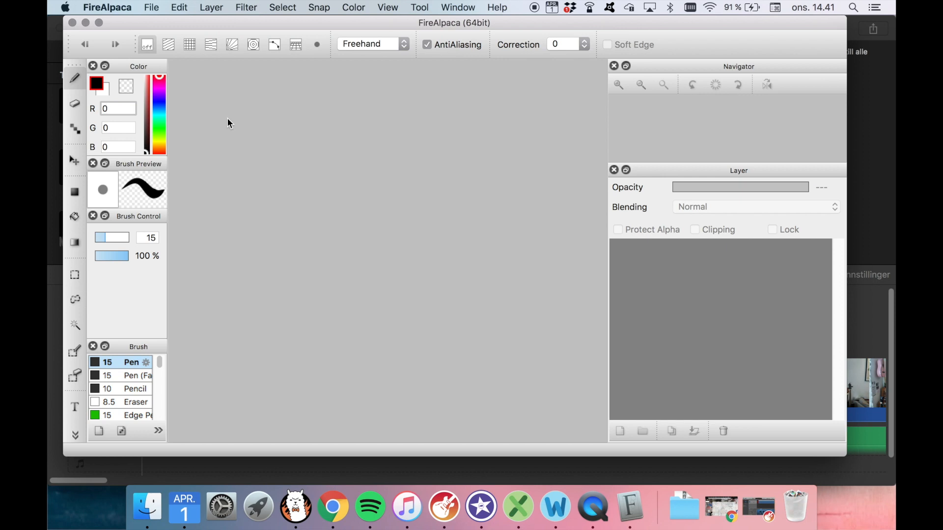
pyautogui.moveTo(179, 65)
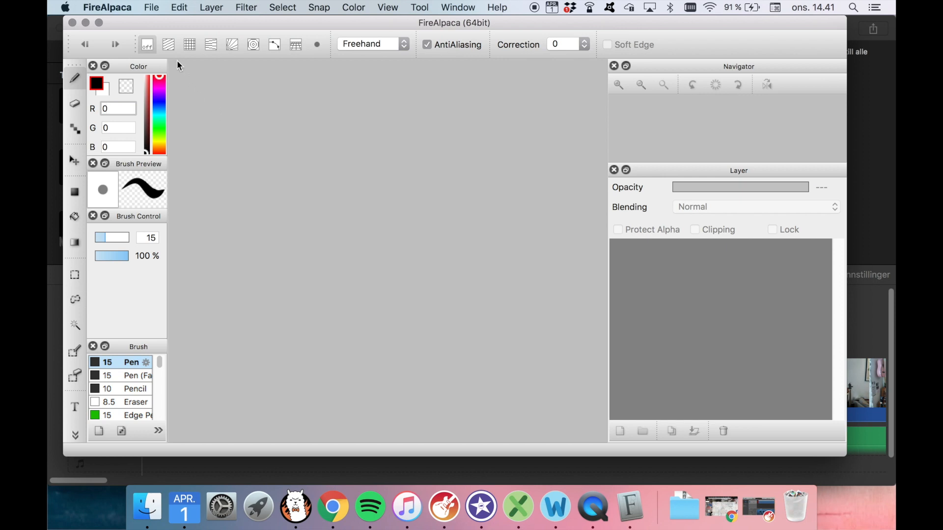
# Create a new 29.7 × 21 cm, 350 dpi transparent image via File > New
pyautogui.click(151, 7)
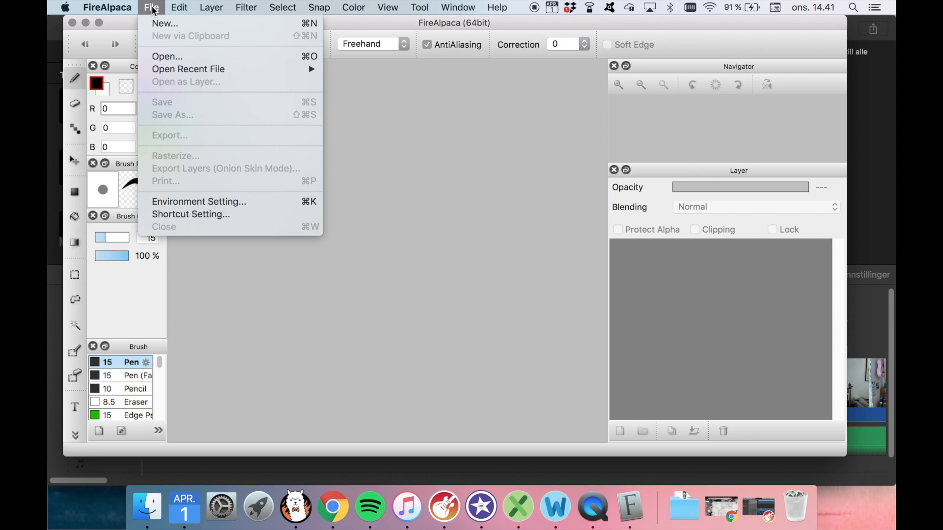
pyautogui.click(165, 22)
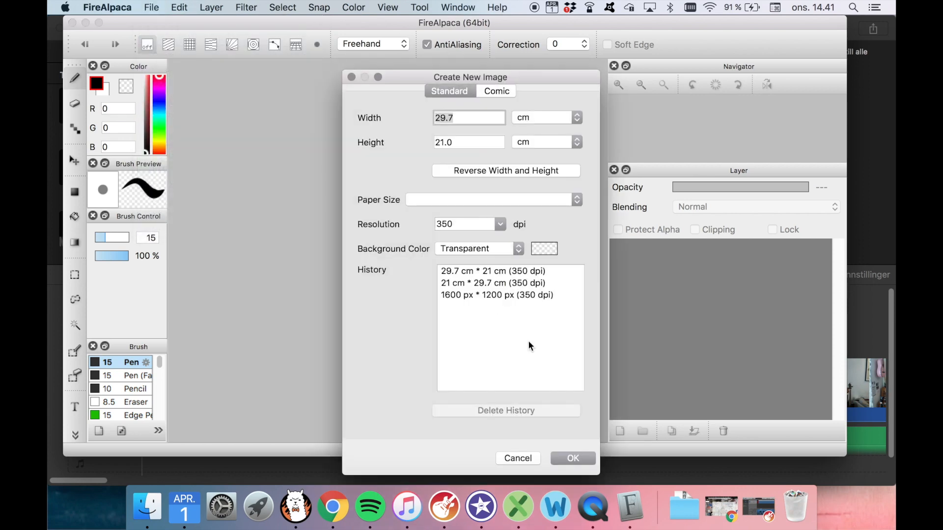
pyautogui.click(572, 458)
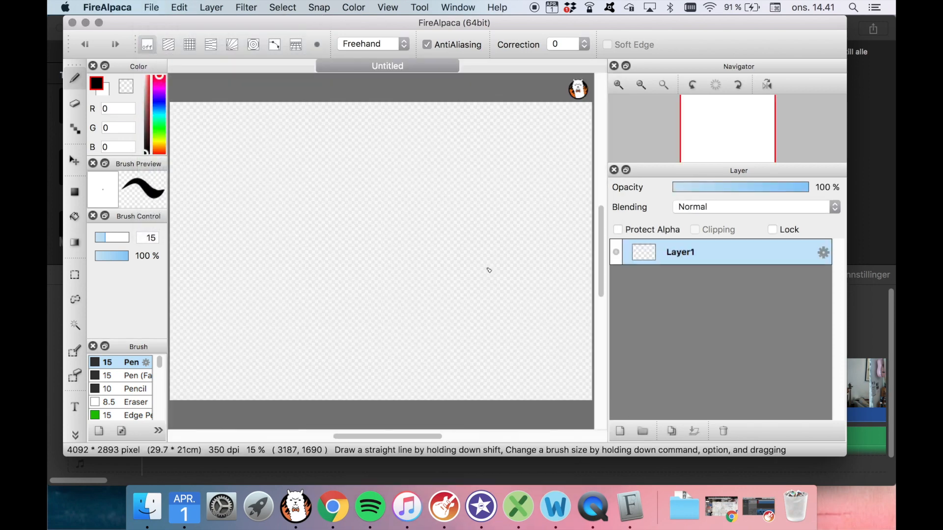
pyautogui.moveTo(479, 268)
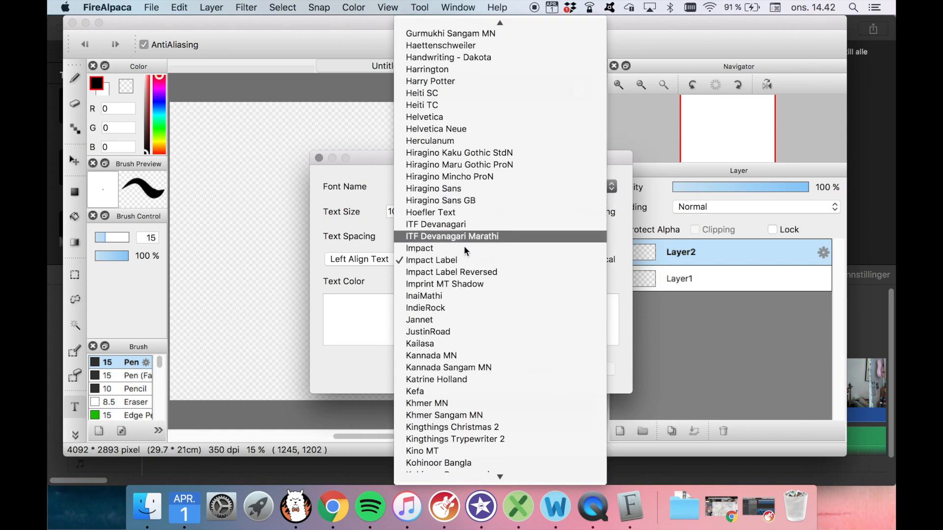
# Choose the Soup of Justice font at size 72 in the Edit Text dialog
pyautogui.scroll(-3)
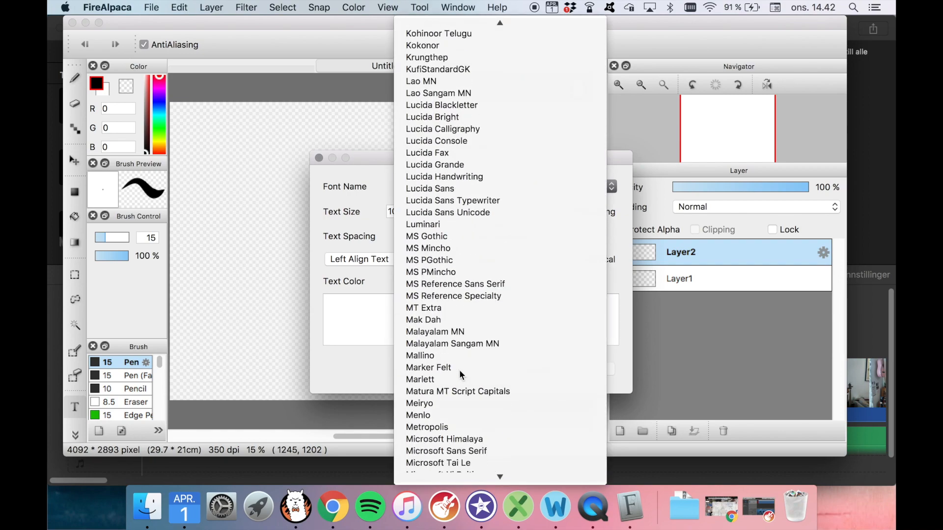
pyautogui.scroll(-3)
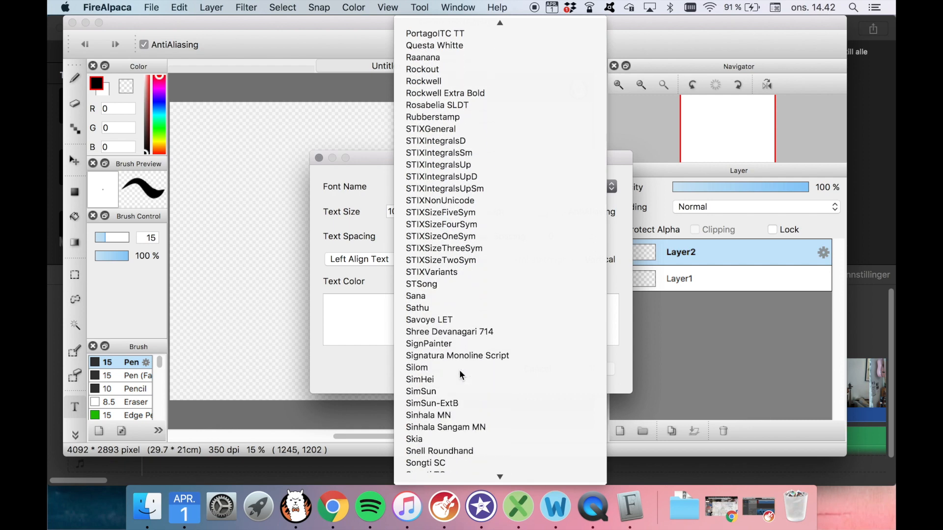
pyautogui.scroll(-3)
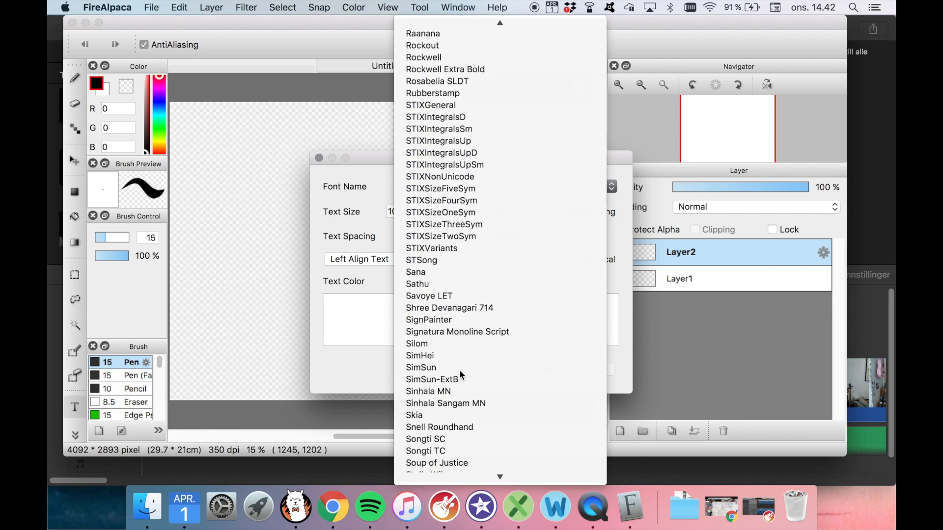
pyautogui.scroll(-3)
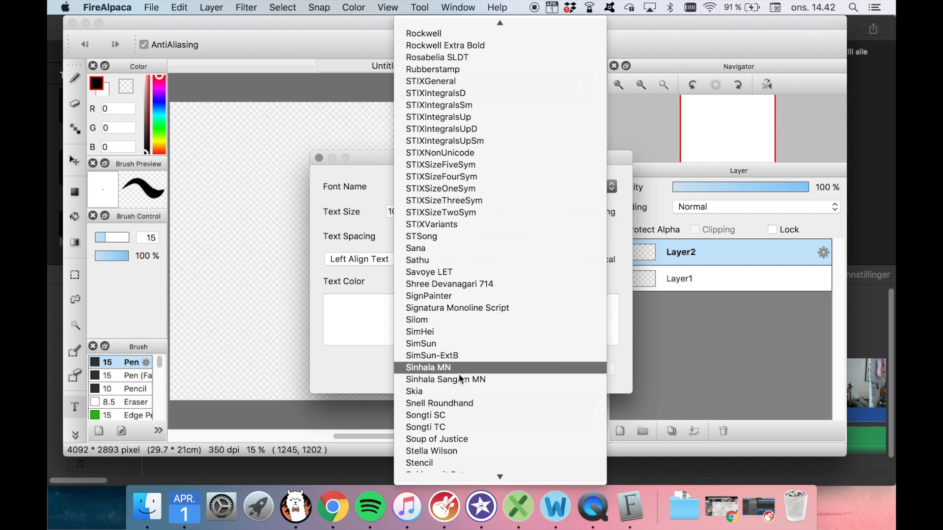
pyautogui.click(436, 439)
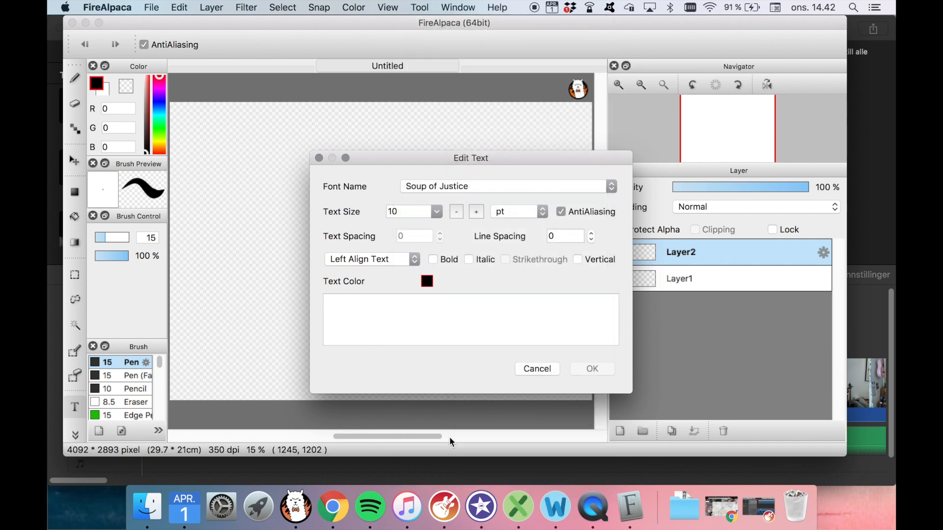
pyautogui.click(414, 212)
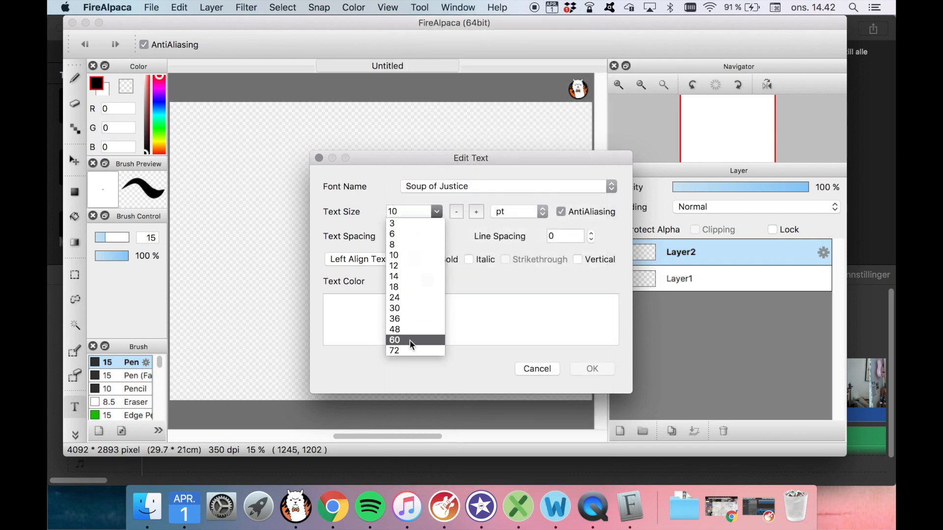
pyautogui.click(395, 350)
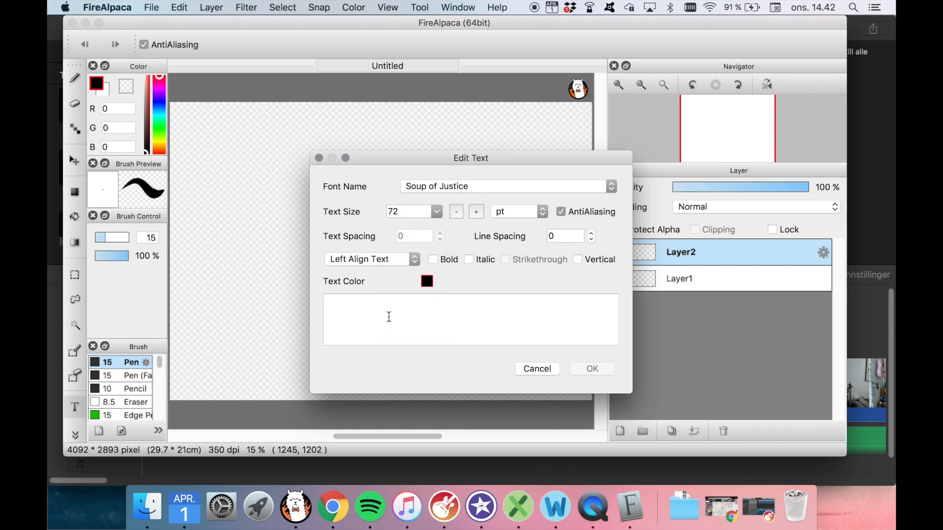
# Enter 'subscribe to my channel' and colour the text yellow
pyautogui.write('subscribe to my cha')
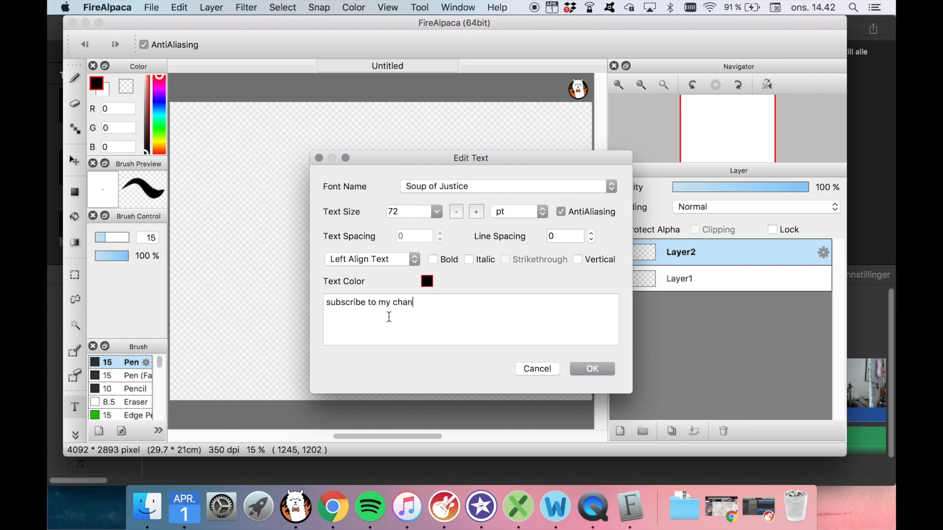
pyautogui.write('nel')
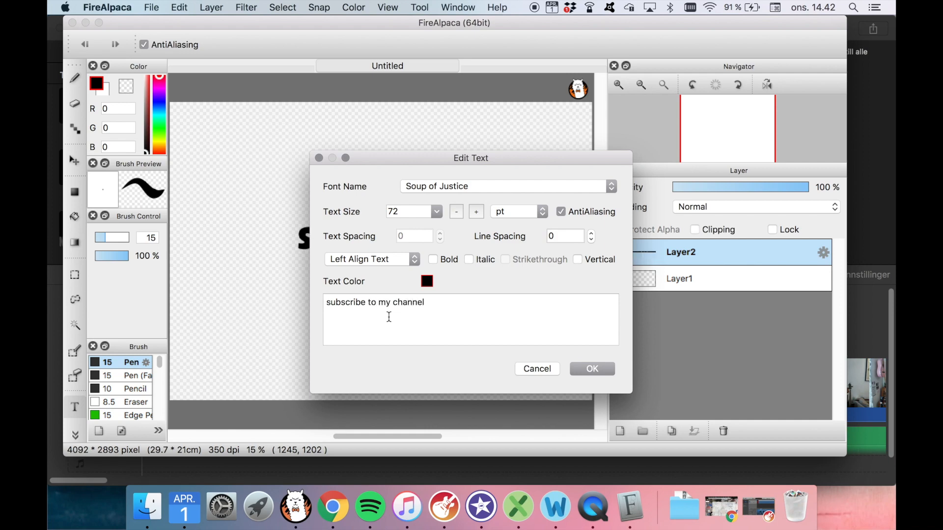
pyautogui.moveTo(432, 285)
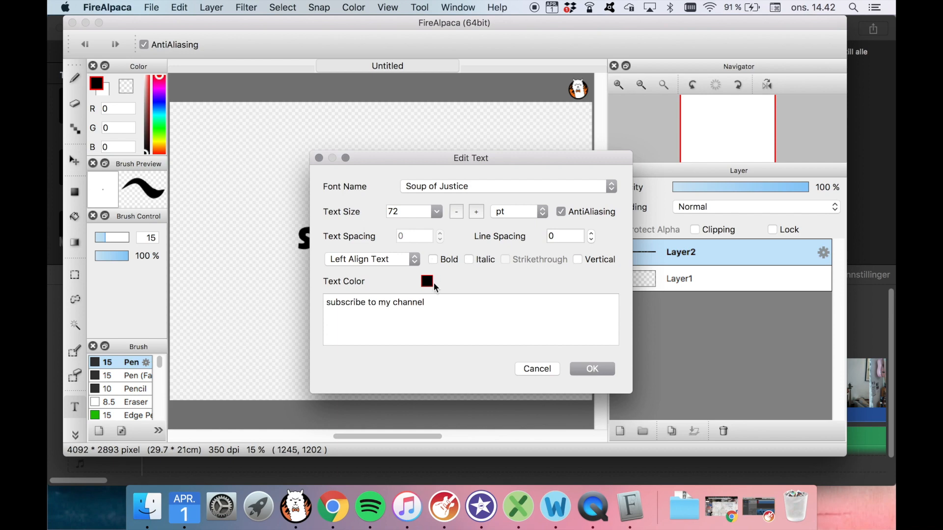
pyautogui.click(426, 281)
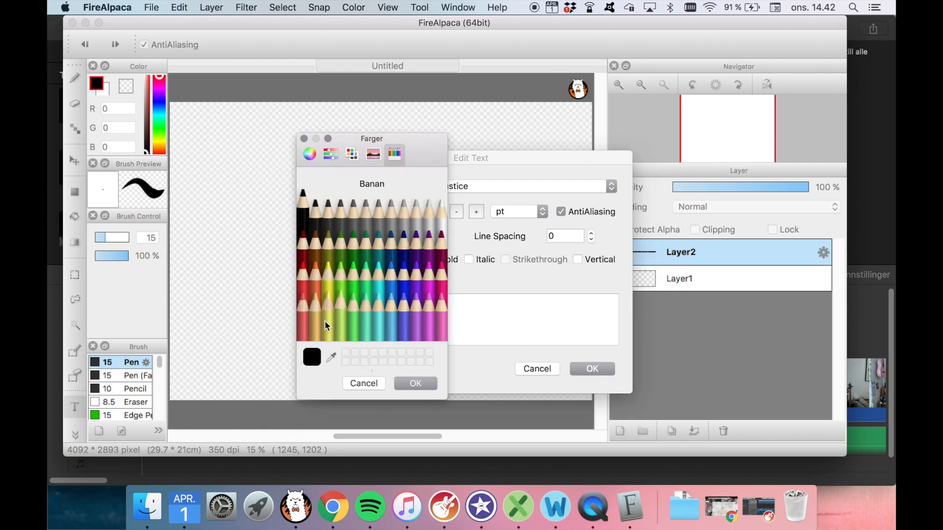
pyautogui.click(325, 295)
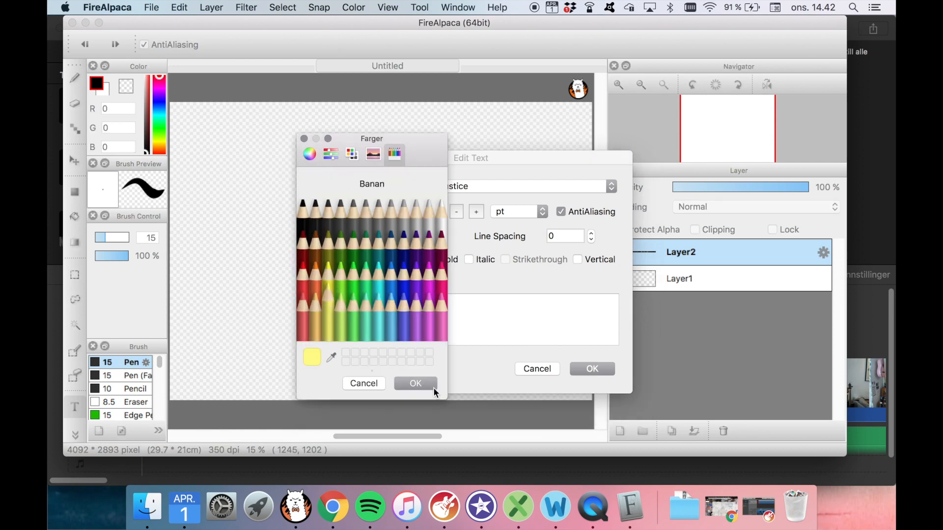
pyautogui.click(415, 384)
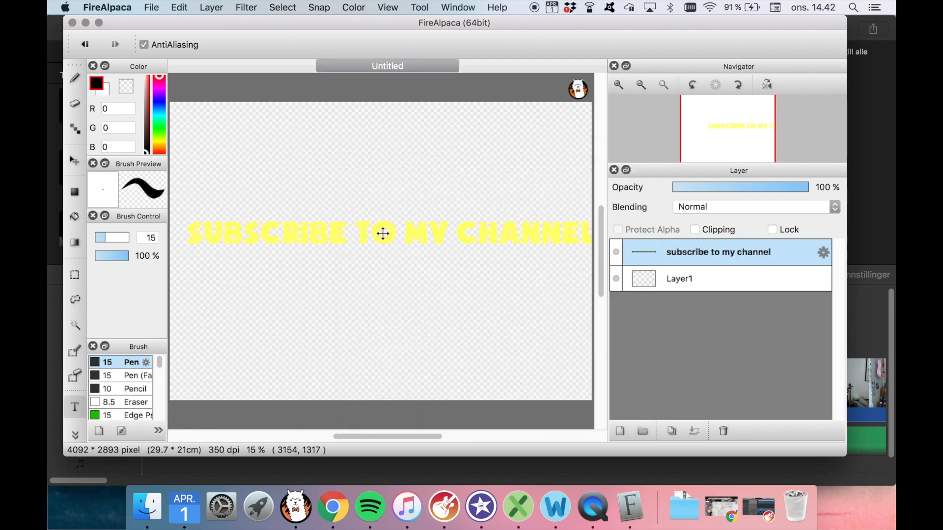
# Nudge the yellow subscribe text left so it fits within the canvas width
pyautogui.moveTo(385, 234); pyautogui.dragTo(375, 231)
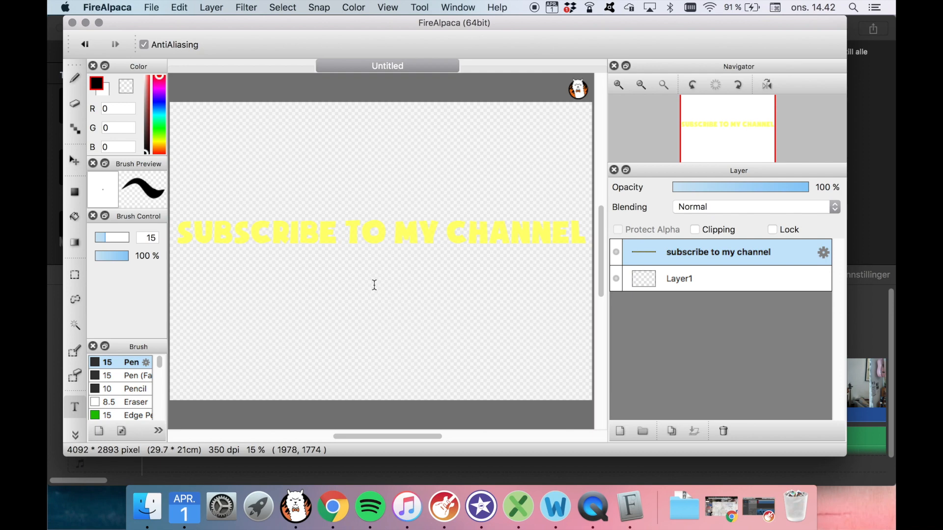
pyautogui.click(151, 7)
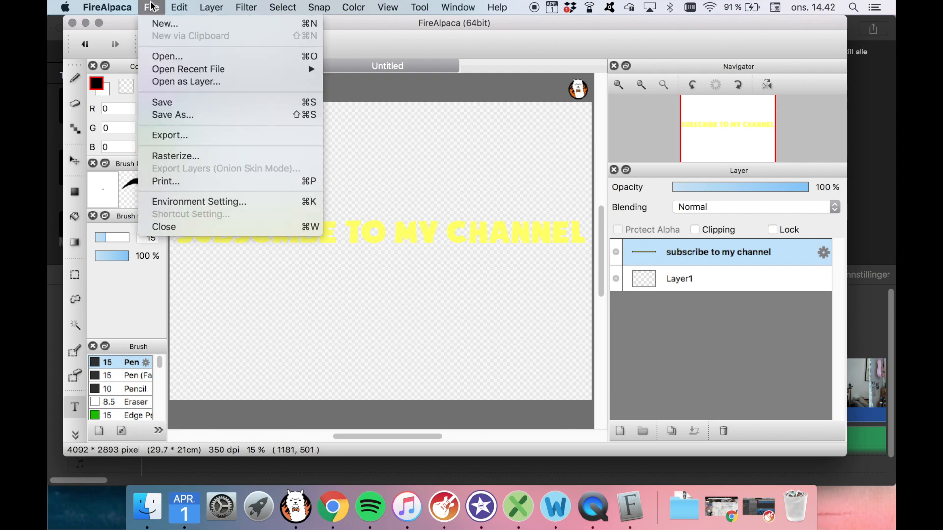
pyautogui.moveTo(169, 135)
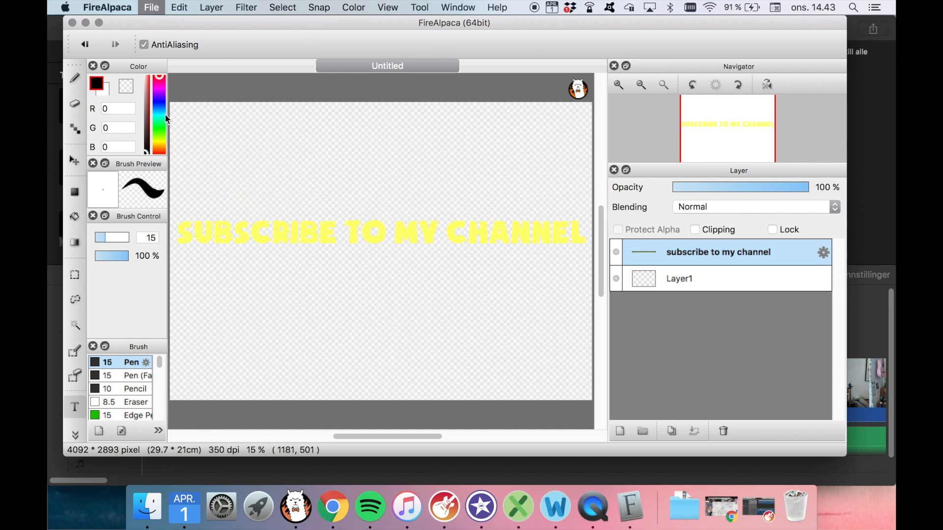
# Save the graphic as PNG named 'sub', accepting the layers warning
pyautogui.click(152, 7)
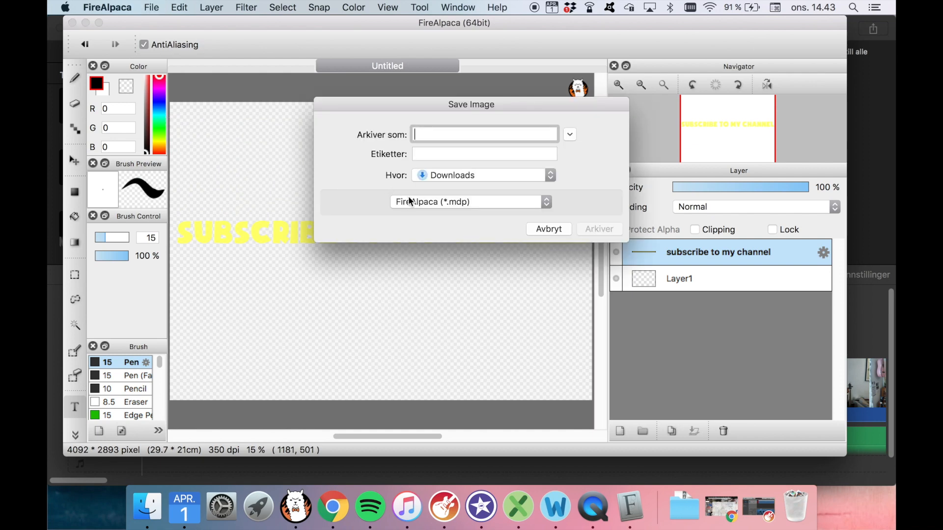
pyautogui.click(470, 202)
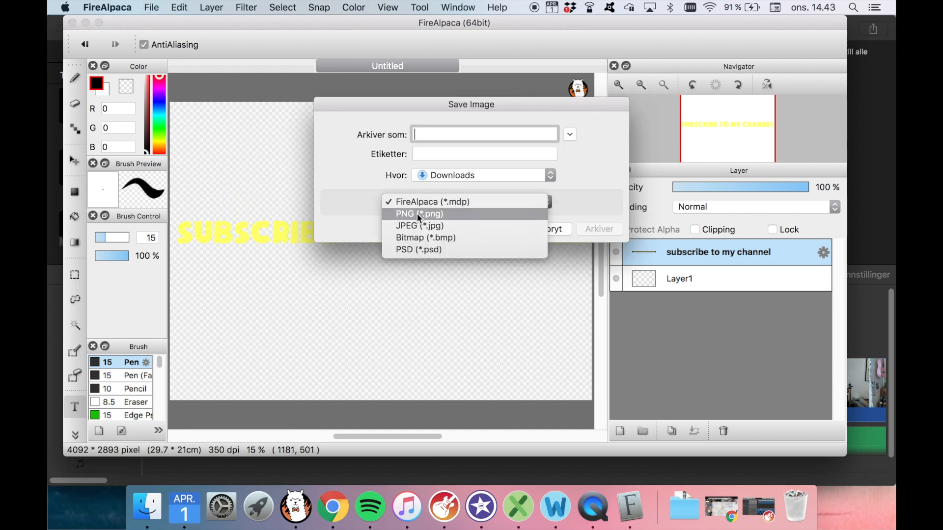
pyautogui.click(418, 213)
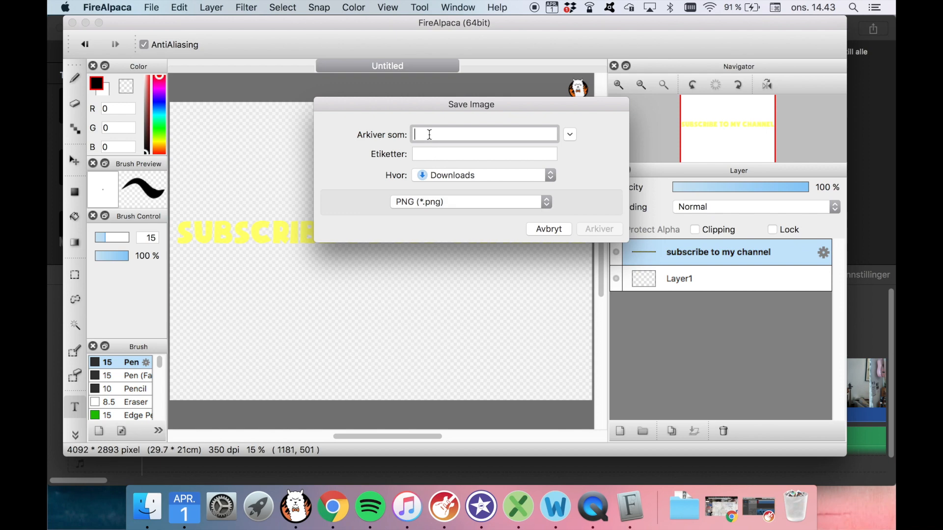
pyautogui.write('s')
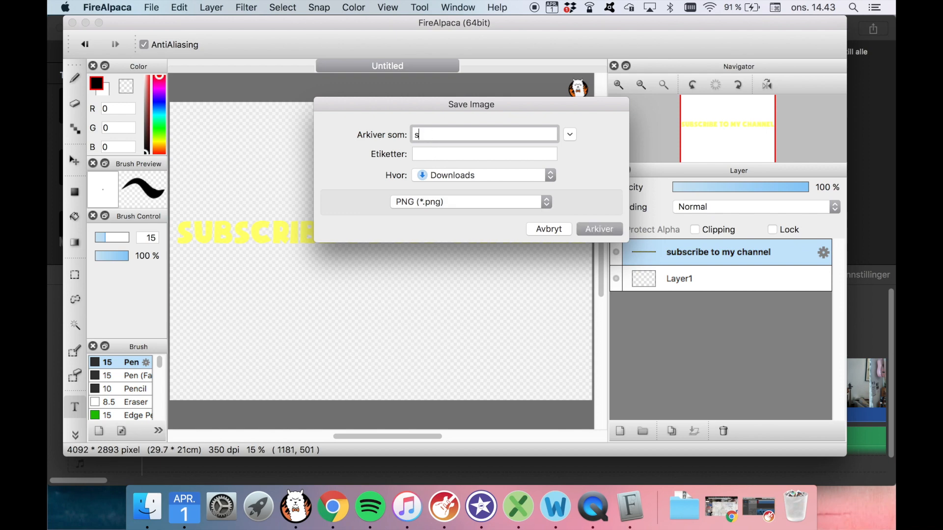
pyautogui.write('ub')
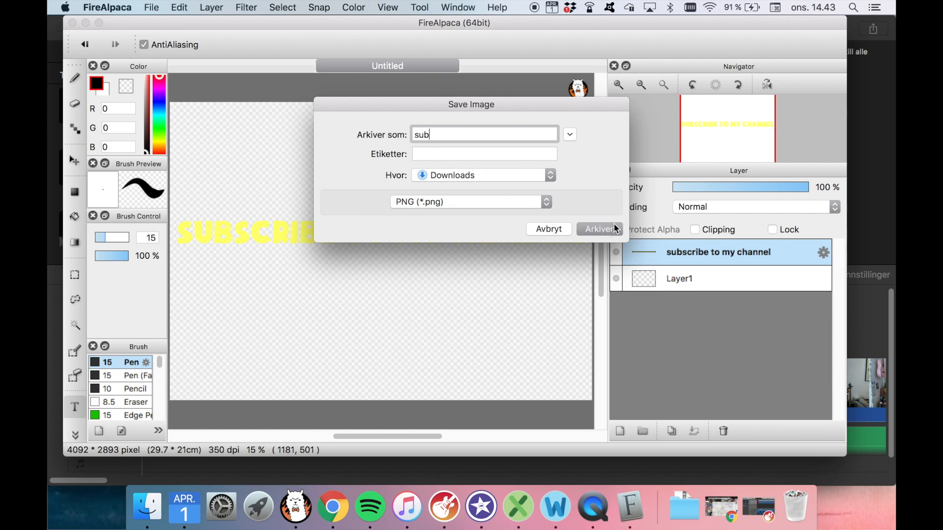
pyautogui.click(598, 228)
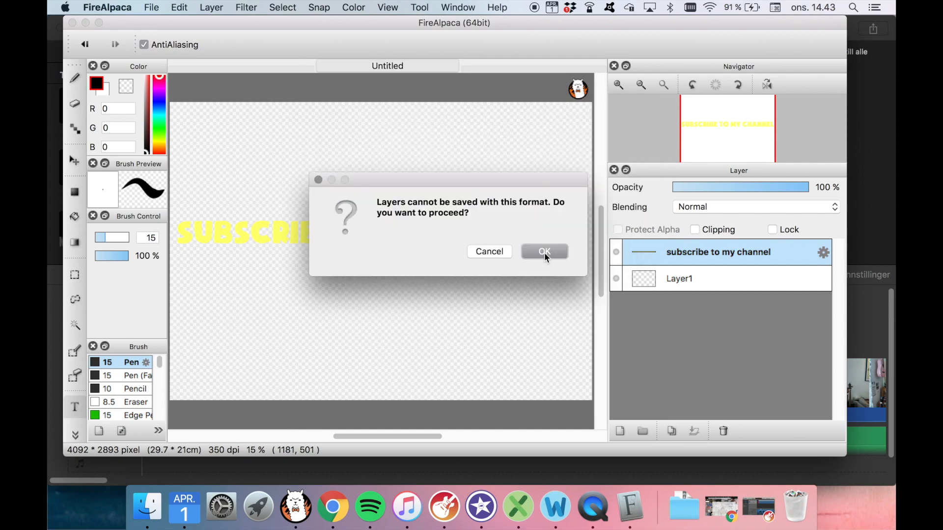
pyautogui.click(543, 251)
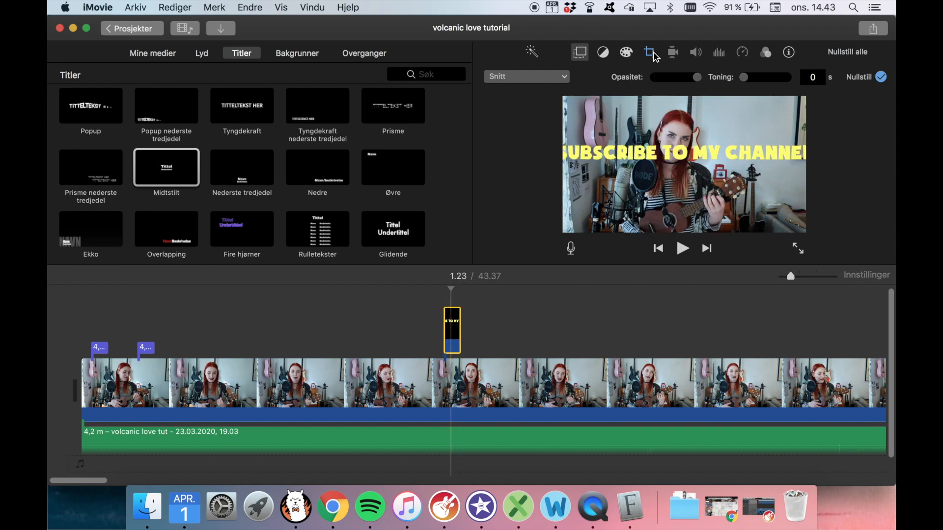
# Set the image crop to Tilpass (fit) and the overlay type to Bilde i bilde
pyautogui.click(649, 52)
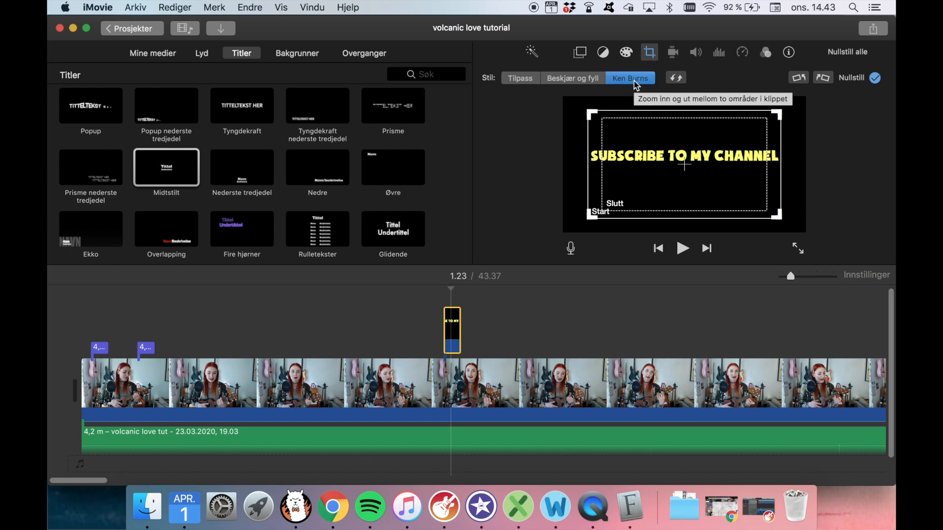
pyautogui.moveTo(541, 79)
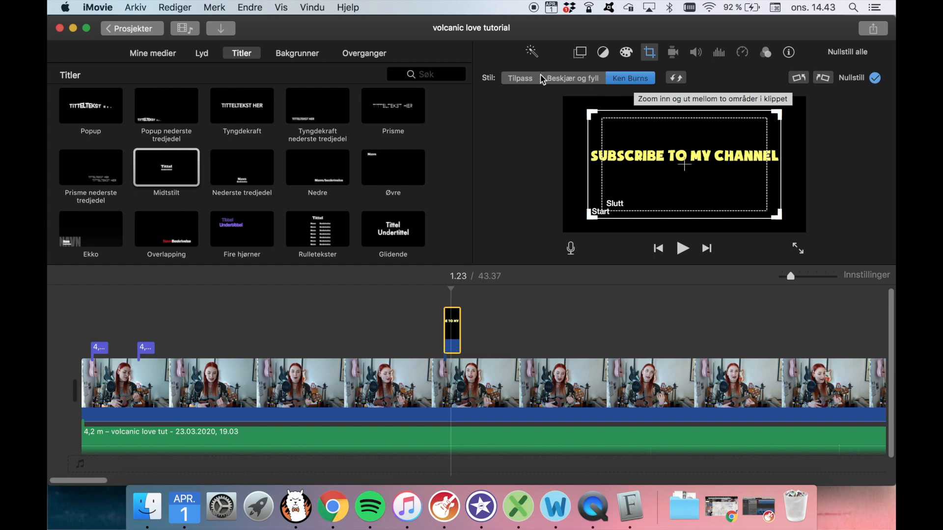
pyautogui.click(519, 77)
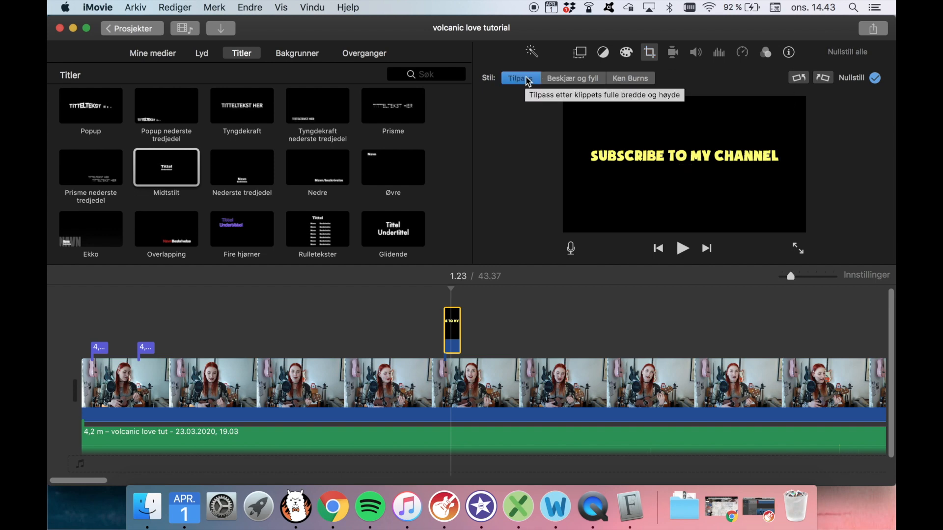
pyautogui.moveTo(518, 81)
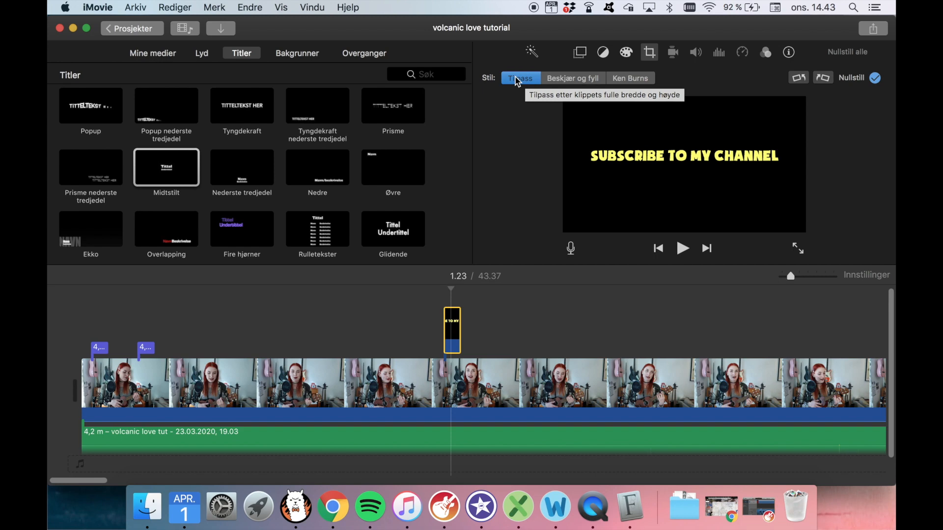
pyautogui.moveTo(580, 53)
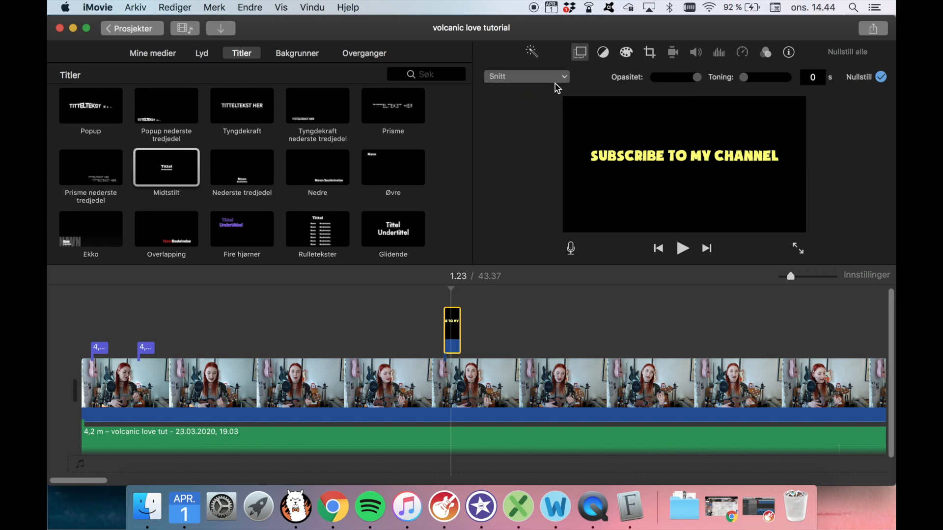
pyautogui.click(524, 77)
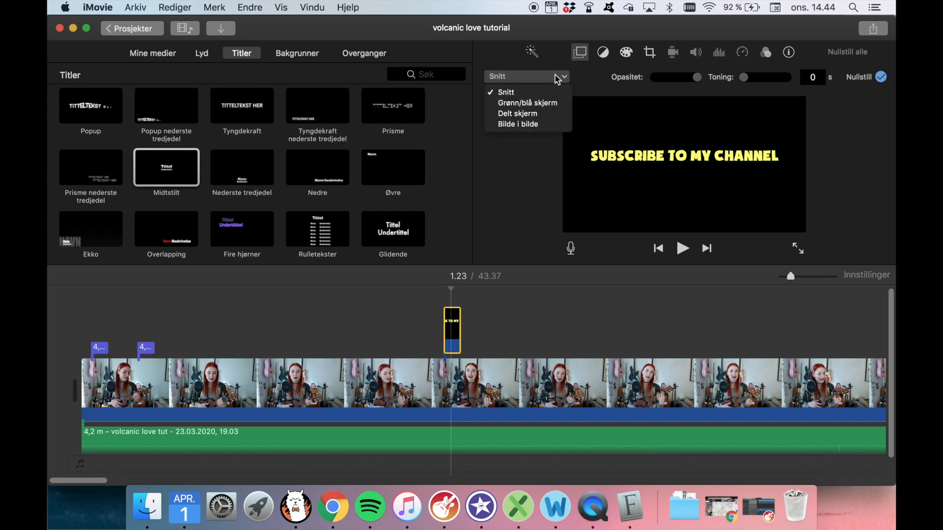
pyautogui.moveTo(521, 124)
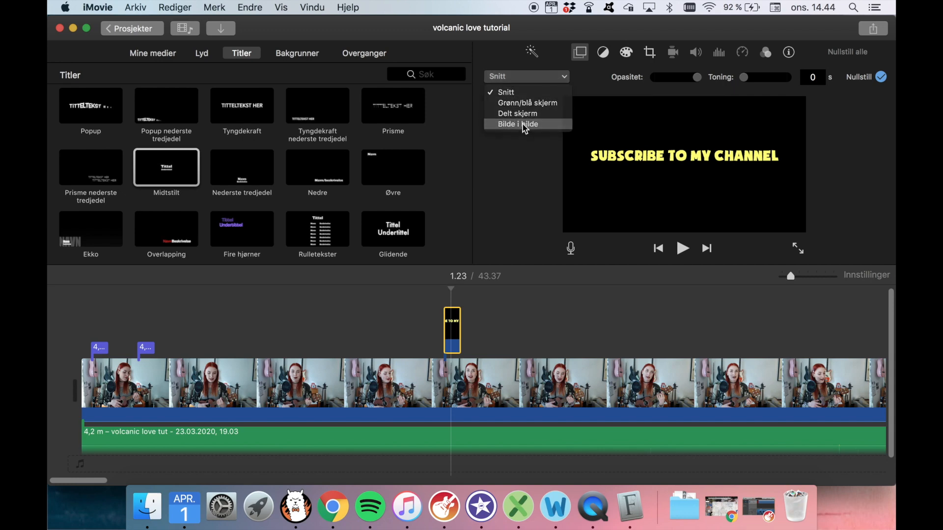
pyautogui.click(515, 123)
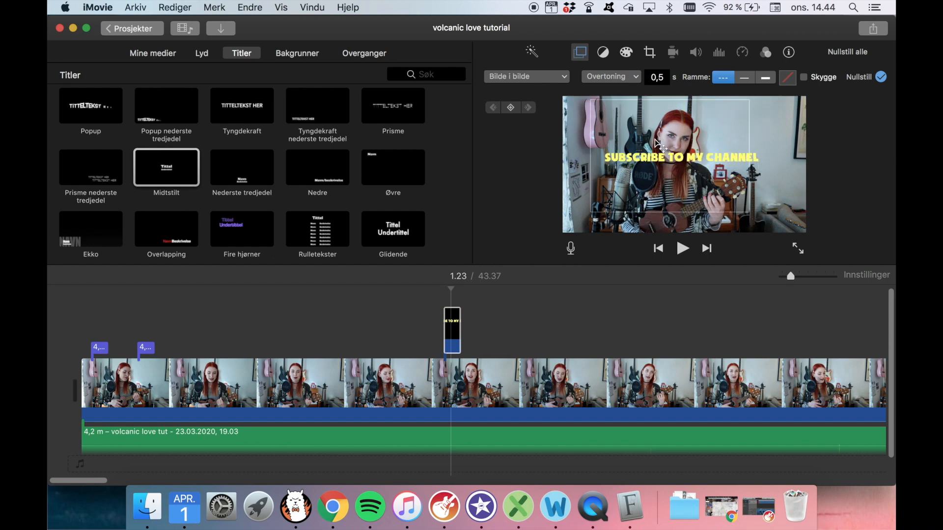
# Drag the overlay clip's fade handle to a fade-in of about 1.4 seconds
pyautogui.moveTo(678, 158); pyautogui.dragTo(686, 170)
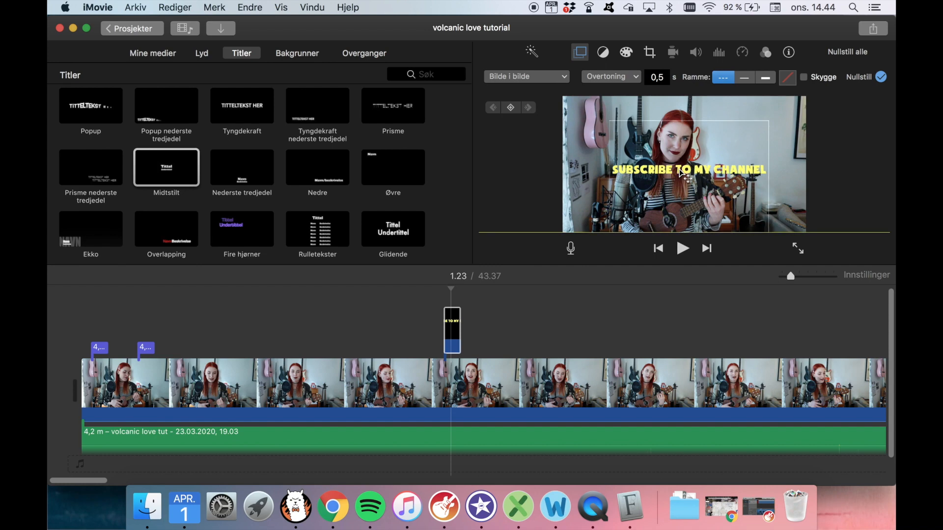
pyautogui.moveTo(687, 170); pyautogui.dragTo(687, 127)
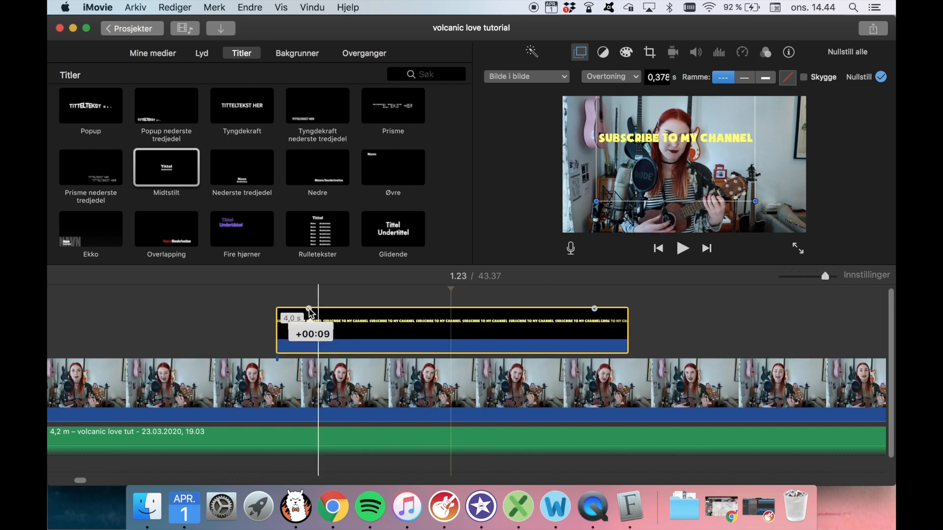
pyautogui.moveTo(308, 308); pyautogui.dragTo(354, 309)
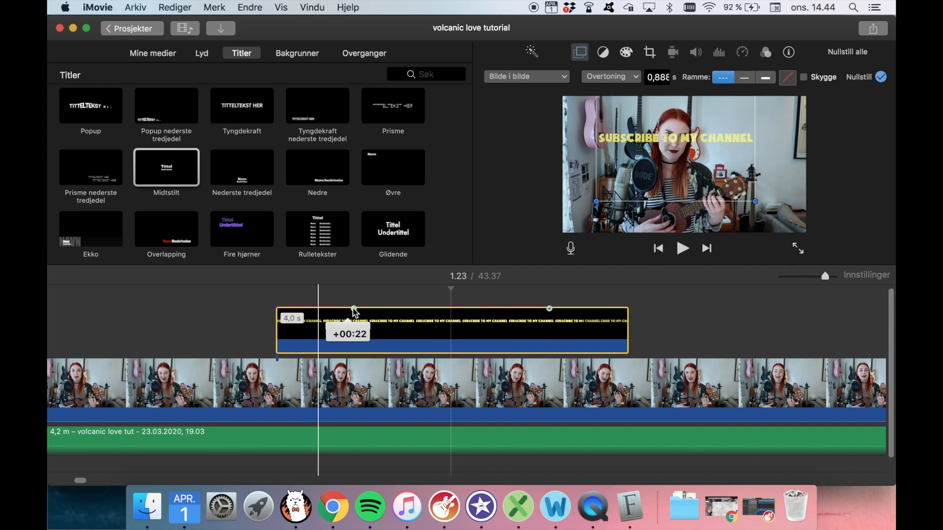
pyautogui.moveTo(354, 308); pyautogui.dragTo(396, 309)
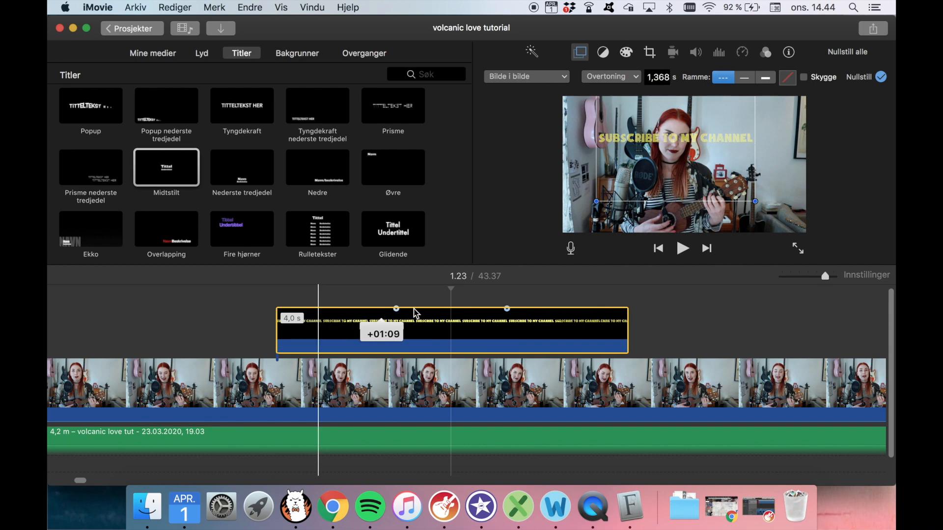
pyautogui.moveTo(396, 308); pyautogui.dragTo(346, 308)
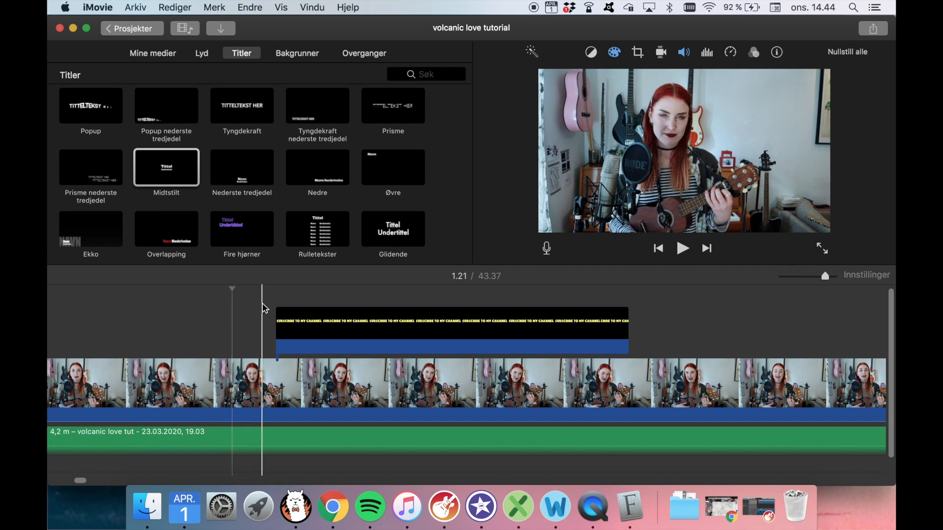
pyautogui.moveTo(249, 307)
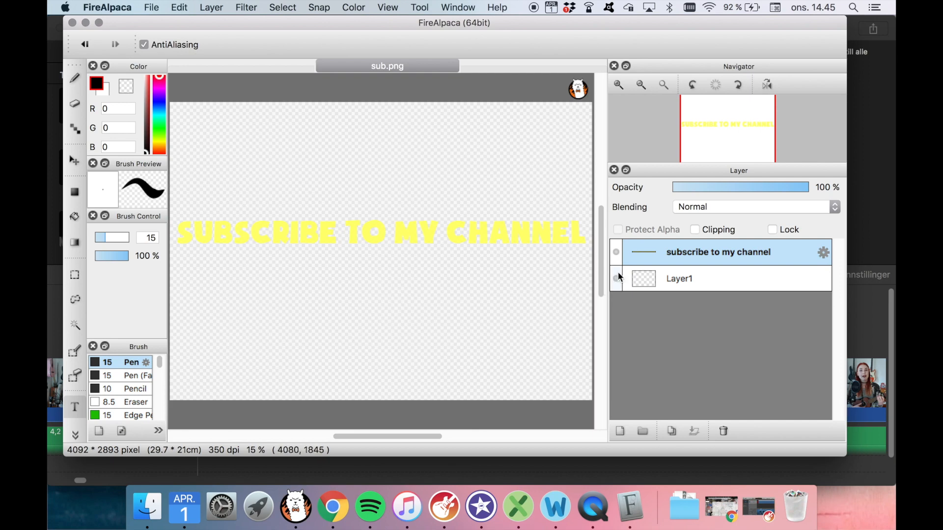
# Select the empty Layer1 and hide the subscribe text layer
pyautogui.click(680, 277)
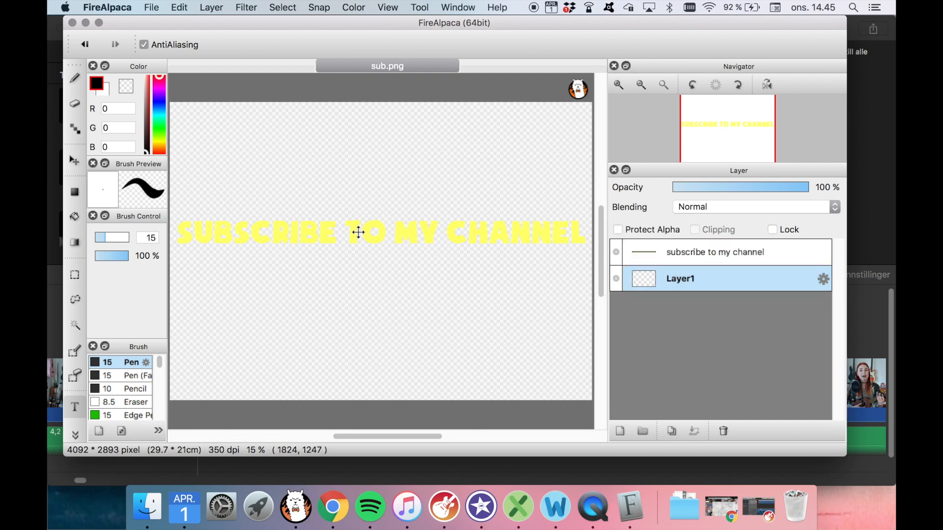
pyautogui.moveTo(352, 194)
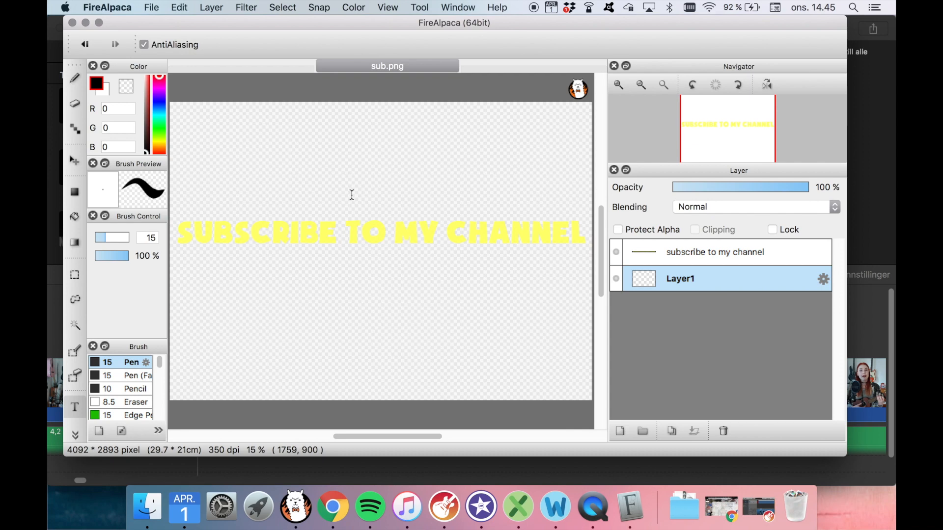
pyautogui.click(616, 253)
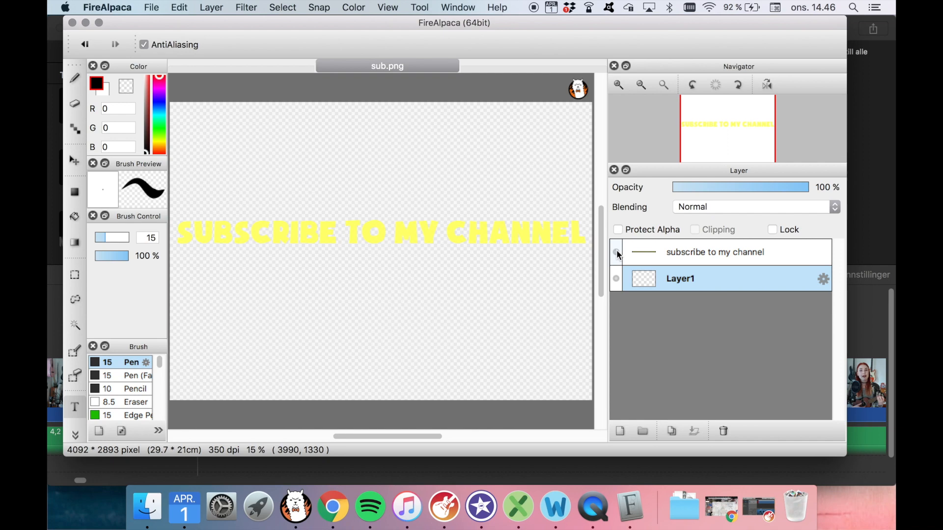
pyautogui.click(616, 253)
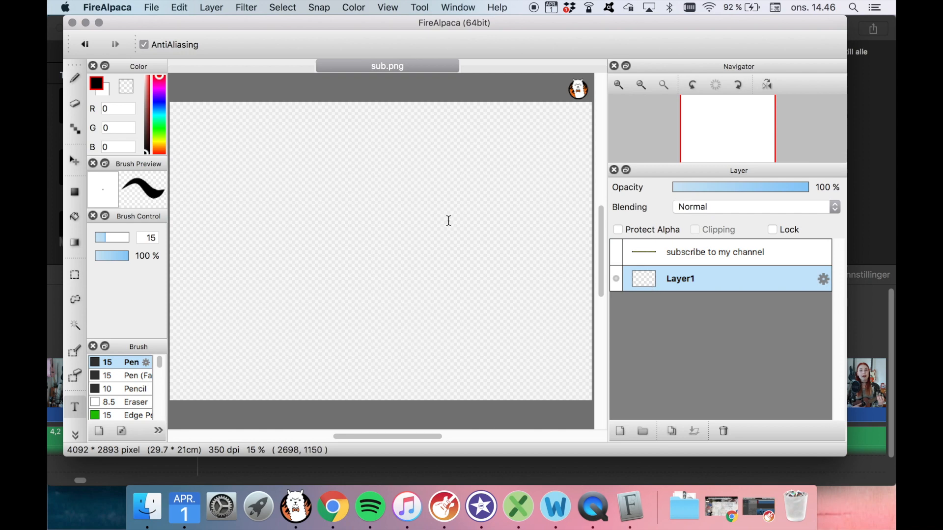
pyautogui.moveTo(333, 197)
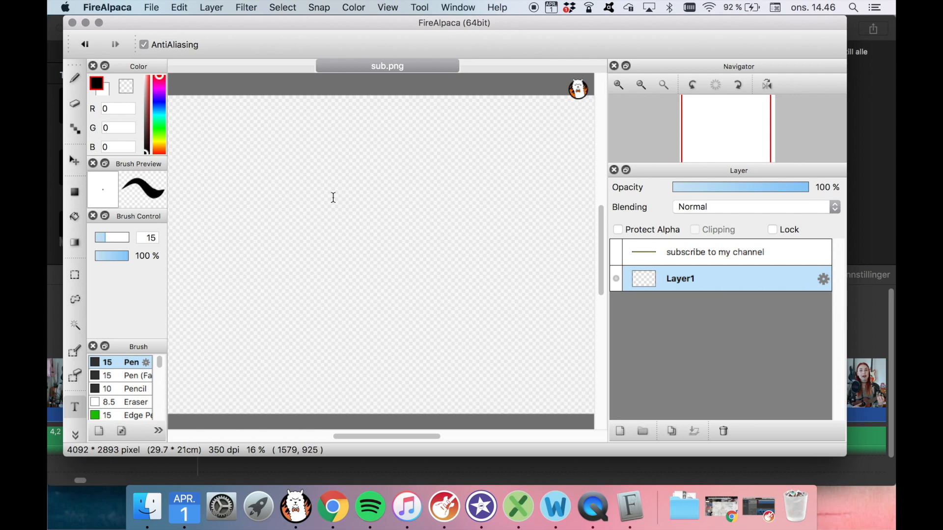
# With the Pen tool, grid guide and brush size ~57, draw a vertical white string line
pyautogui.click(74, 78)
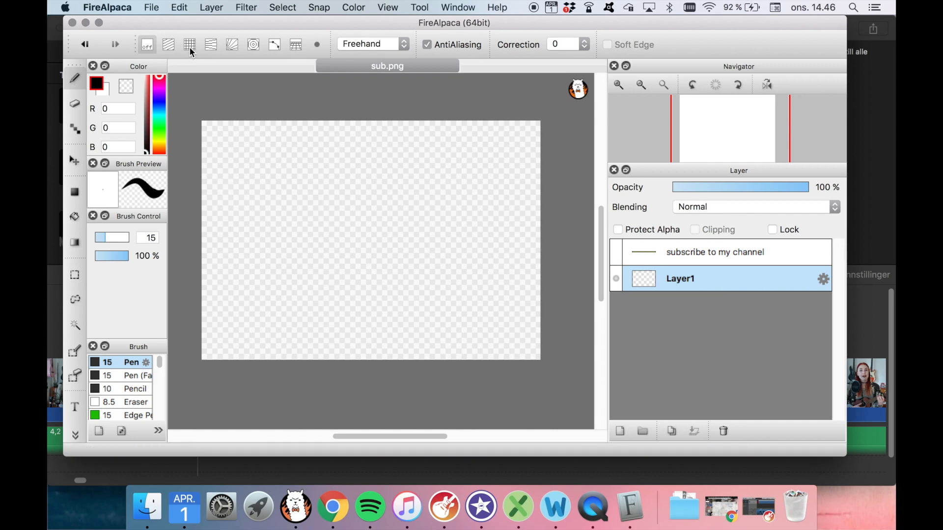
pyautogui.click(189, 45)
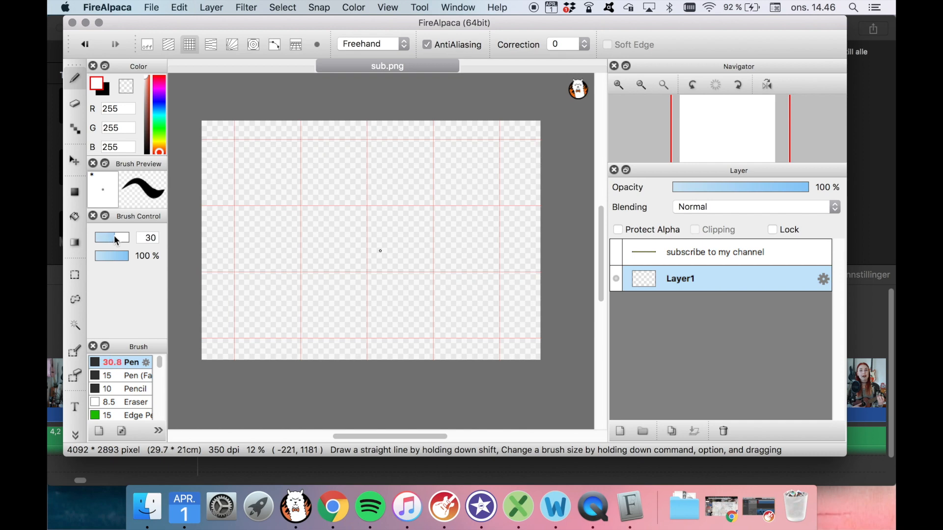
pyautogui.moveTo(111, 237); pyautogui.dragTo(127, 237)
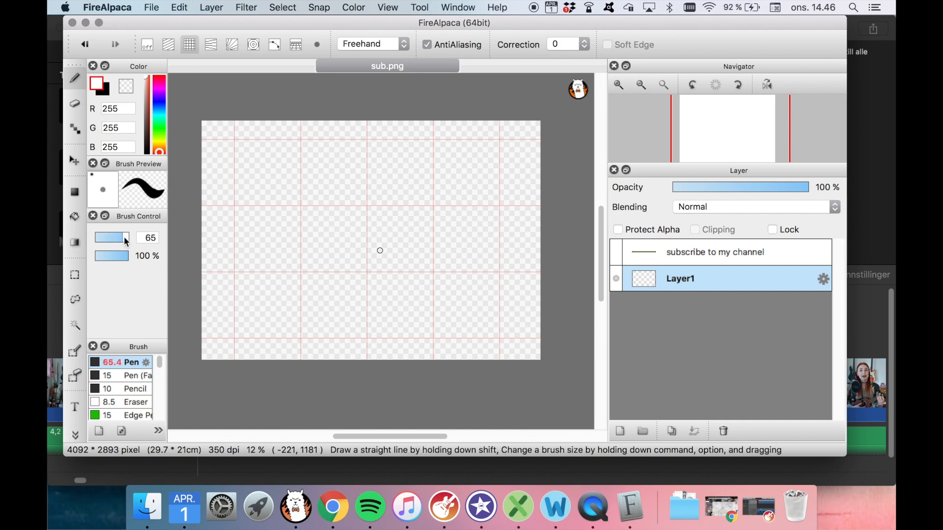
pyautogui.moveTo(120, 237); pyautogui.dragTo(111, 237)
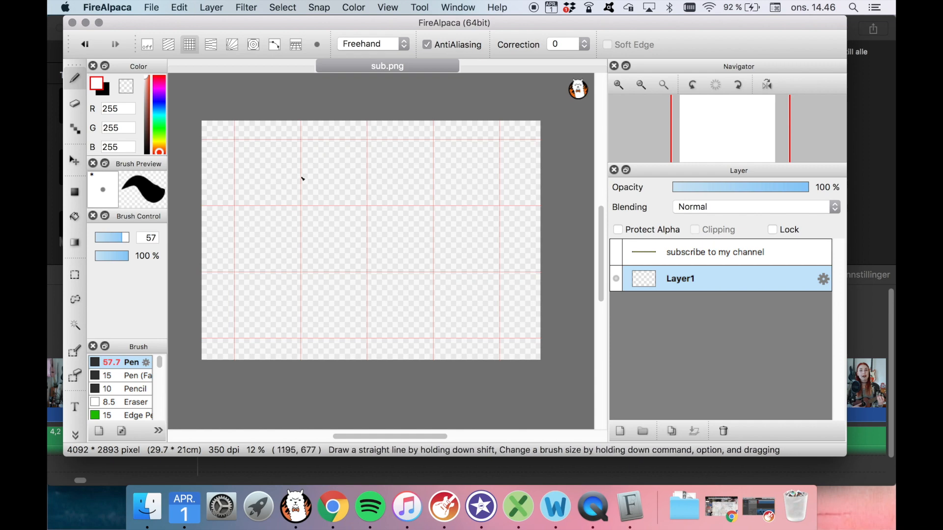
pyautogui.moveTo(305, 301)
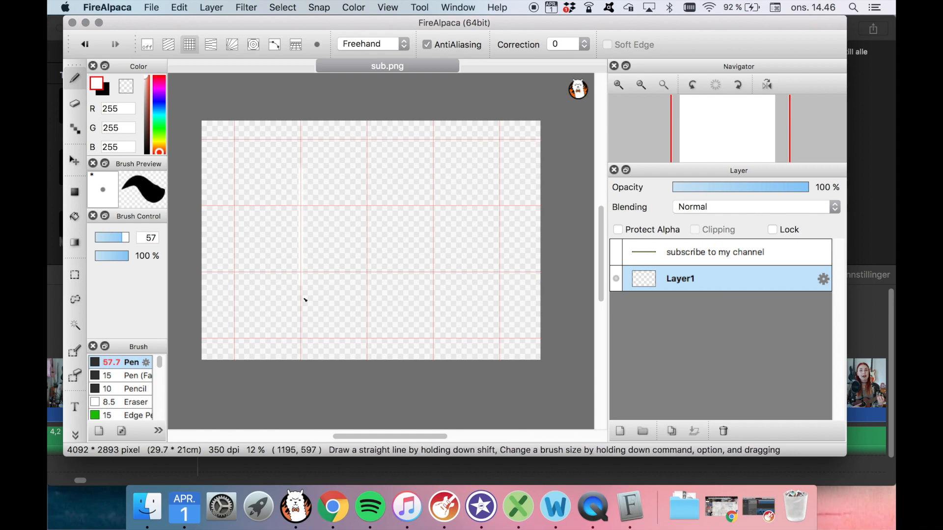
pyautogui.moveTo(337, 173)
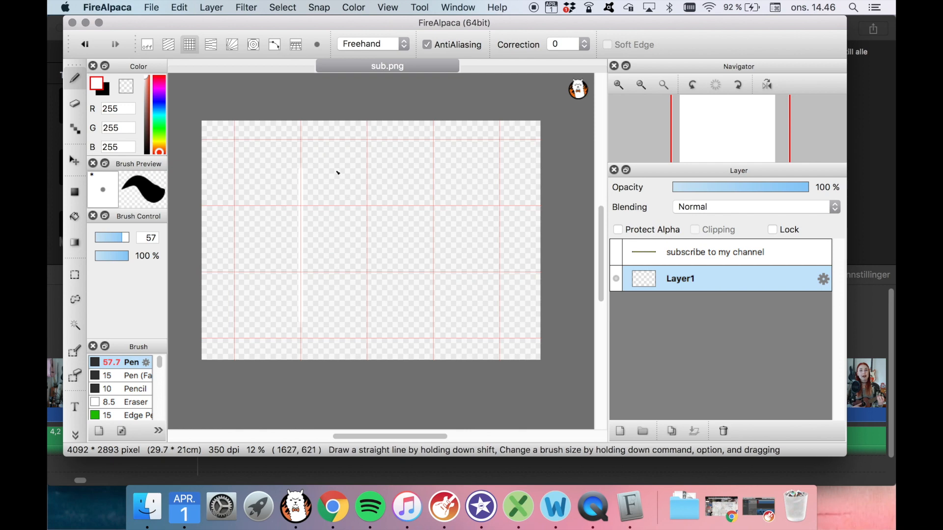
pyautogui.moveTo(336, 170); pyautogui.dragTo(336, 312)
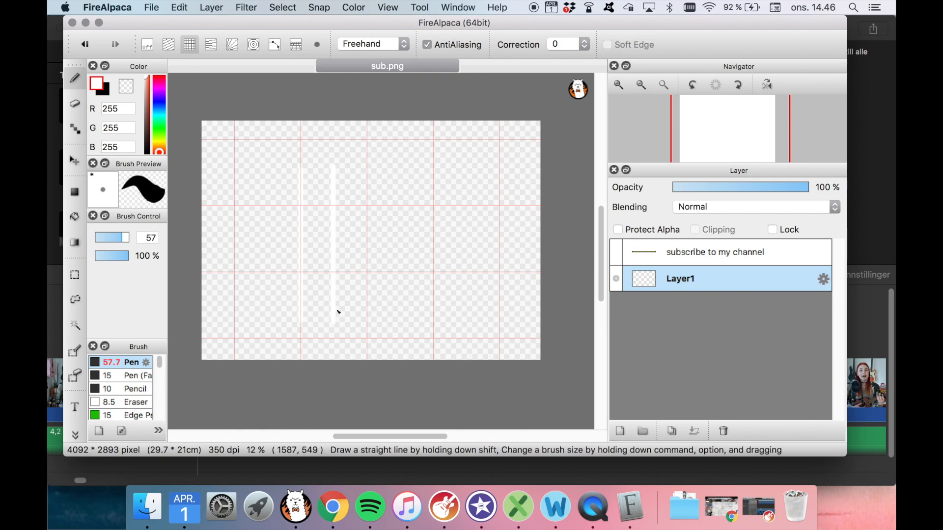
pyautogui.moveTo(376, 325)
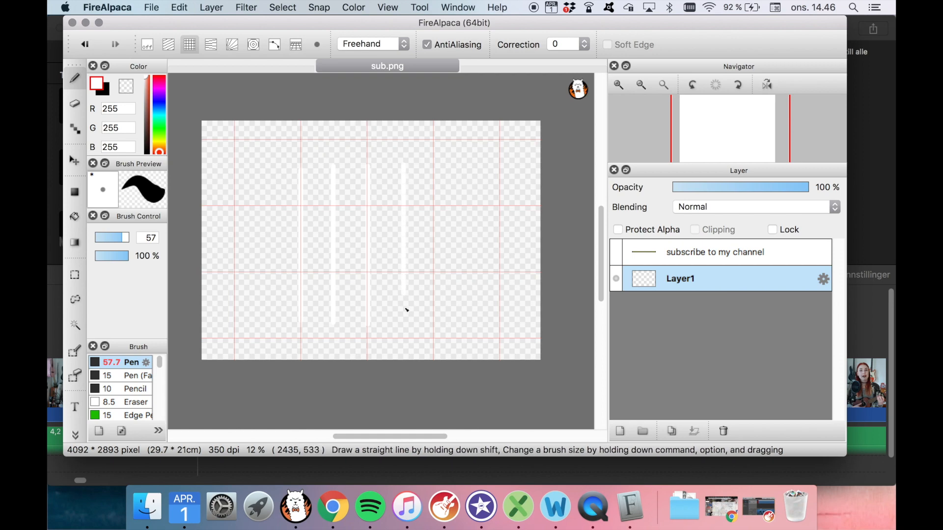
pyautogui.moveTo(139, 185)
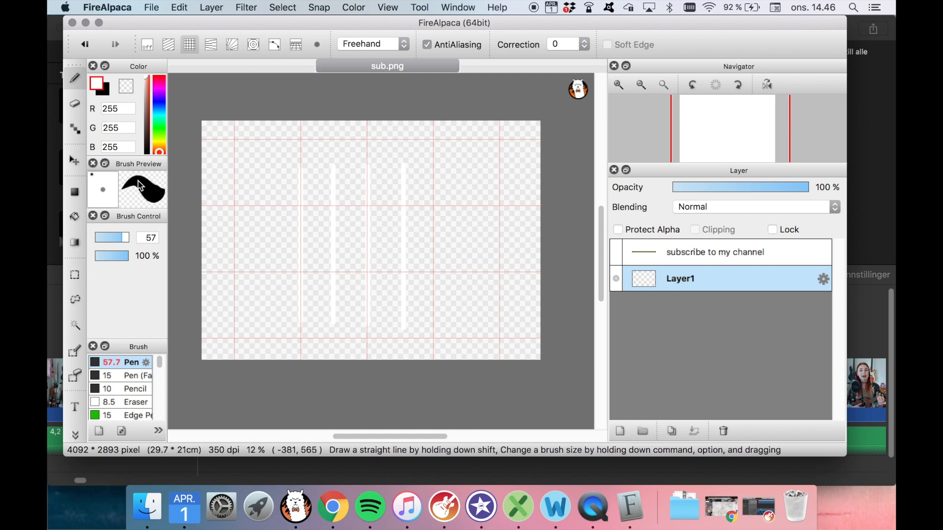
# Thicken the brush and draw the horizontal white bar across the top of the grid
pyautogui.moveTo(111, 238); pyautogui.dragTo(129, 237)
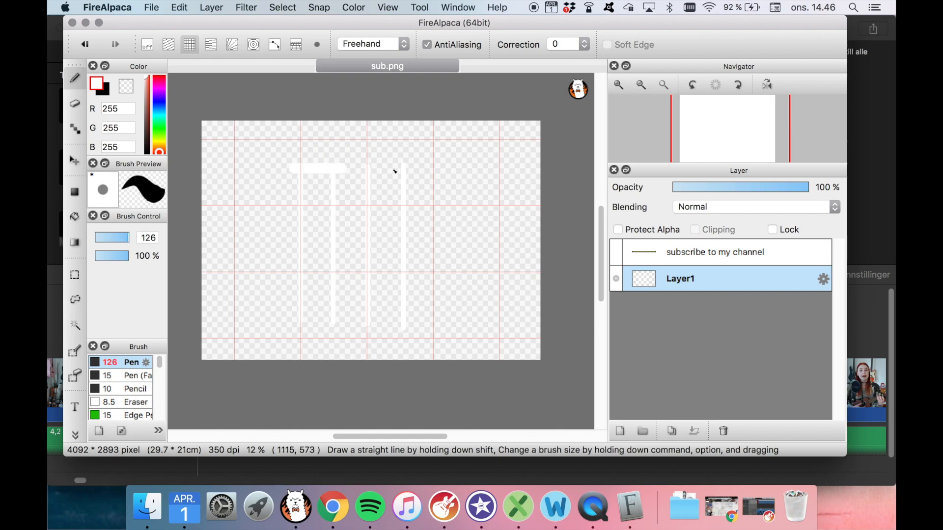
pyautogui.moveTo(290, 167); pyautogui.dragTo(406, 167)
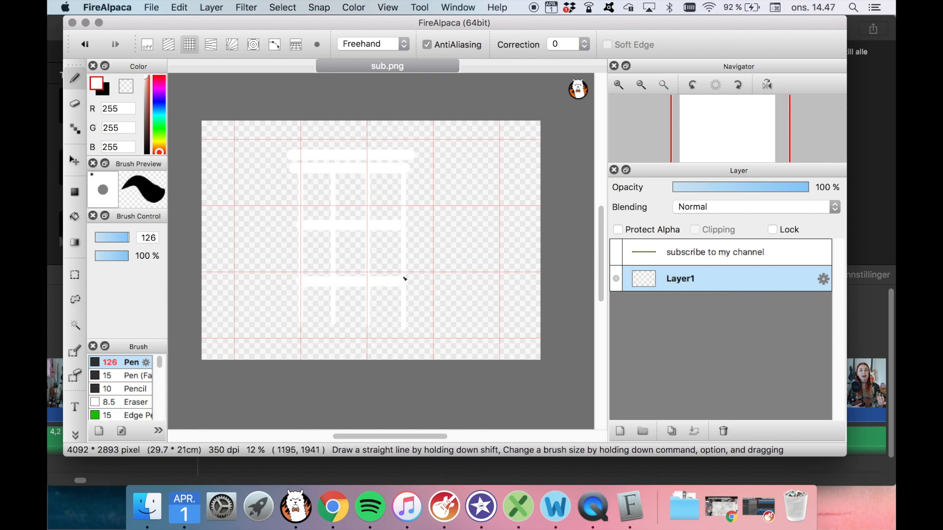
pyautogui.moveTo(402, 317)
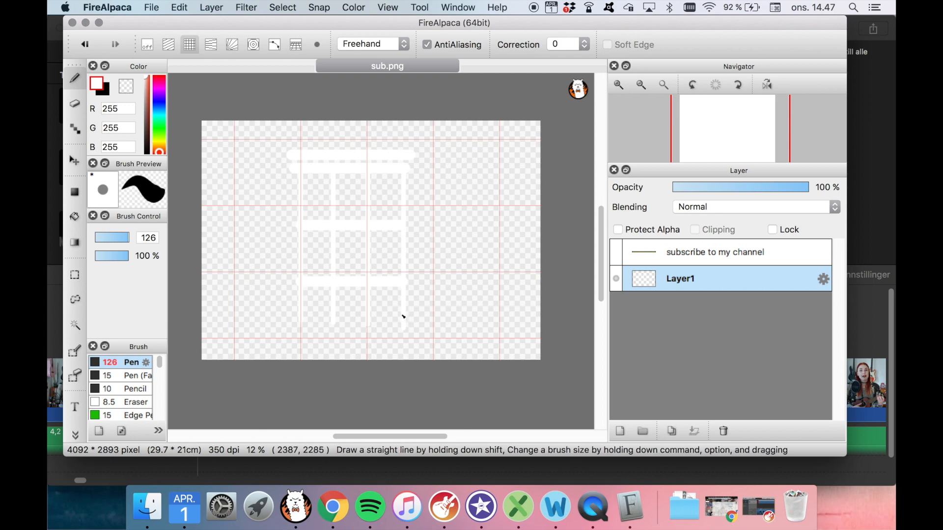
pyautogui.moveTo(442, 284)
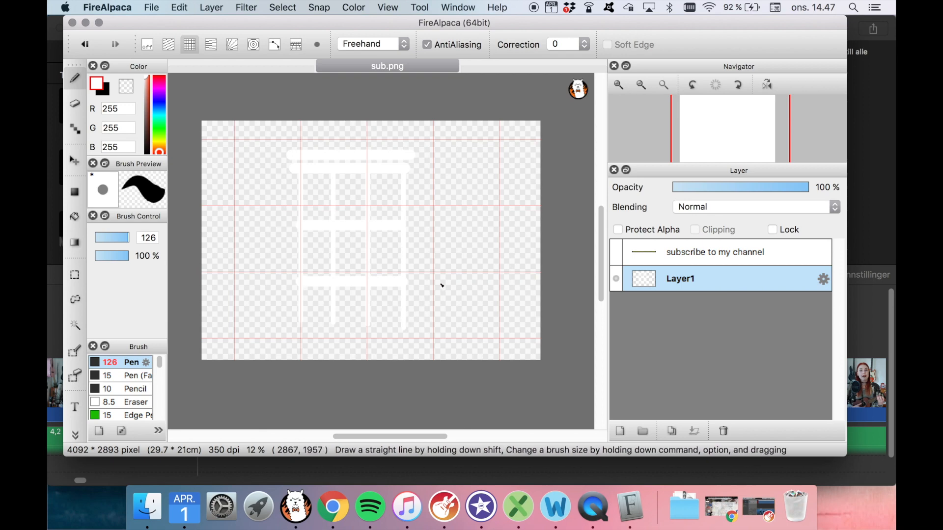
pyautogui.click(211, 6)
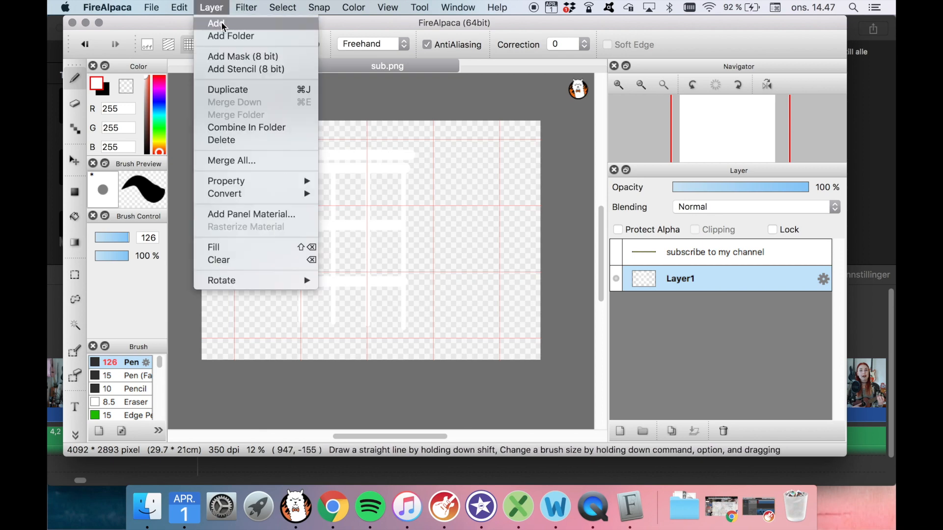
# Add a new layer and place black finger dots on the chord grid
pyautogui.click(216, 24)
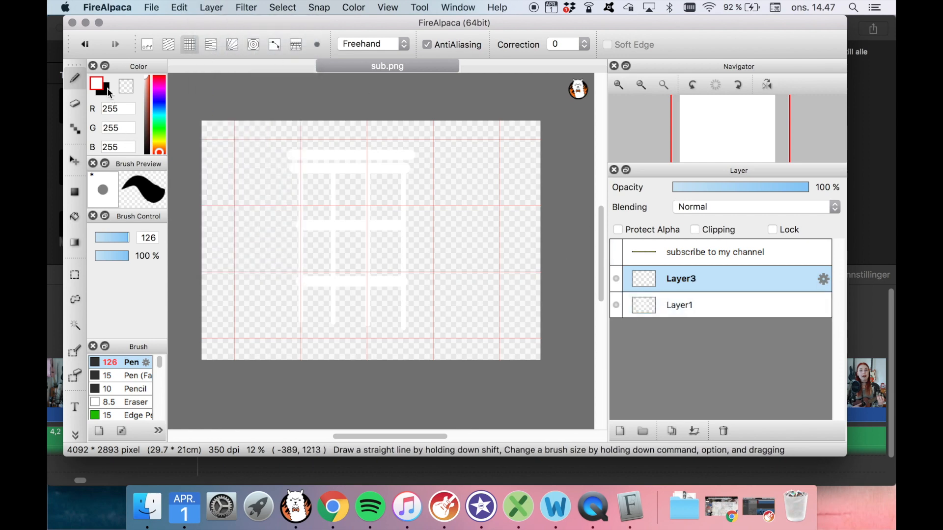
pyautogui.click(98, 84)
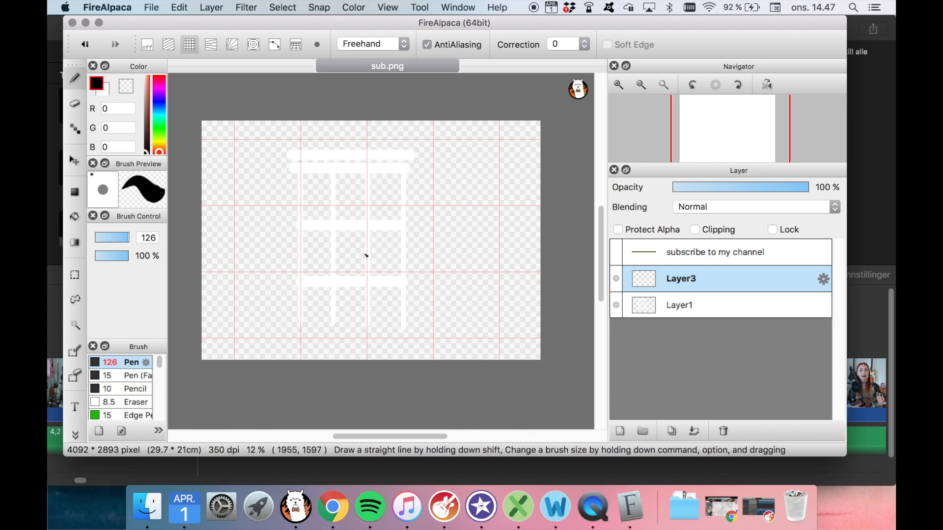
pyautogui.moveTo(308, 250)
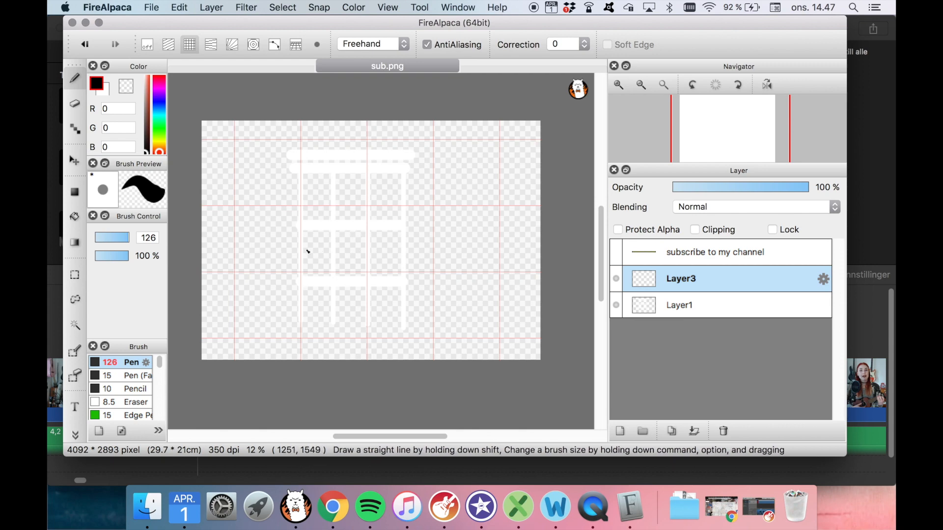
pyautogui.moveTo(300, 253)
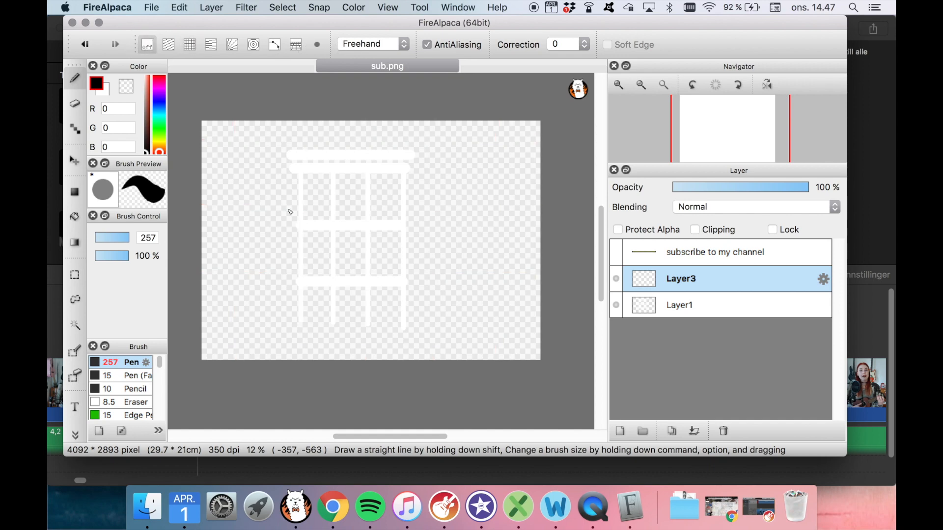
pyautogui.click(299, 253)
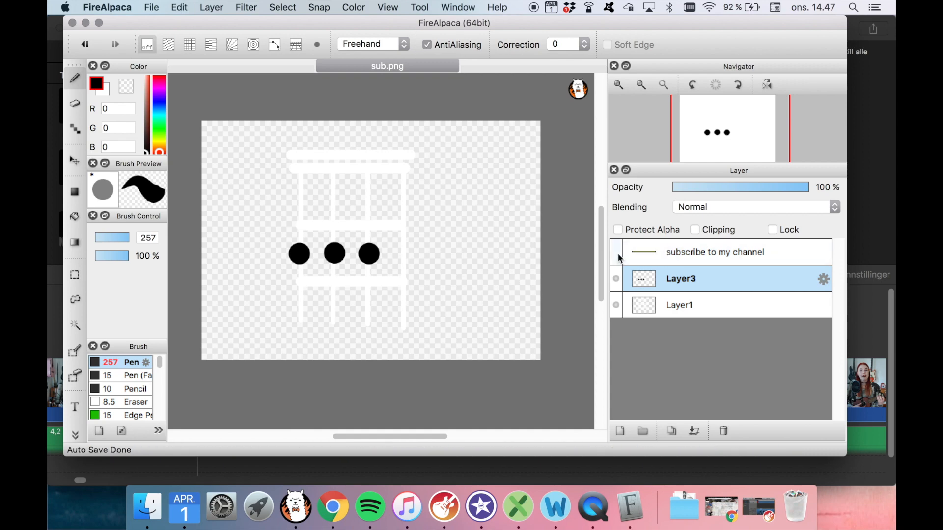
# Show the subscribe text layer again and bring up its Edit Text dialog
pyautogui.click(614, 253)
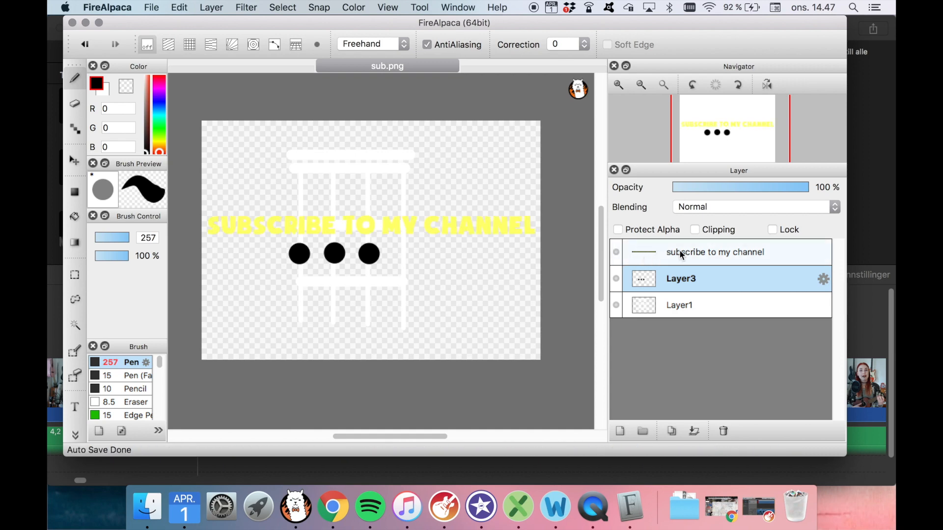
pyautogui.doubleClick(715, 253)
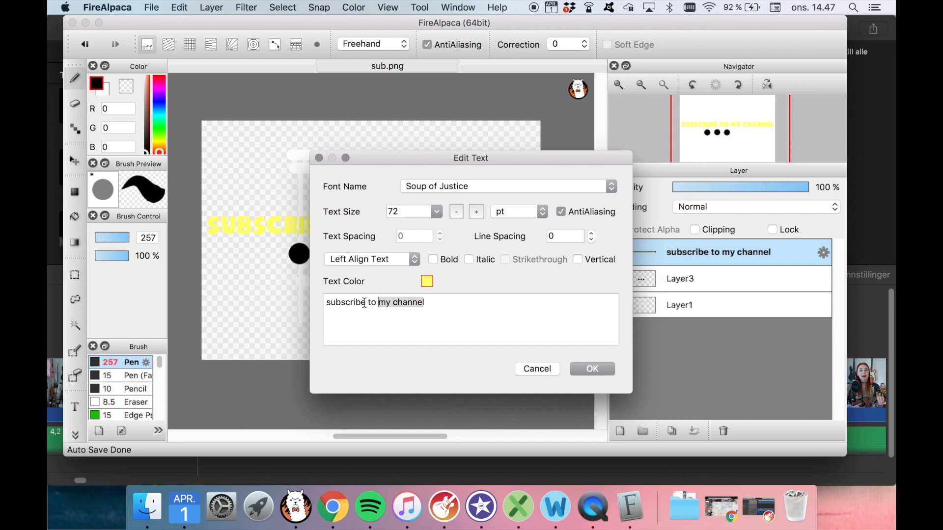
# Replace the text with 'd major' and confirm it
pyautogui.write('d major')
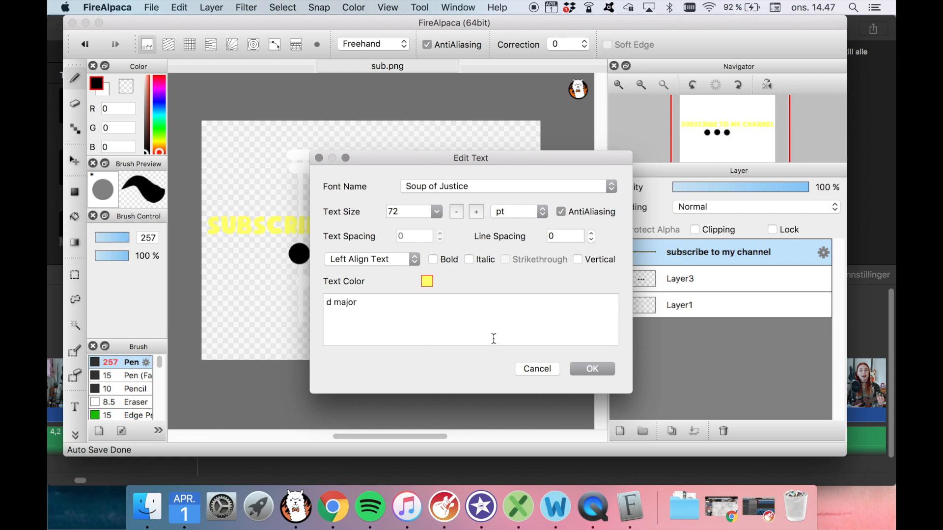
pyautogui.click(591, 368)
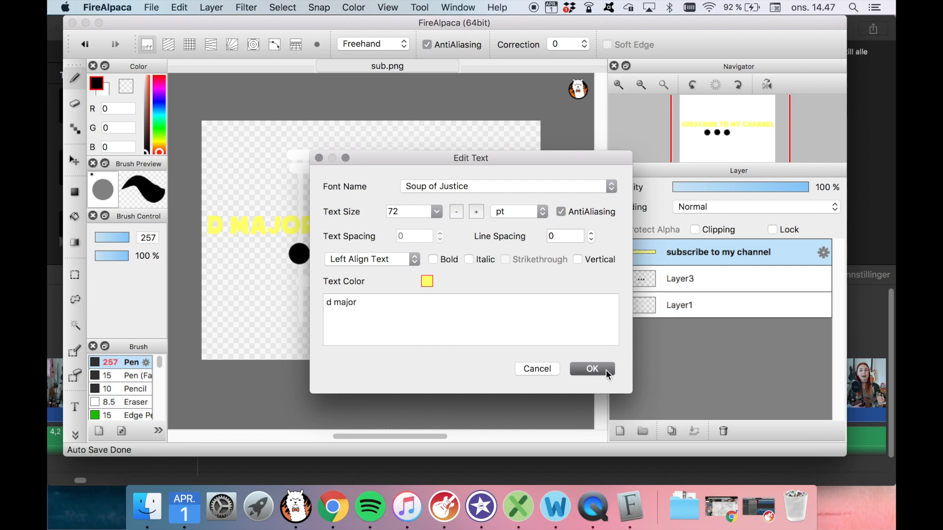
pyautogui.click(592, 369)
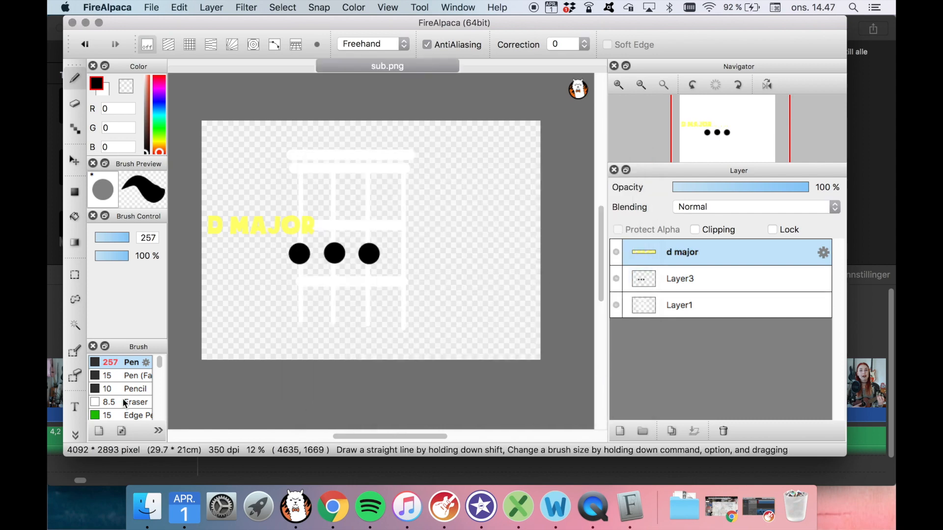
# Reposition the D MAJOR label above the white fretboard grid with the Text tool
pyautogui.click(74, 407)
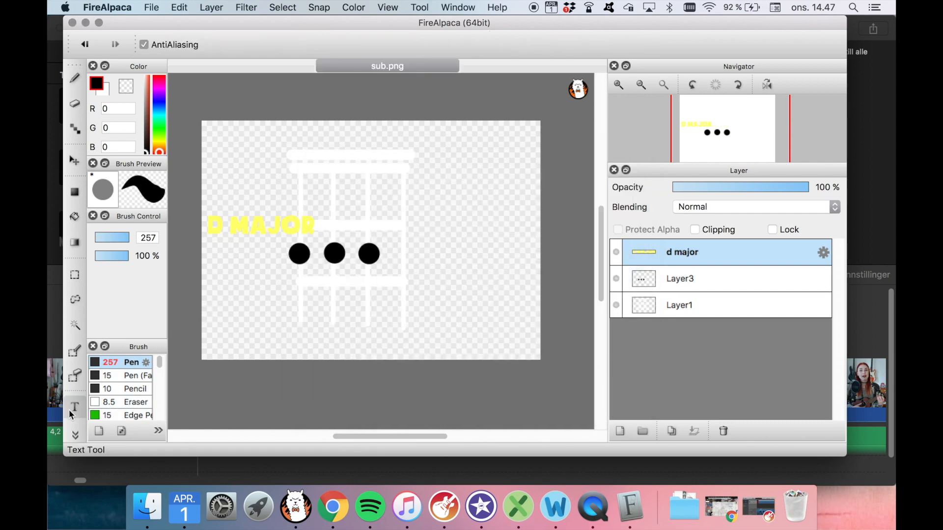
pyautogui.moveTo(260, 225); pyautogui.dragTo(315, 317)
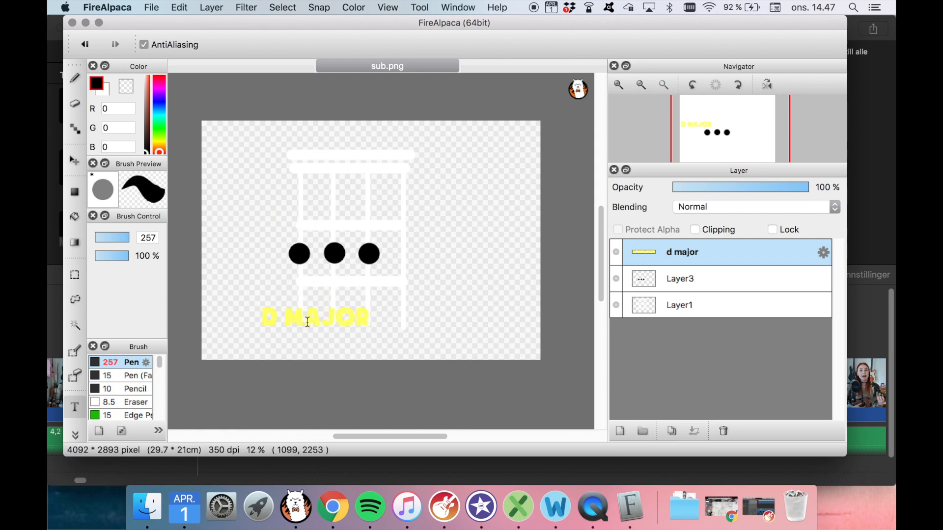
pyautogui.moveTo(314, 319); pyautogui.dragTo(352, 151)
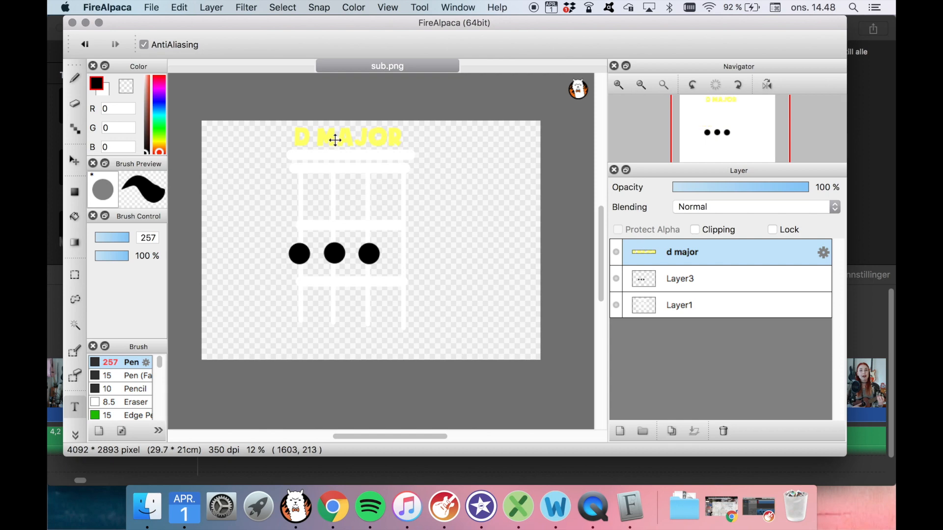
pyautogui.moveTo(226, 75)
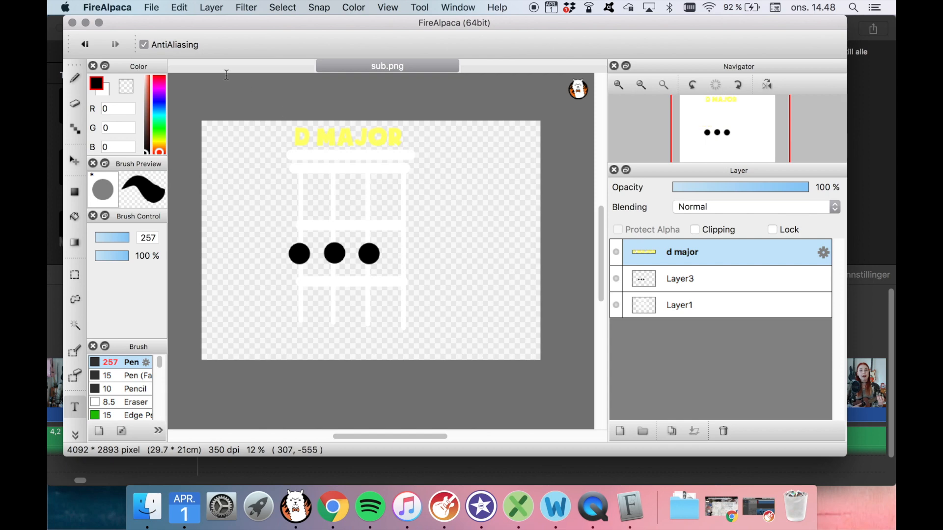
pyautogui.click(151, 7)
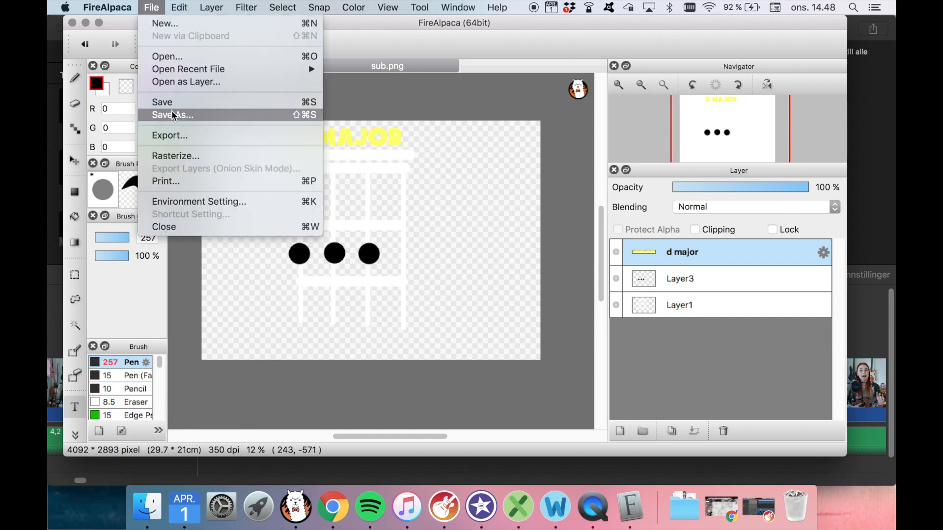
# Save the chord diagram as 'd major' in PNG (*.png) format to Downloads
pyautogui.click(173, 115)
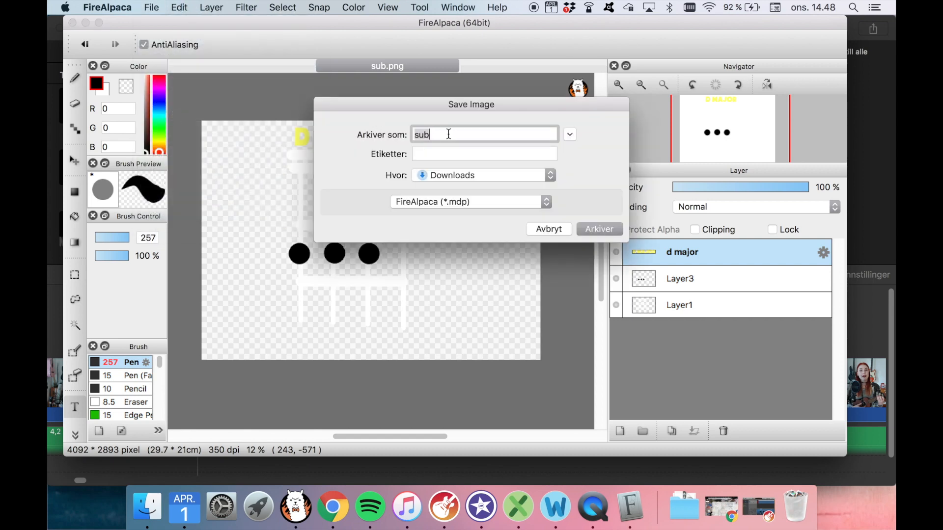
pyautogui.write('d majo')
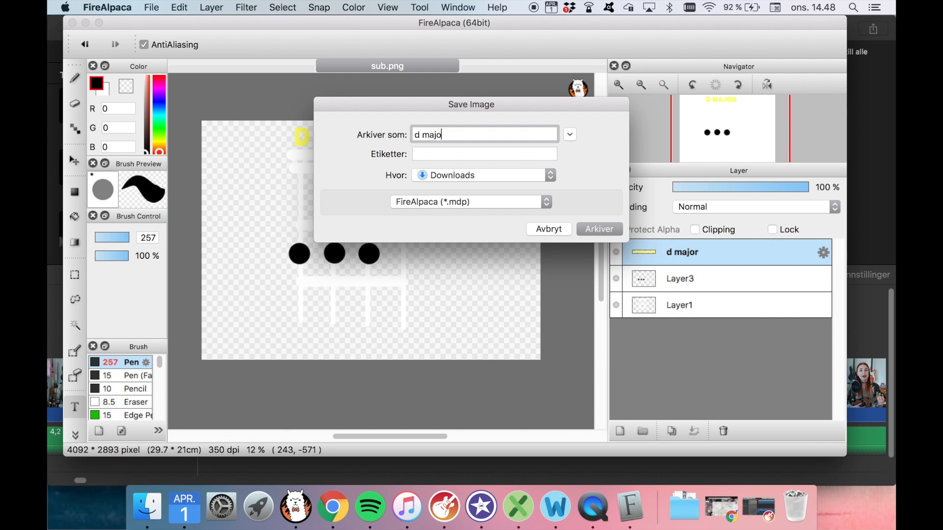
pyautogui.click(469, 202)
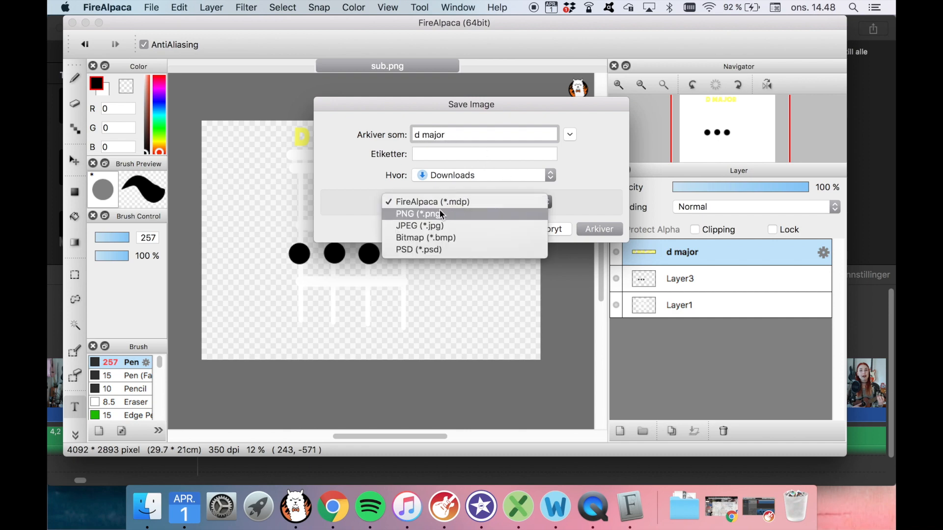
pyautogui.click(425, 213)
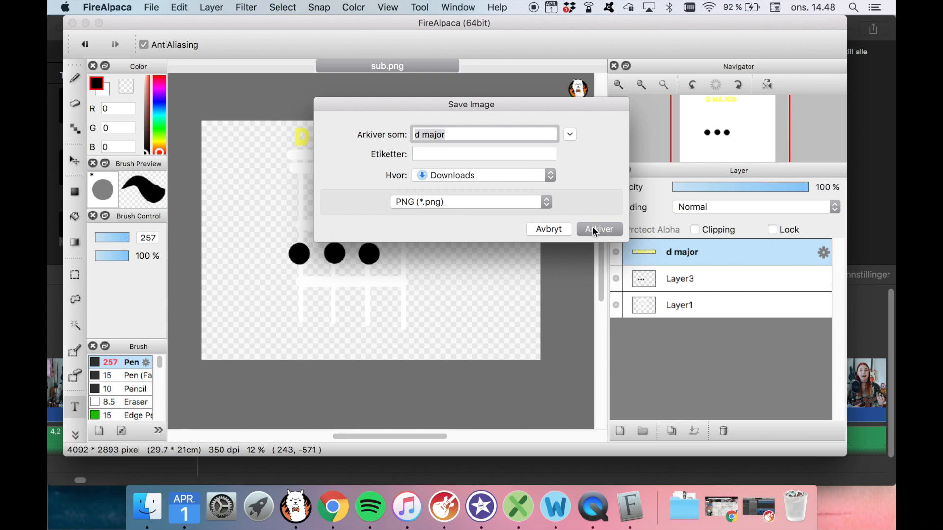
pyautogui.click(598, 229)
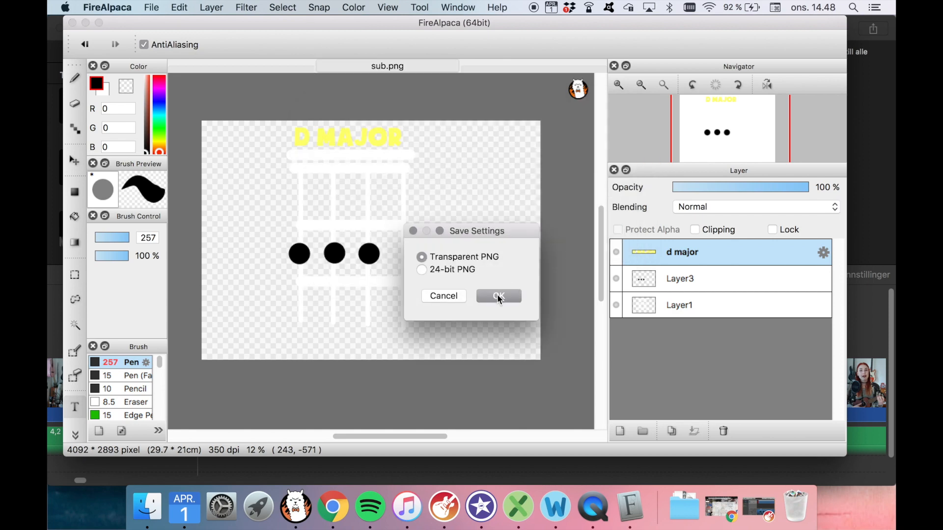
# Confirm the transparent PNG, place the d major image above the video and set its crop to Tilpass (Fit)
pyautogui.click(684, 506)
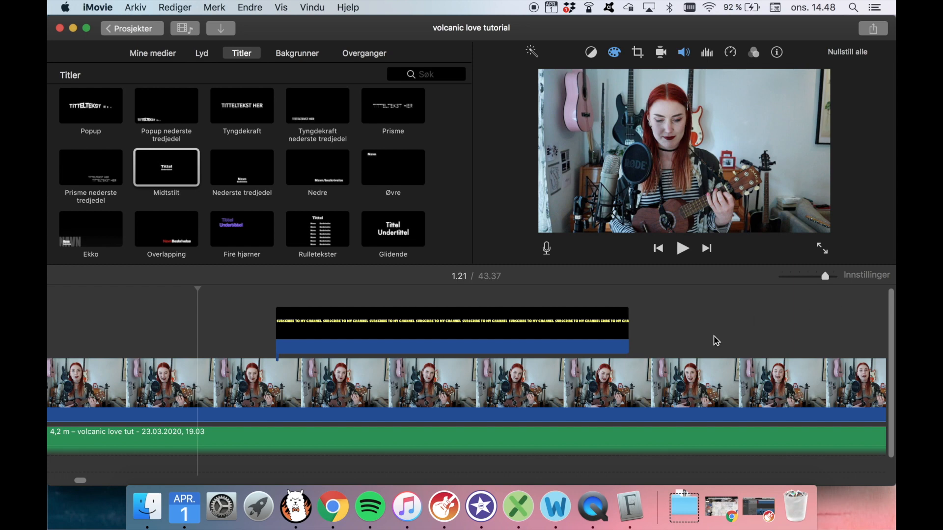
pyautogui.click(681, 505)
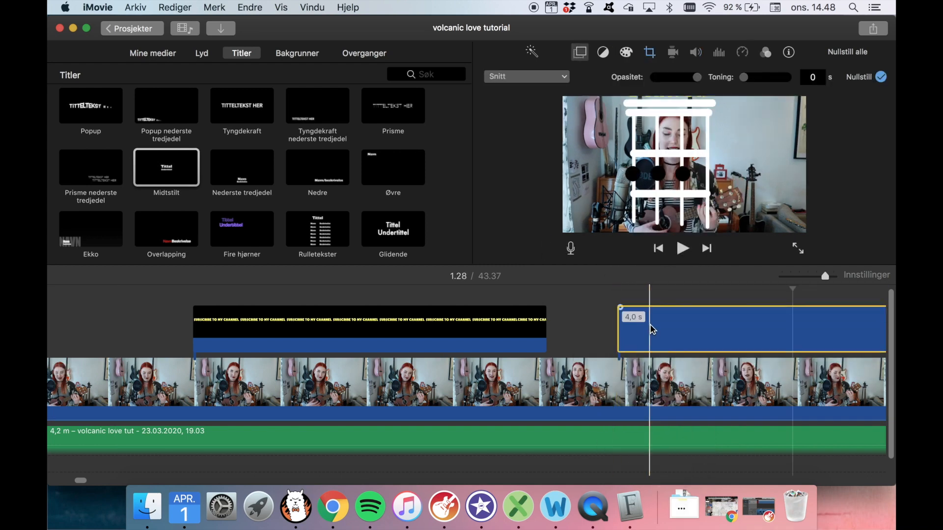
pyautogui.click(649, 53)
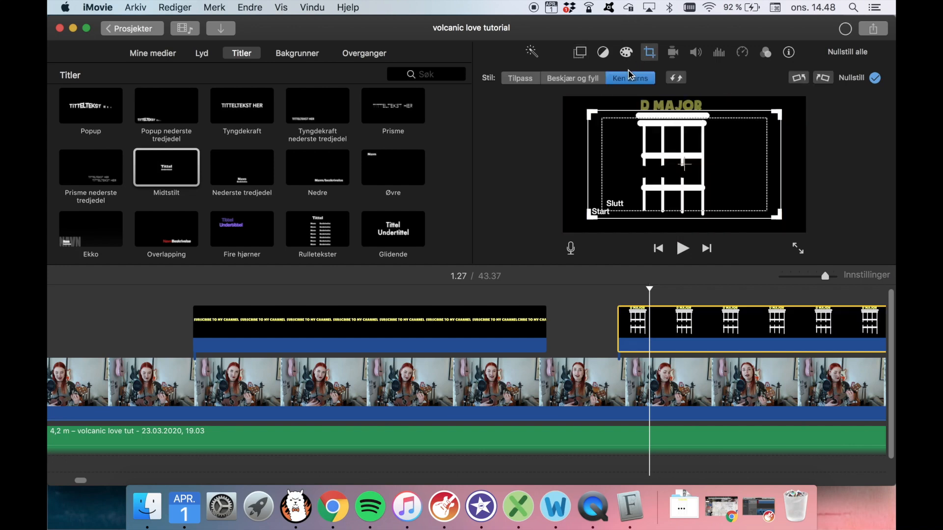
pyautogui.moveTo(629, 78)
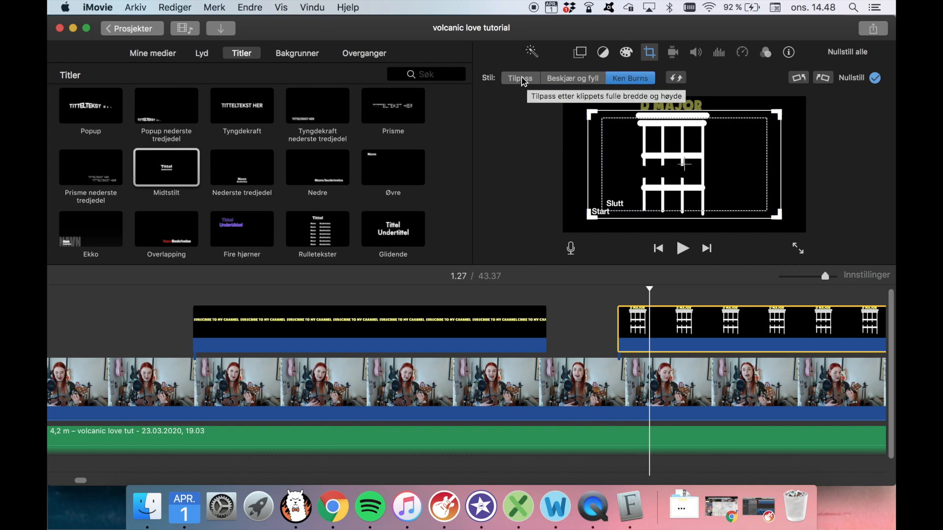
pyautogui.click(520, 78)
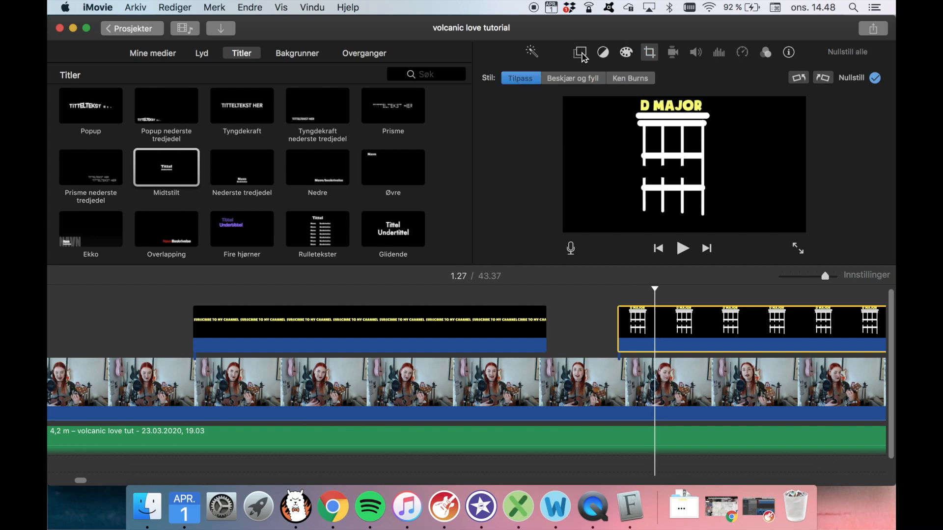
# Set the diagram clip's overlay to Bilde i bilde and position the inset in the viewer's upper right
pyautogui.click(579, 52)
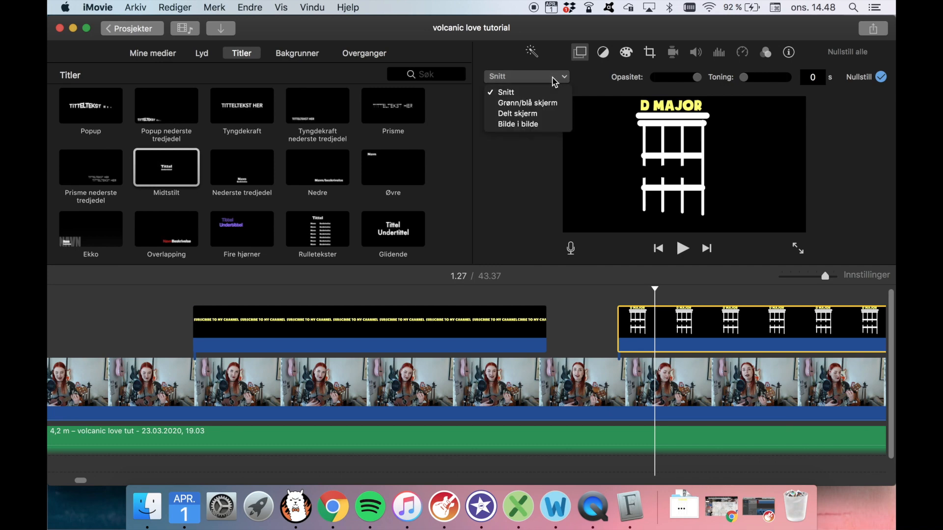
pyautogui.click(517, 124)
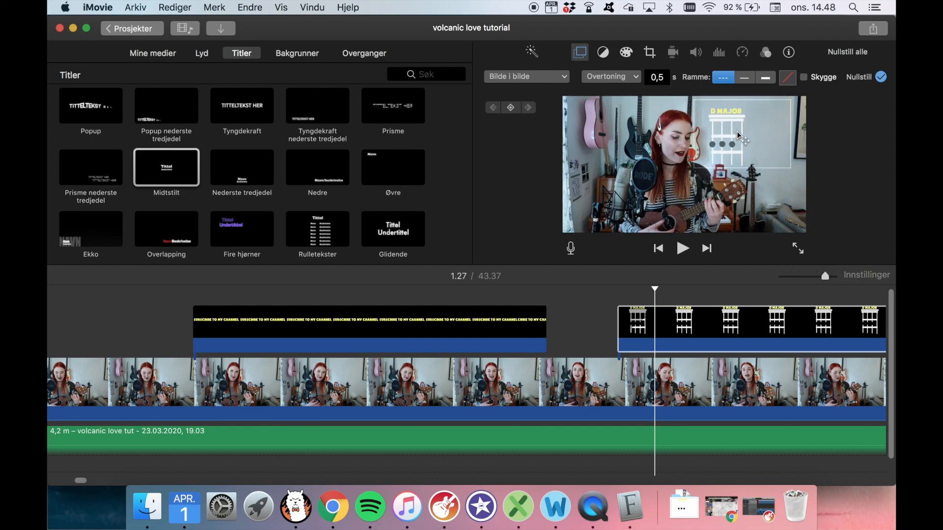
pyautogui.click(740, 139)
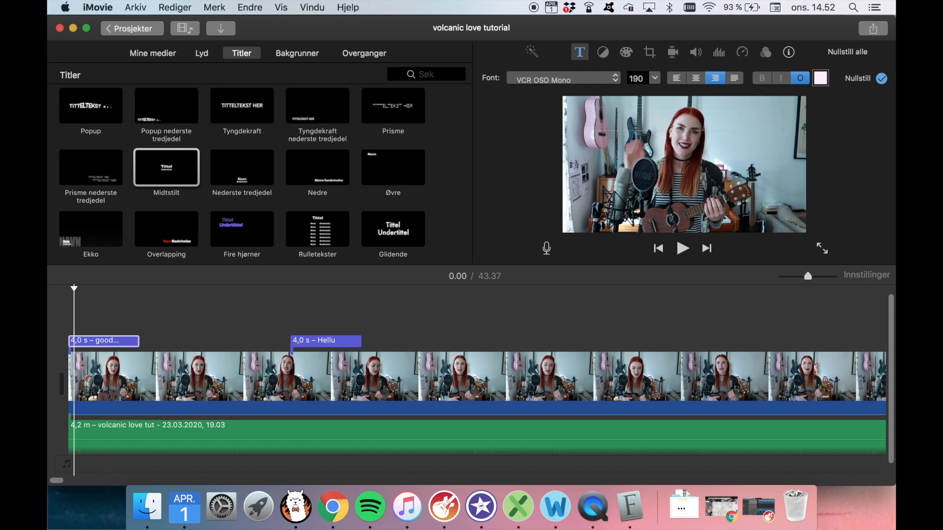
# Change the opening title's text to 'tysm'
pyautogui.write('tysm')
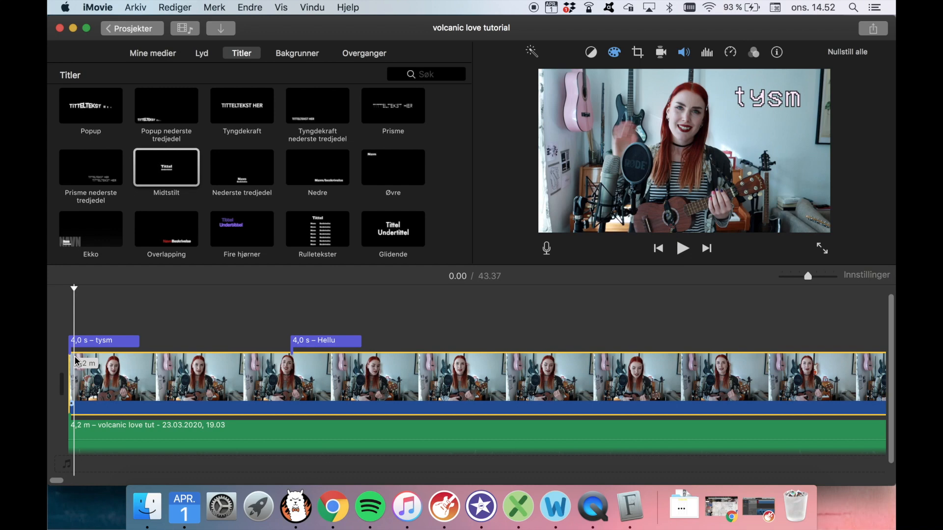
pyautogui.moveTo(78, 360)
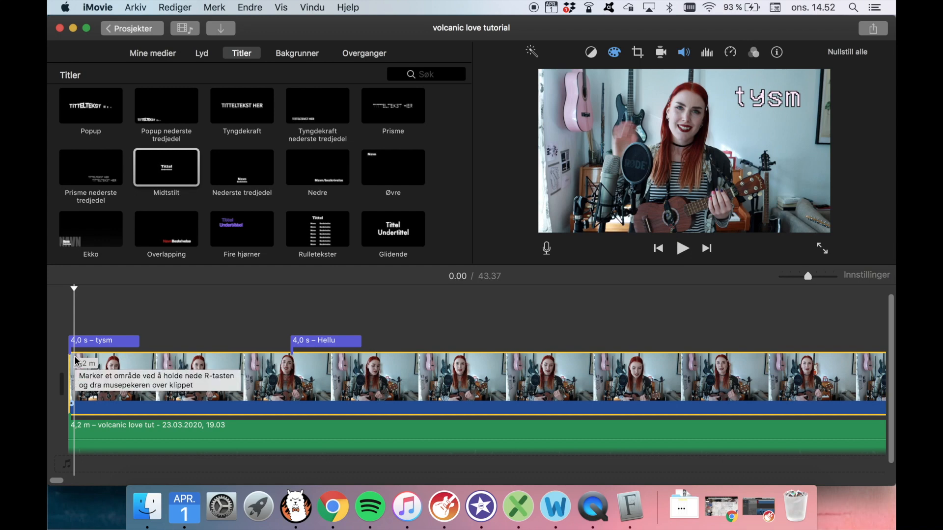